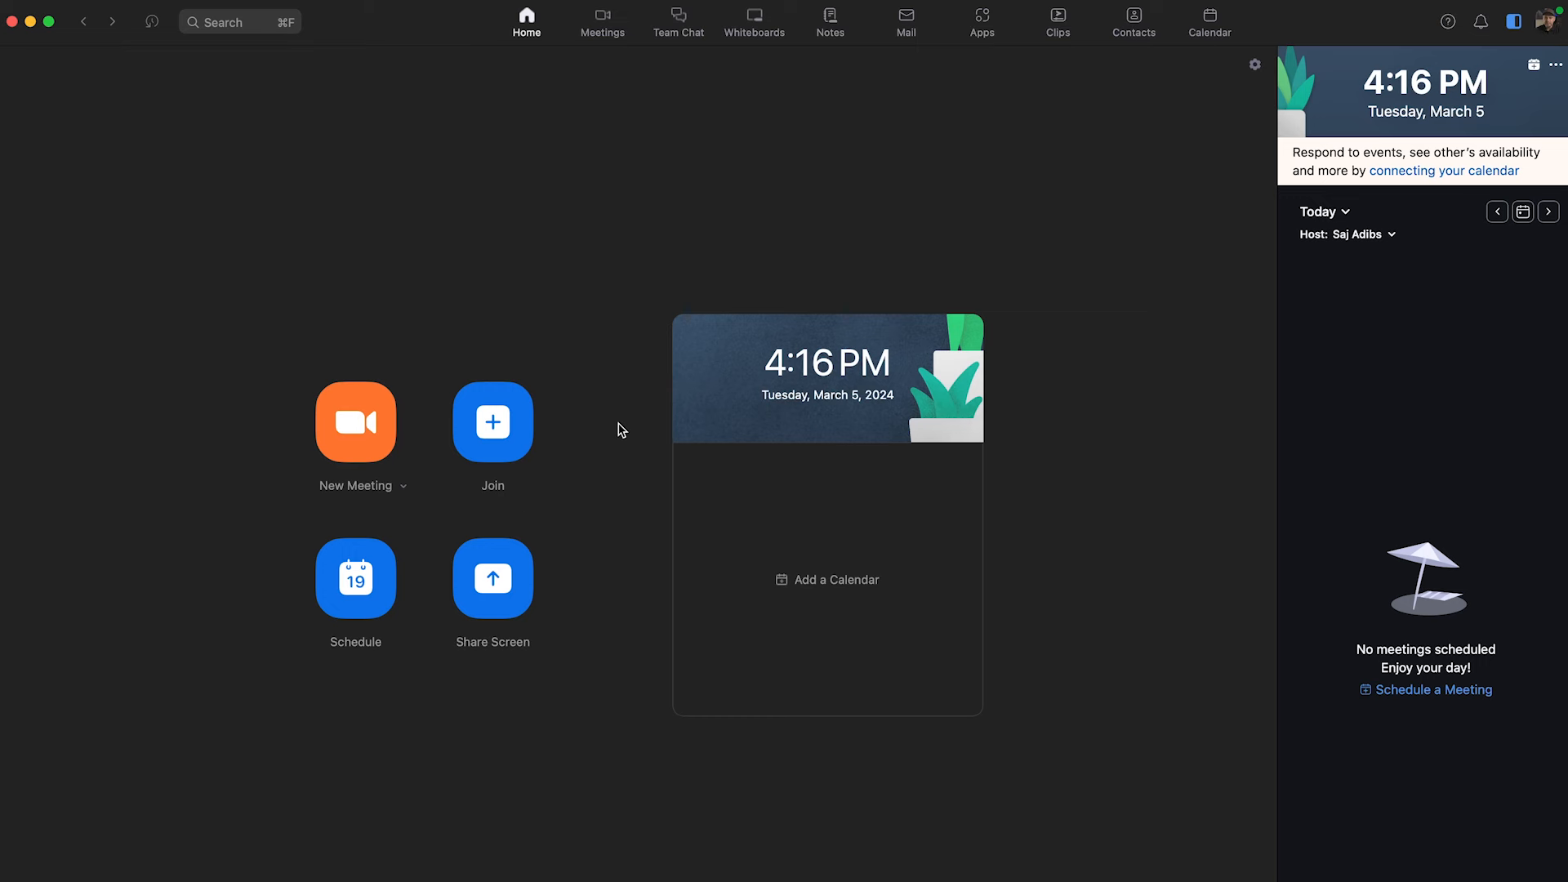
mouse_move(617, 267)
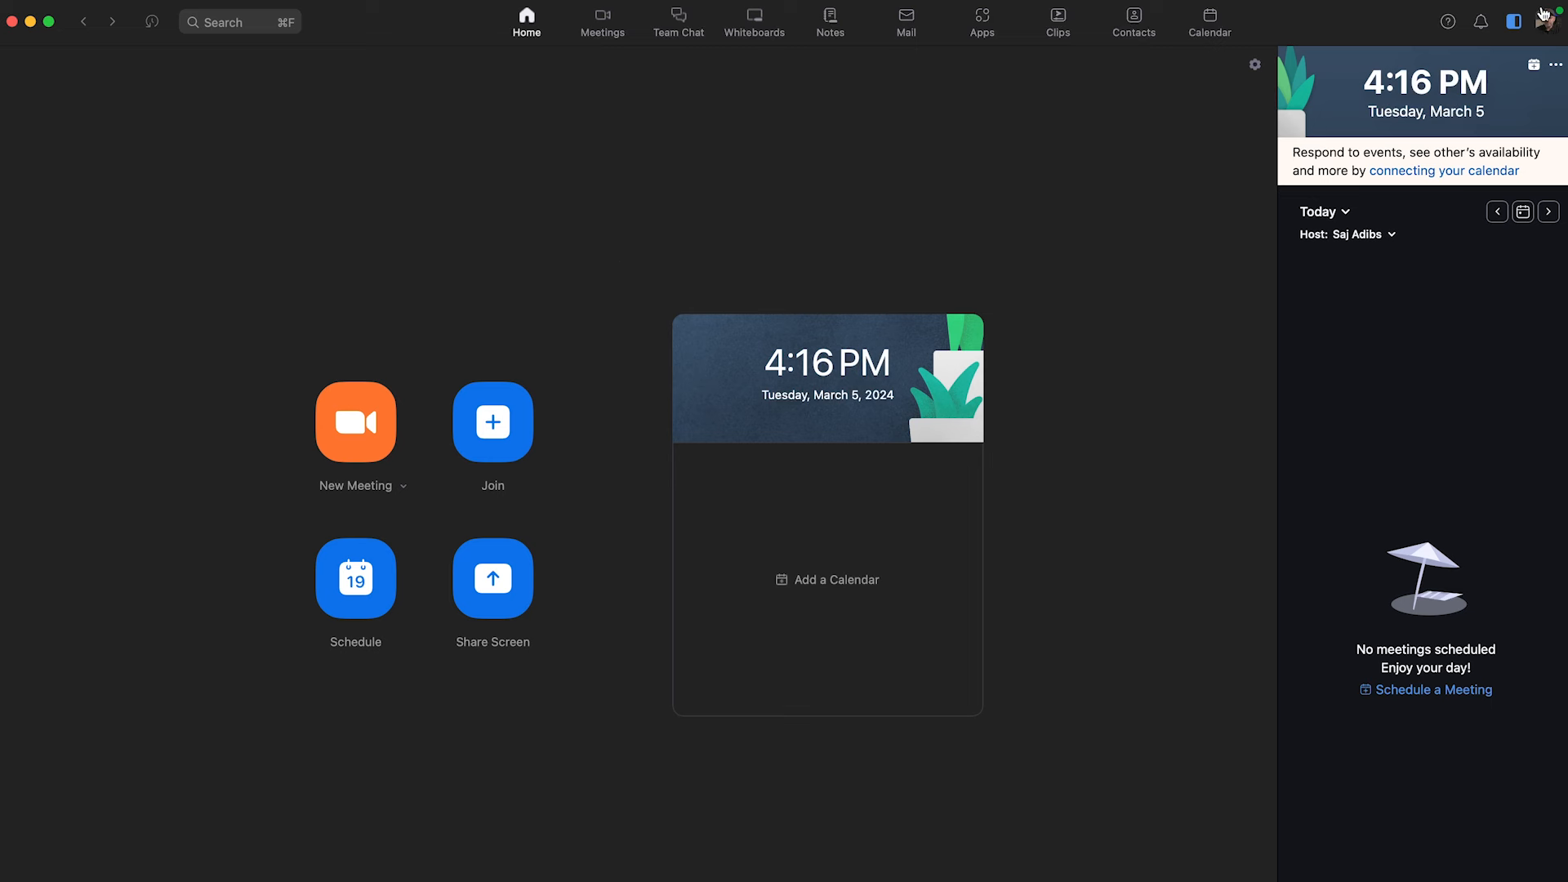
Open Zoom Settings from the profile menu and go to Background & Effects
left_click(1549, 21)
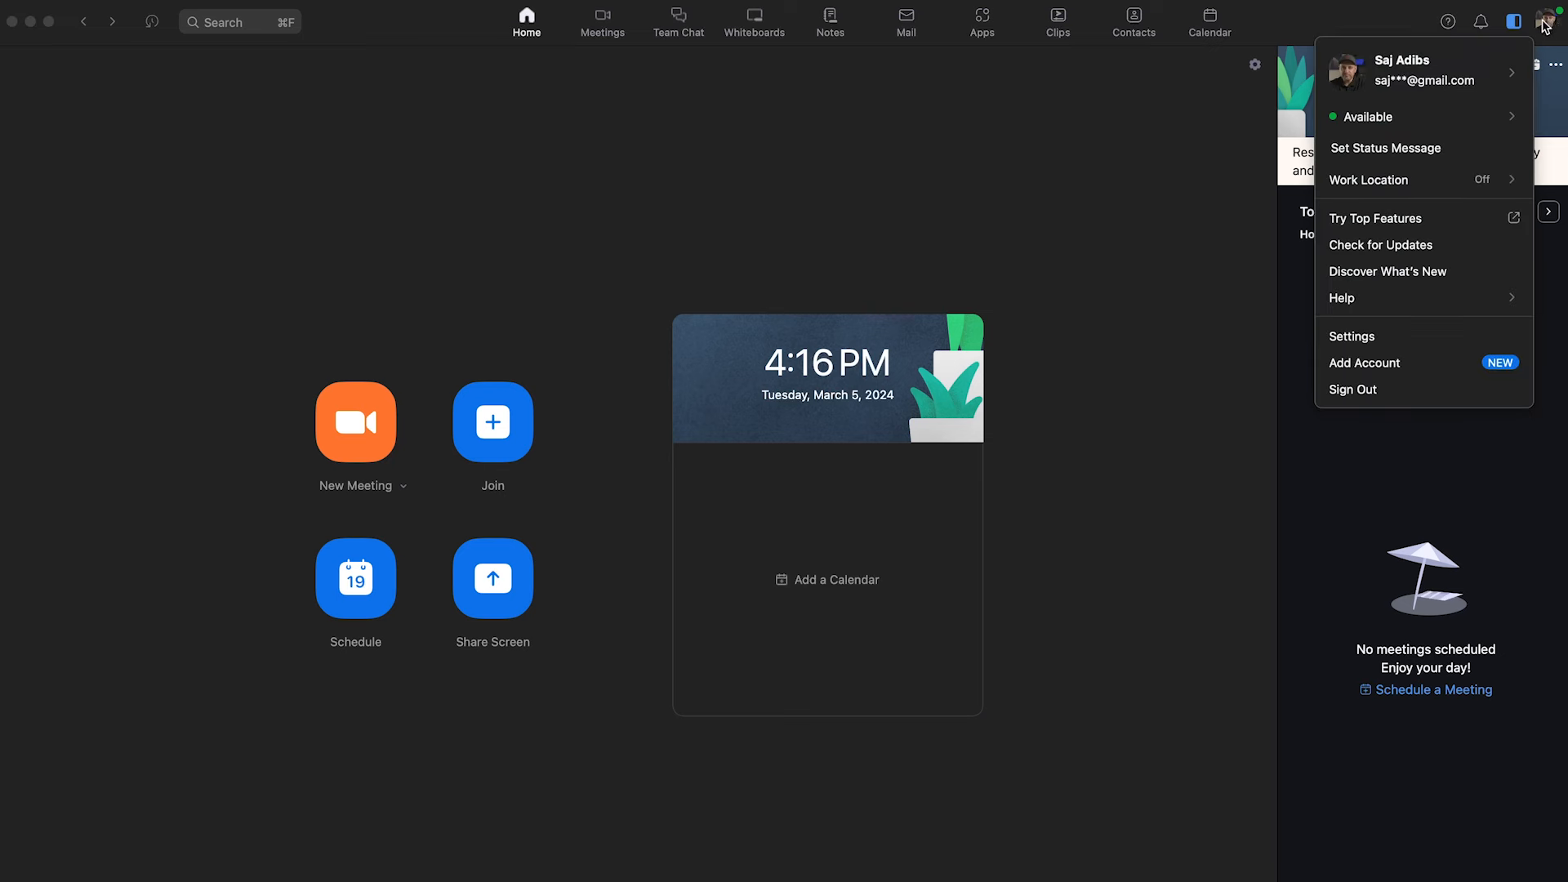
mouse_move(1388, 271)
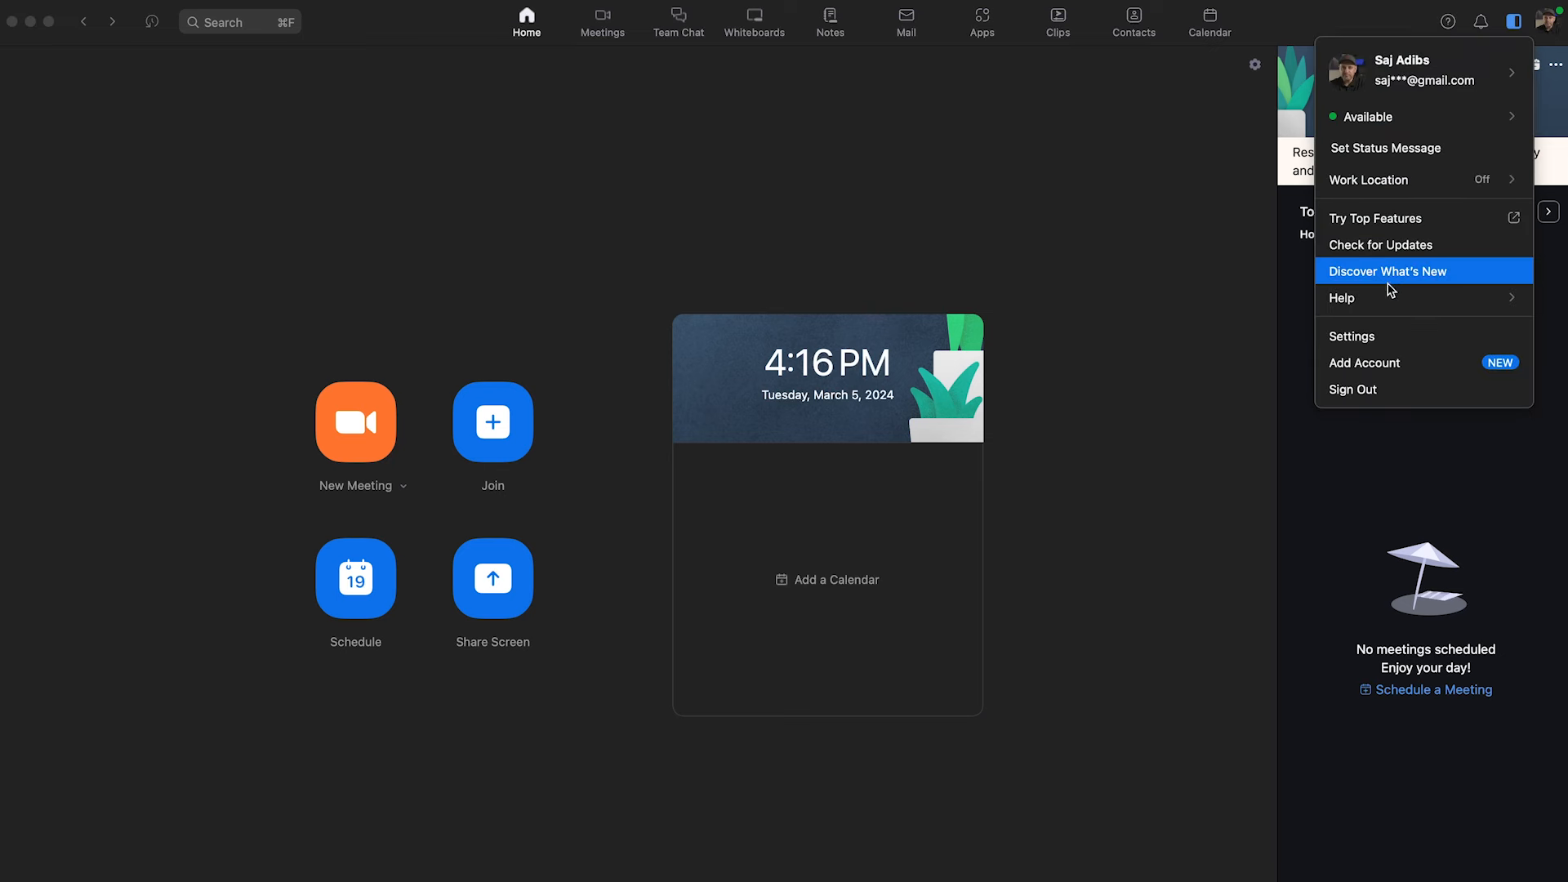
left_click(1353, 336)
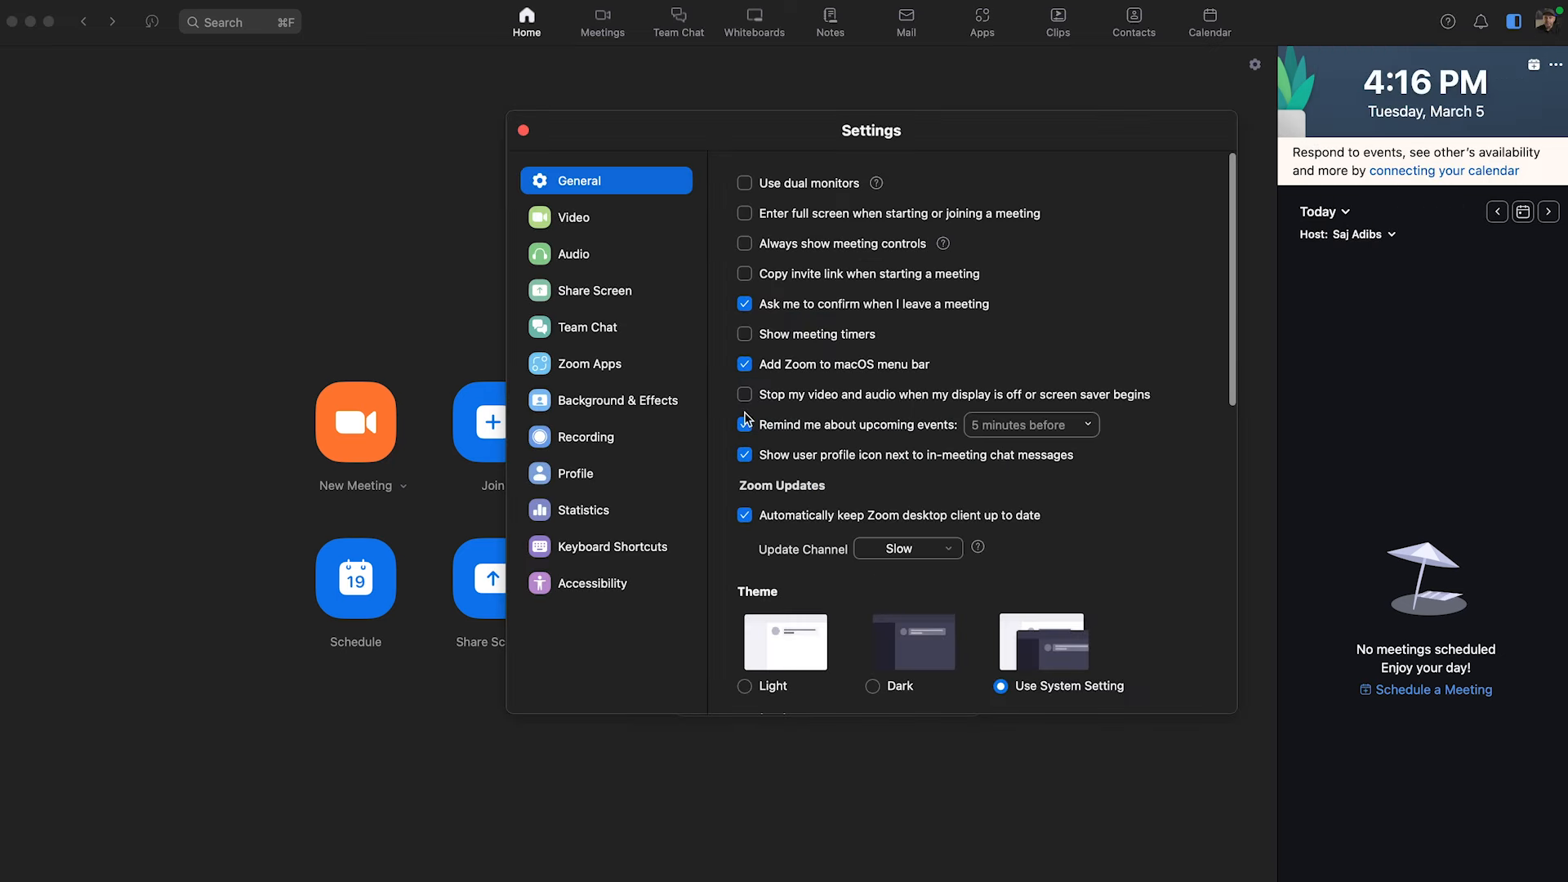
left_click(744, 424)
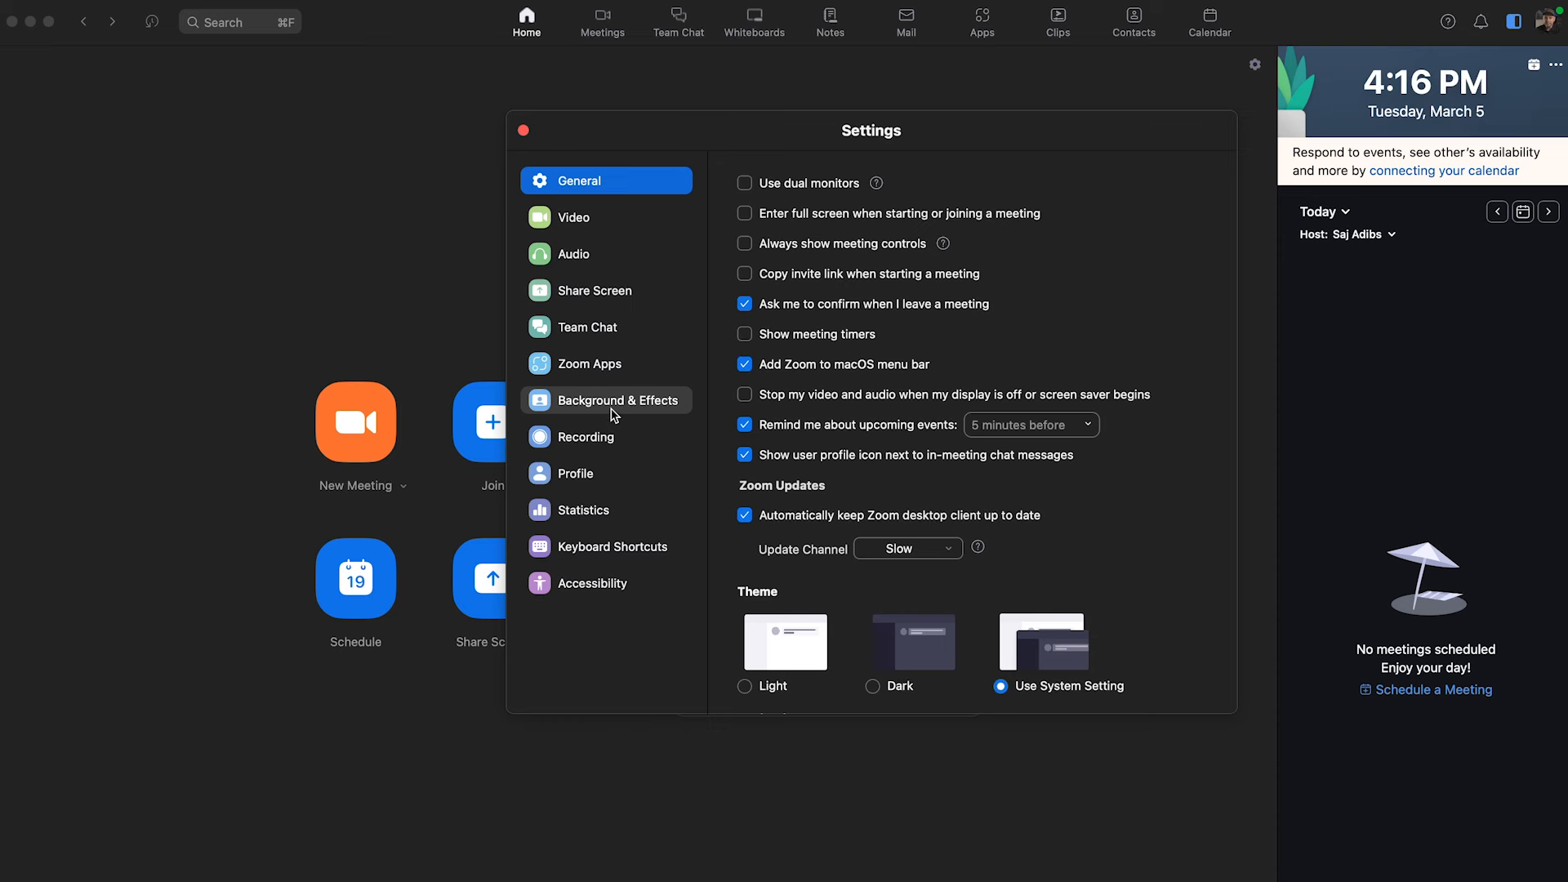
left_click(607, 400)
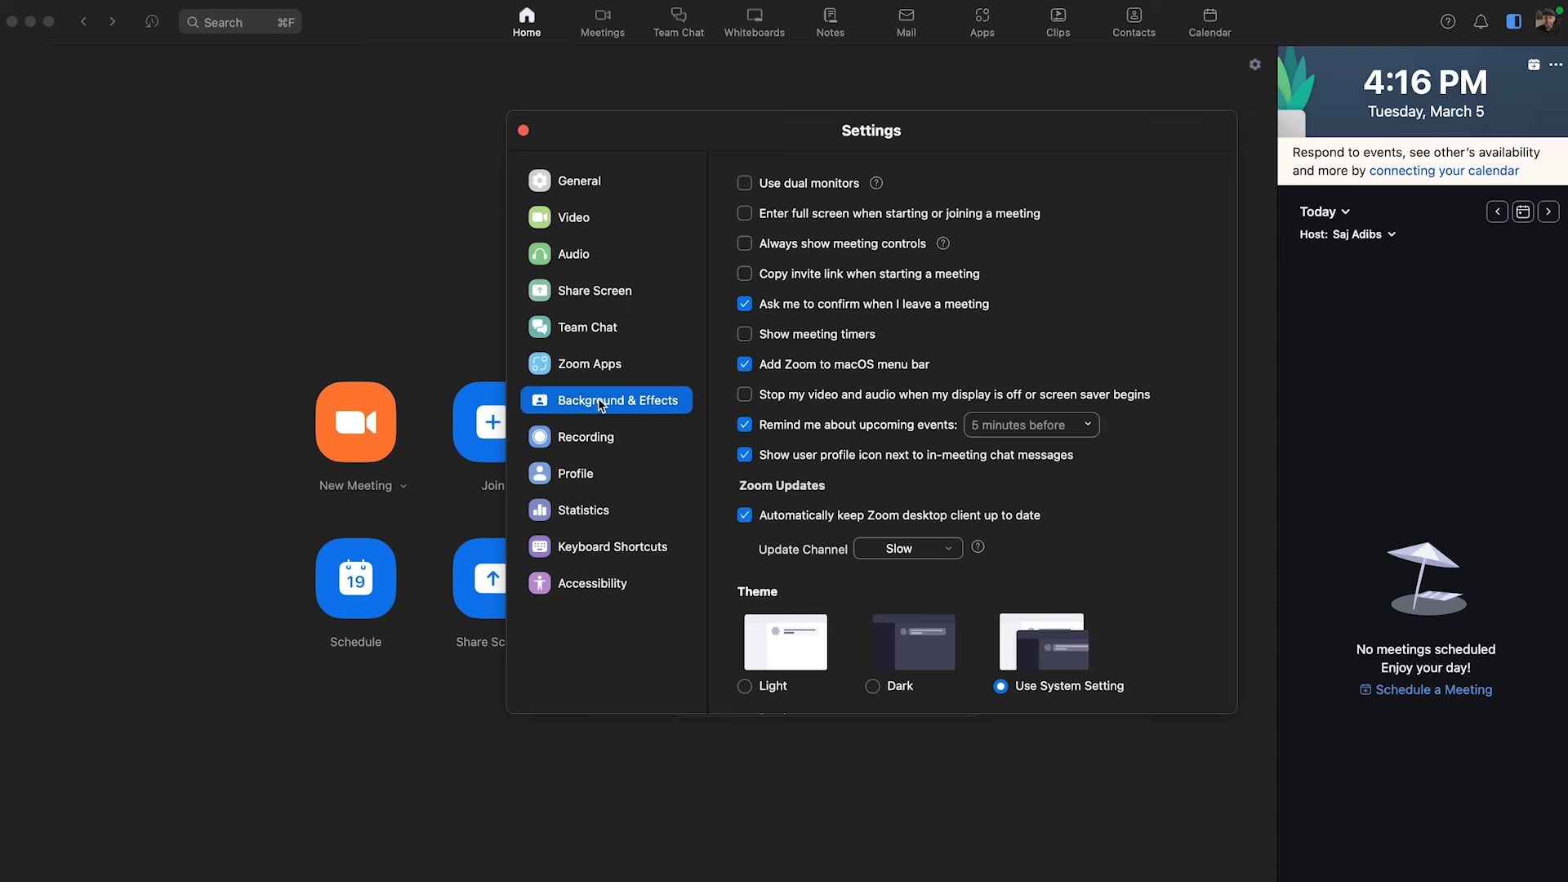
Show Virtual Backgrounds and preview None, Blur and San Francisco
left_click(604, 400)
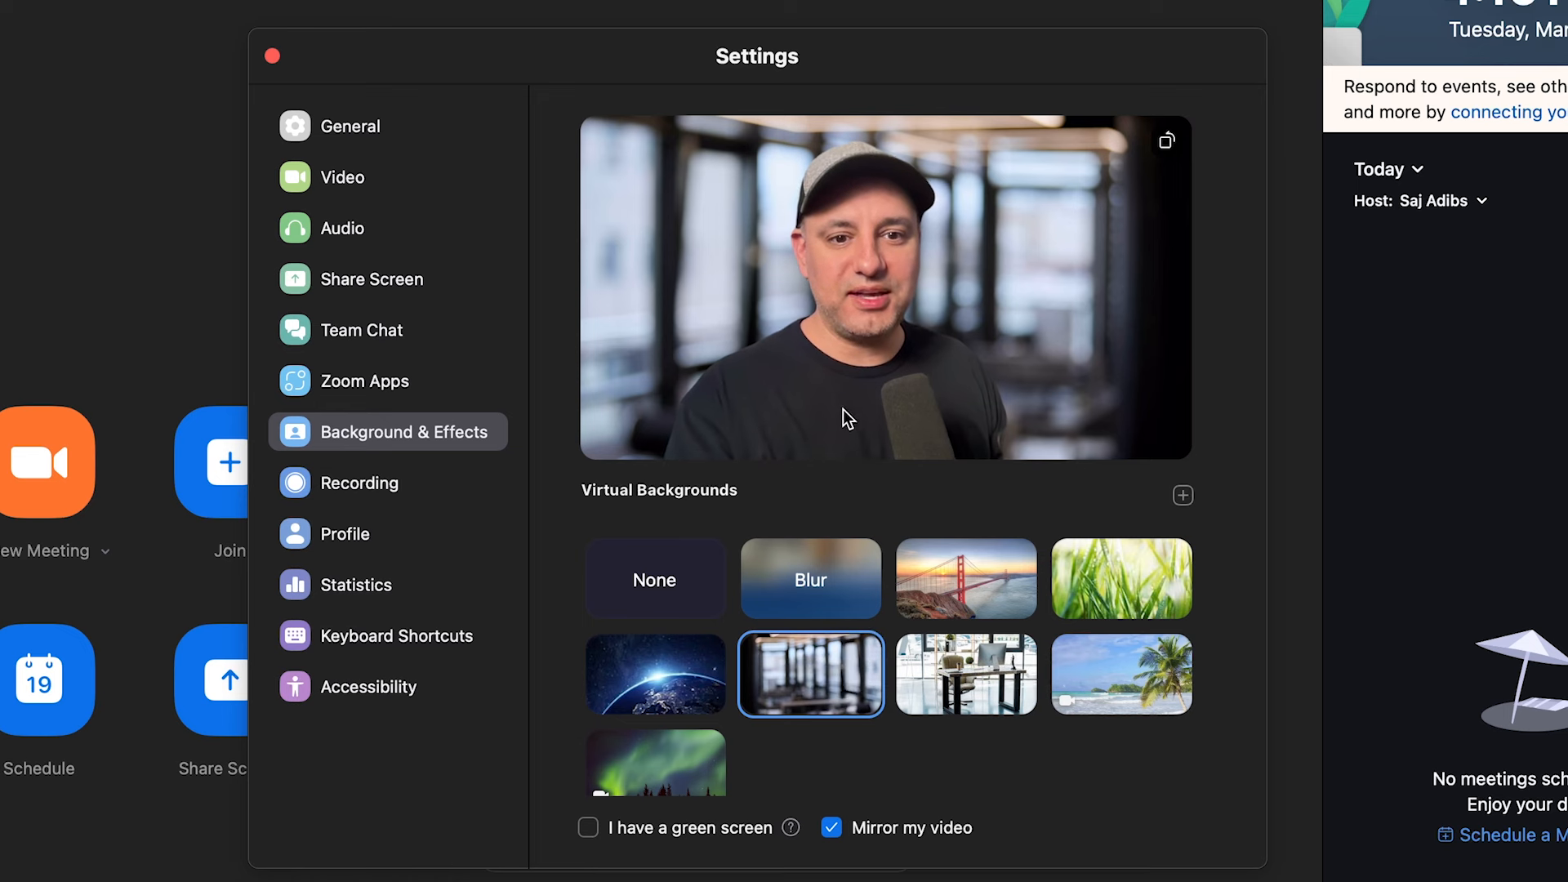
mouse_move(836, 727)
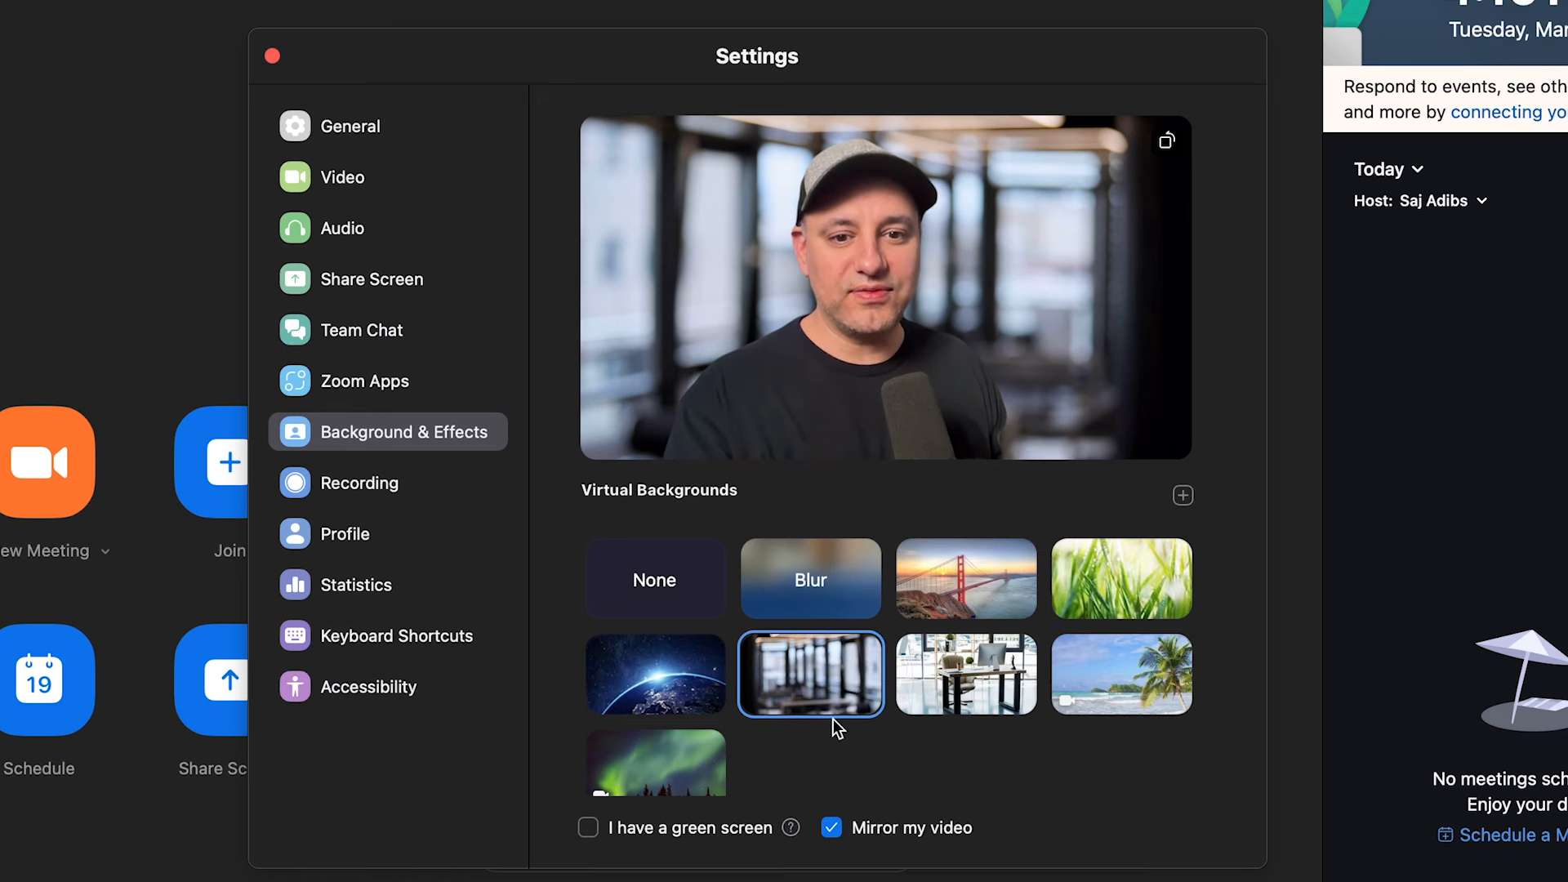
left_click(654, 579)
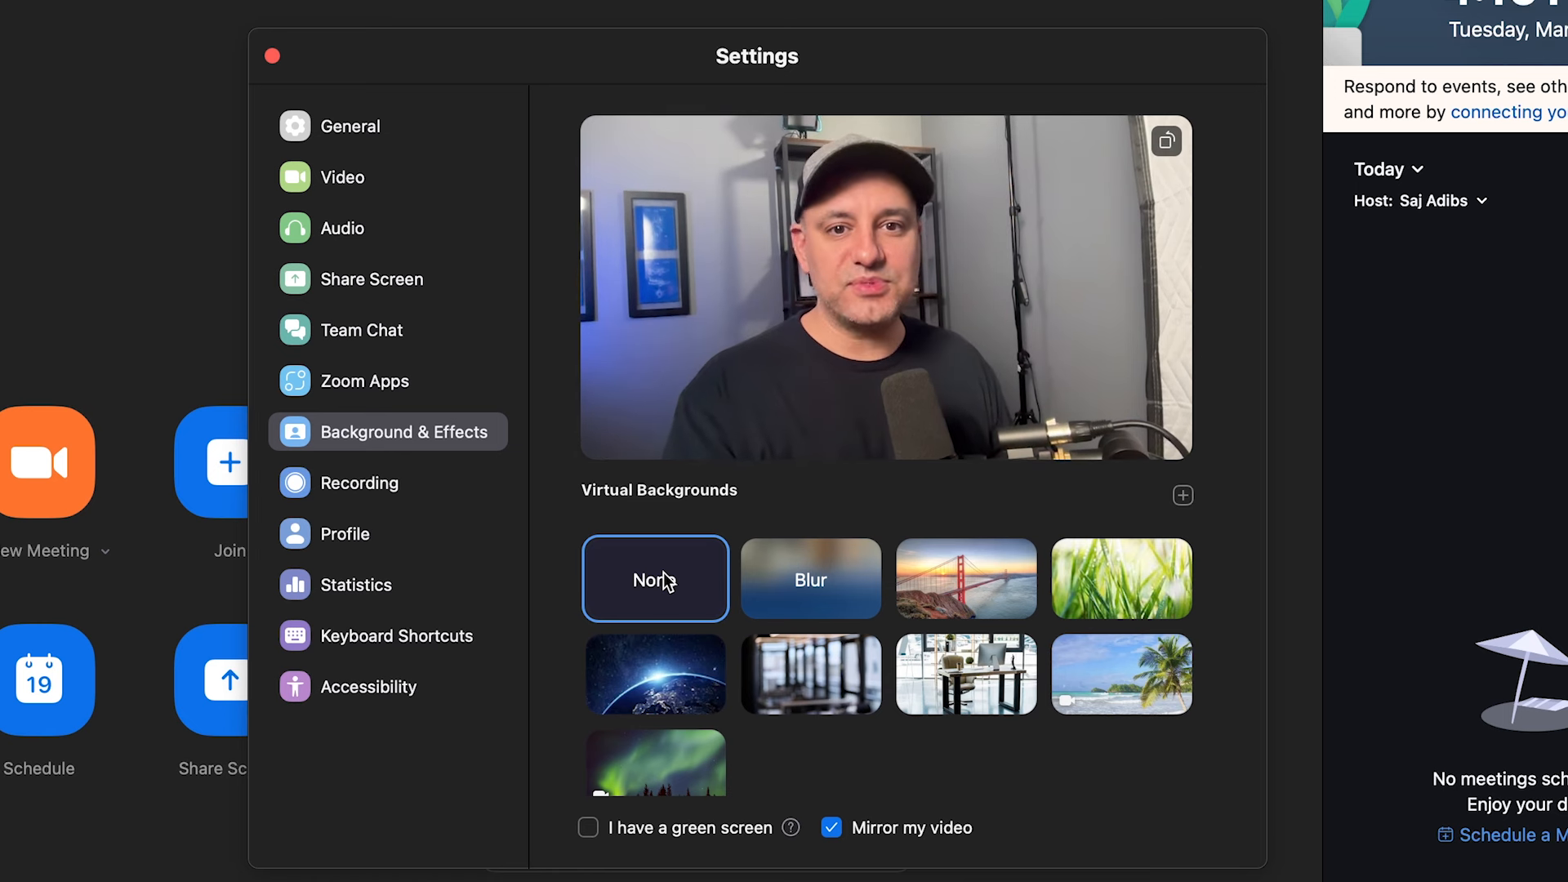
left_click(810, 579)
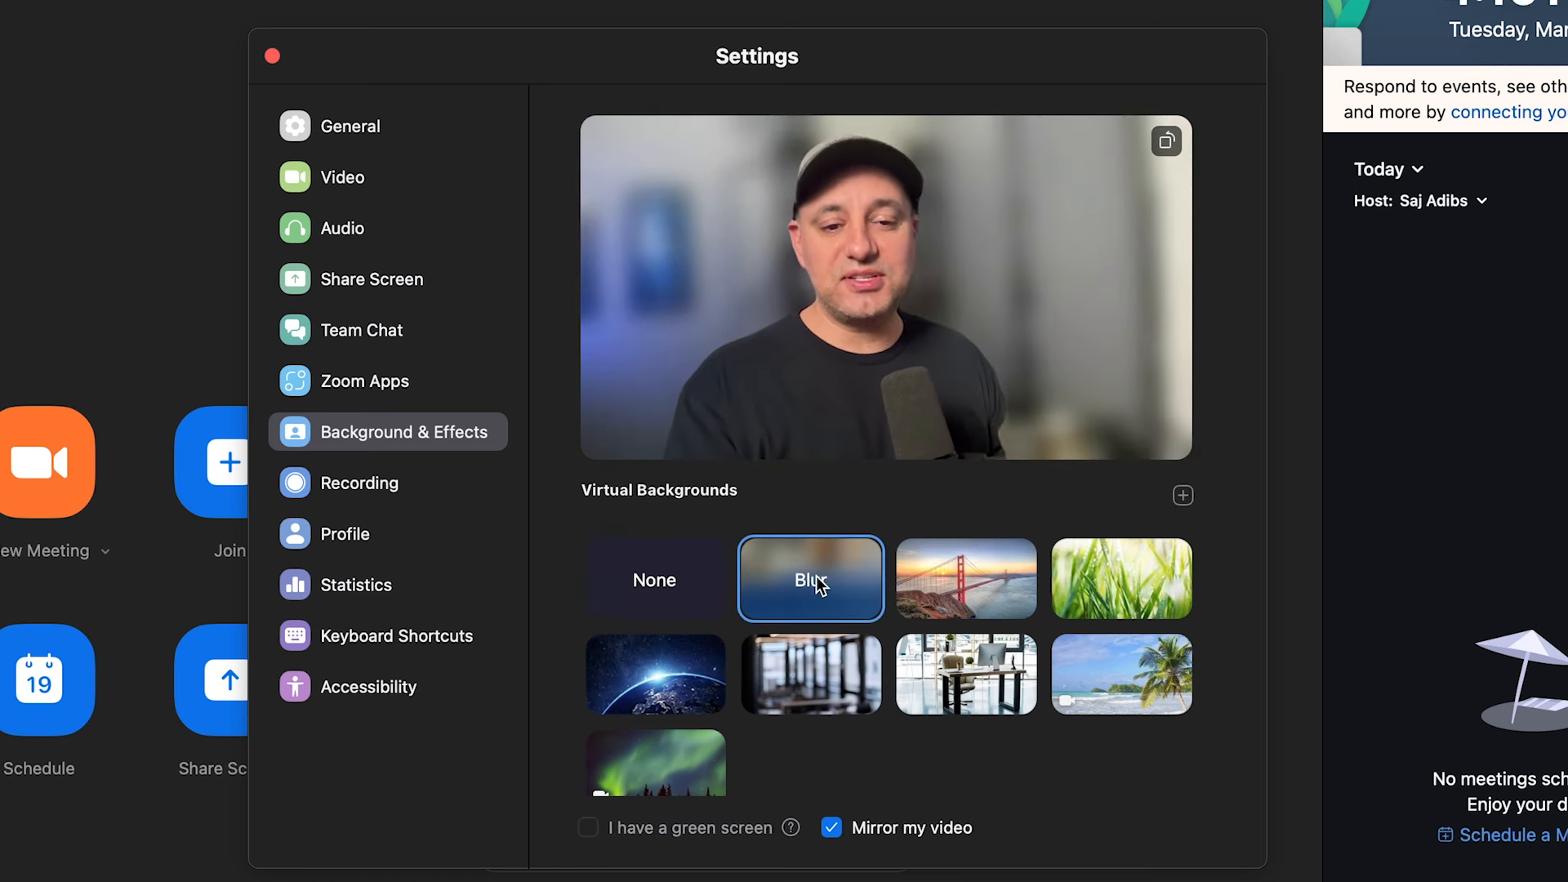
mouse_move(965, 582)
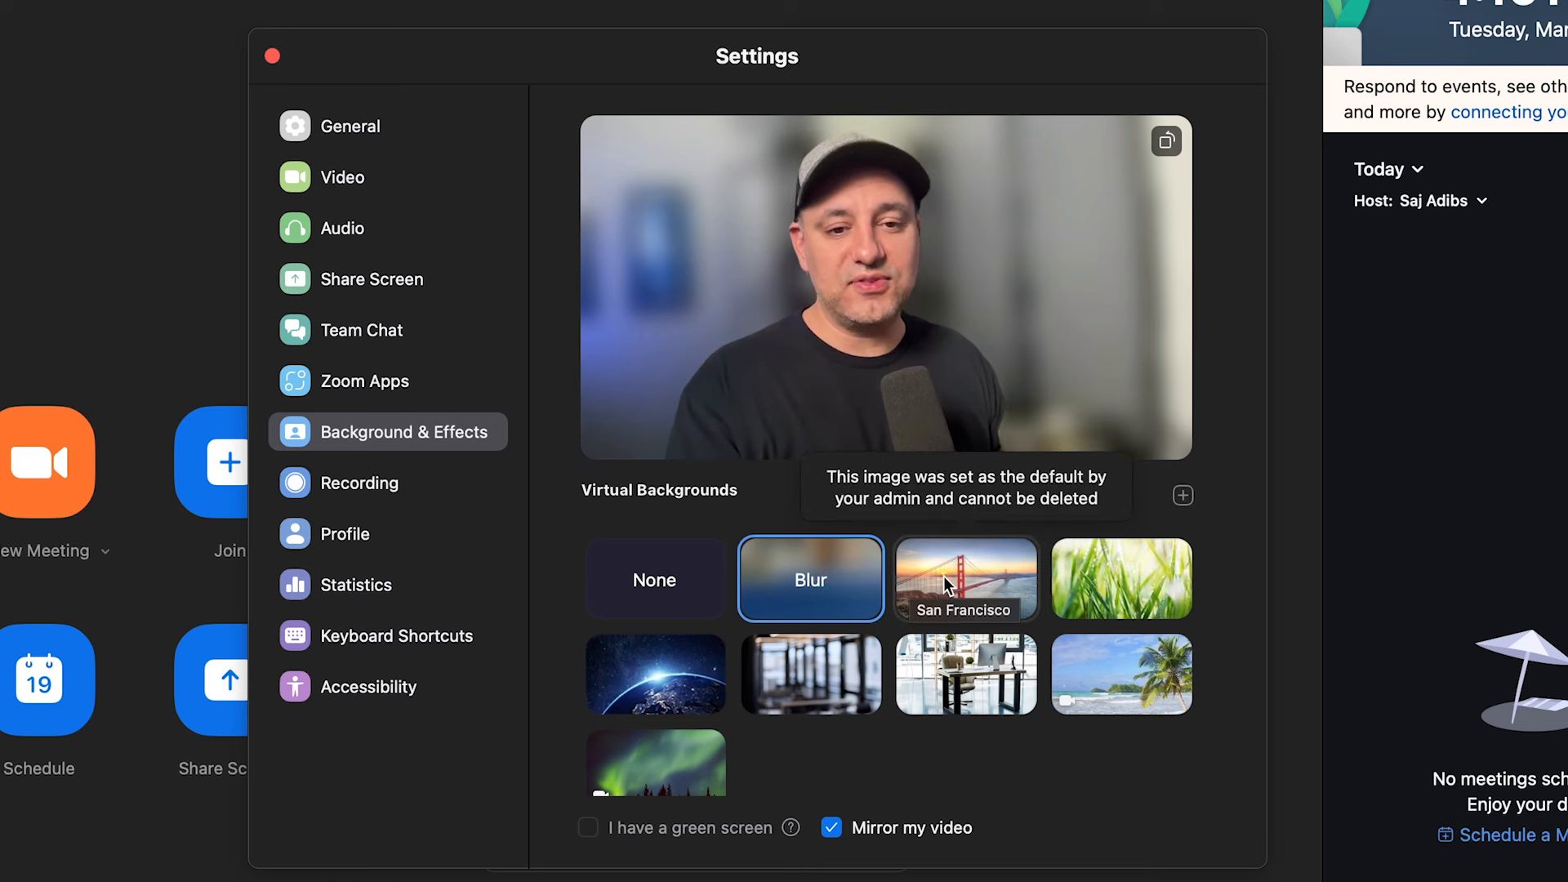
left_click(966, 579)
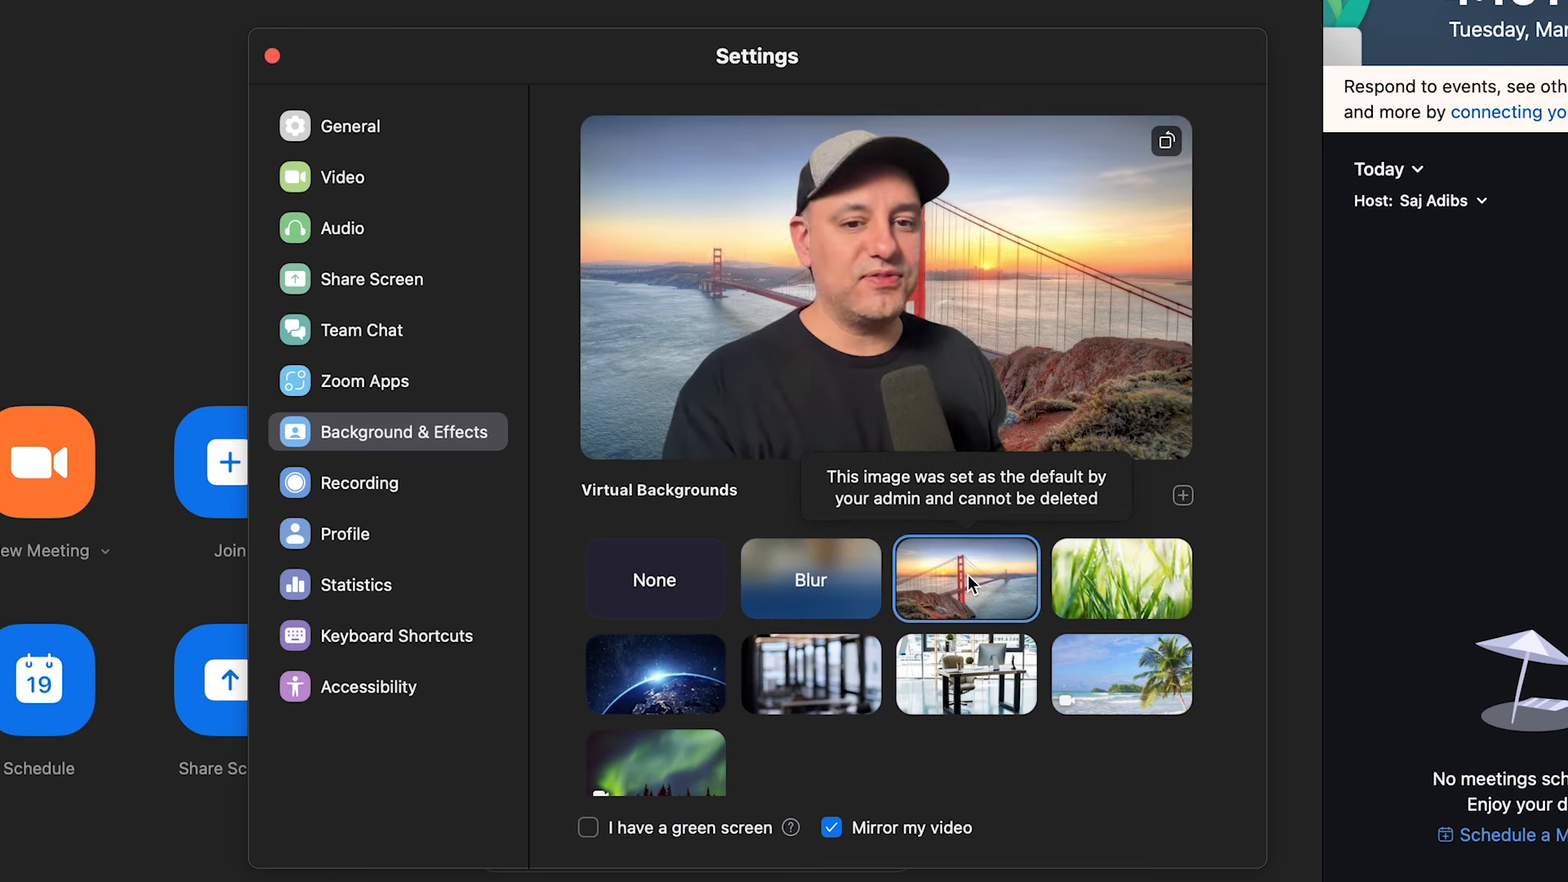
Preview grass, Earth, beach and Northern Lights, then apply the blurred office background
left_click(1120, 578)
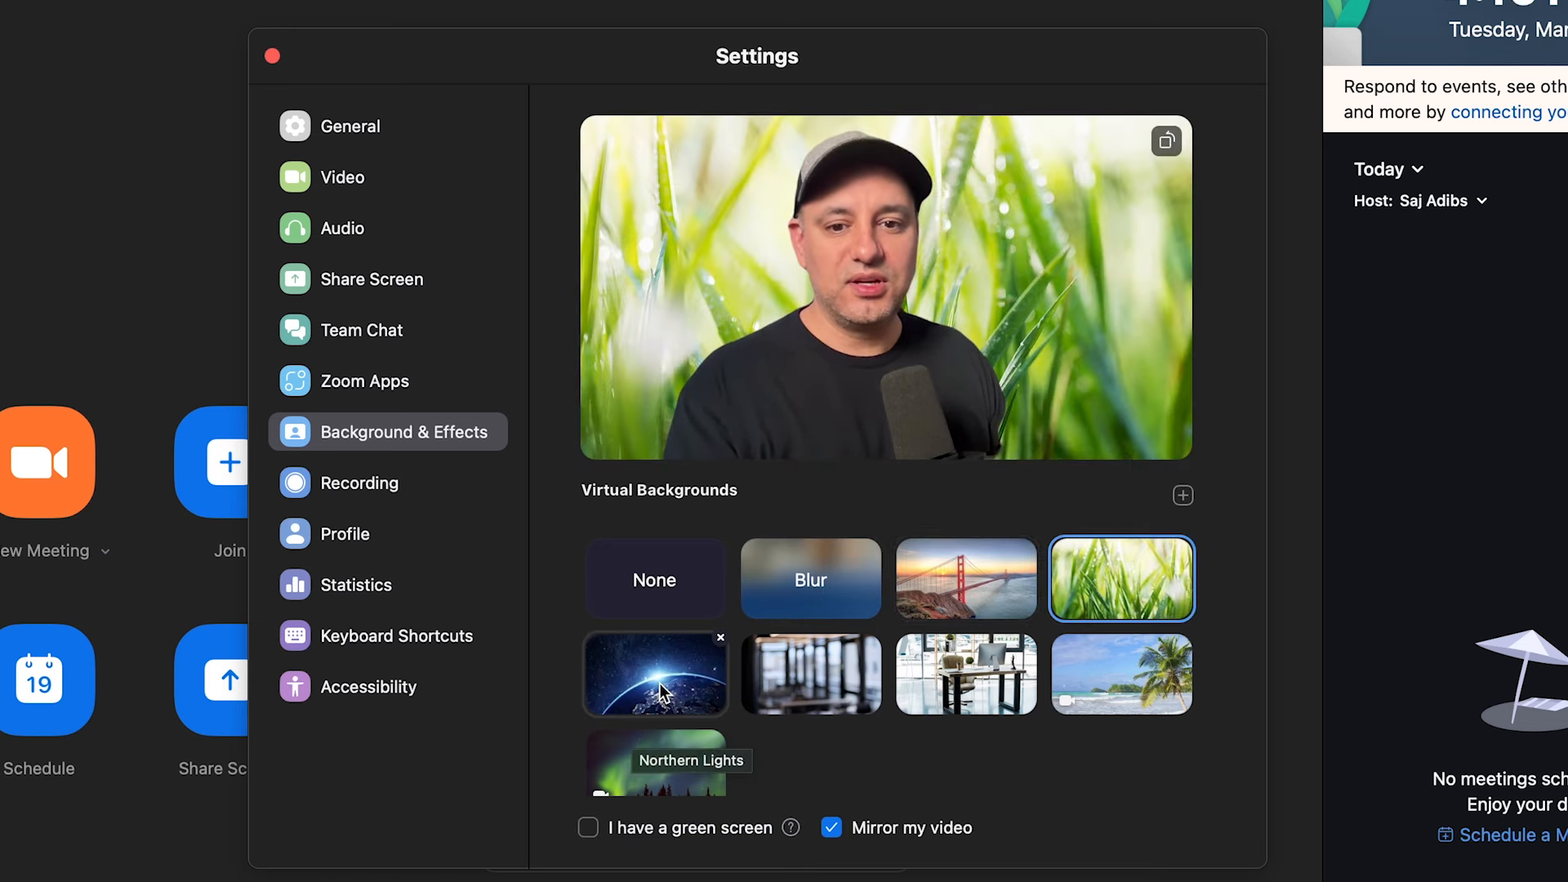
left_click(655, 673)
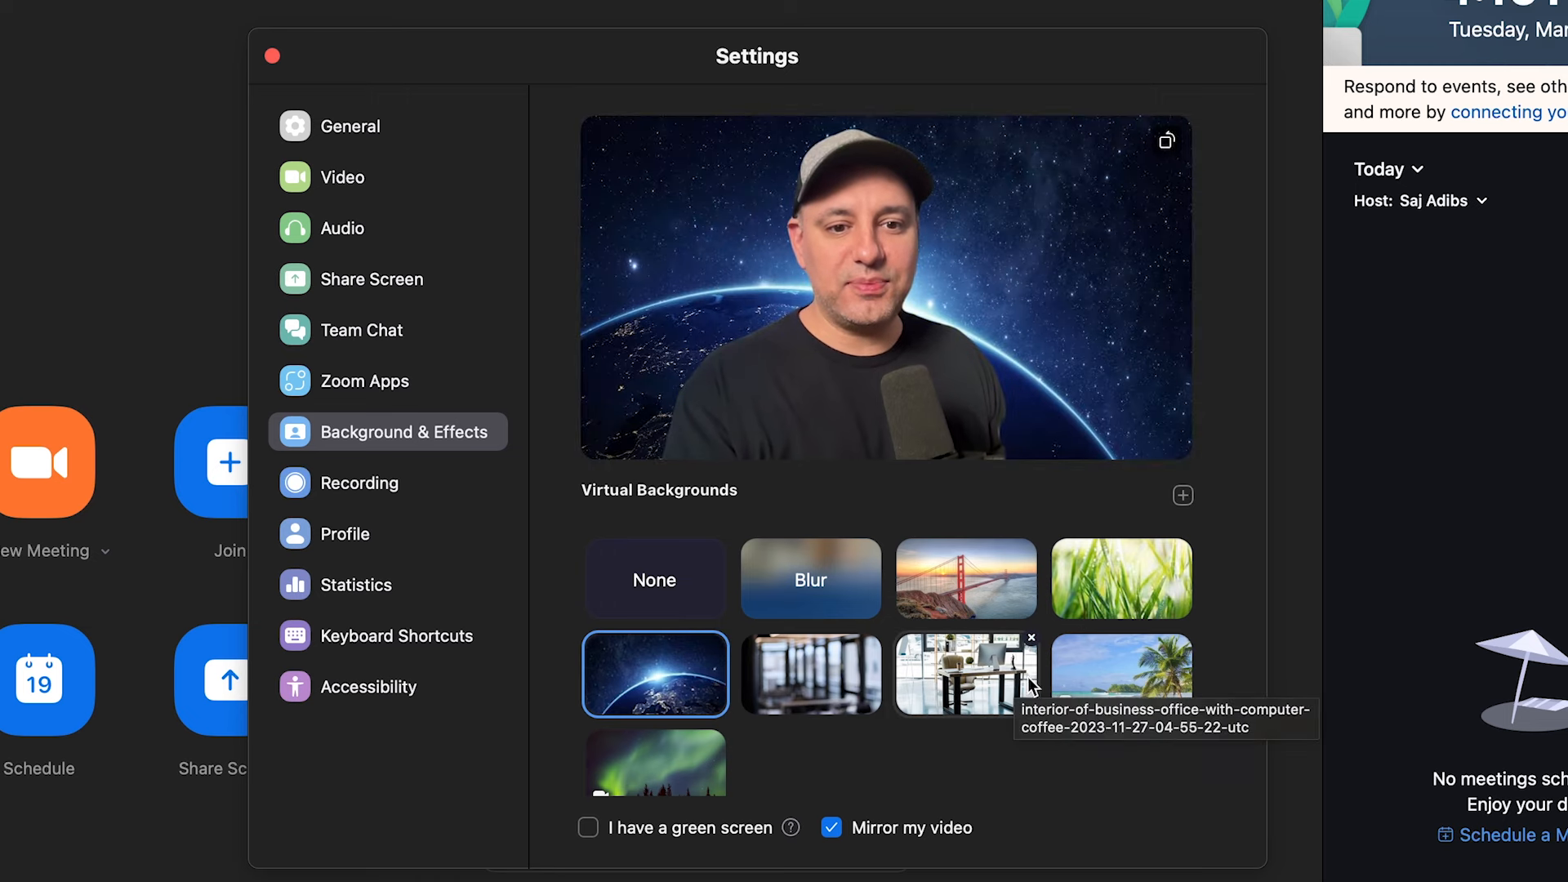
left_click(1121, 673)
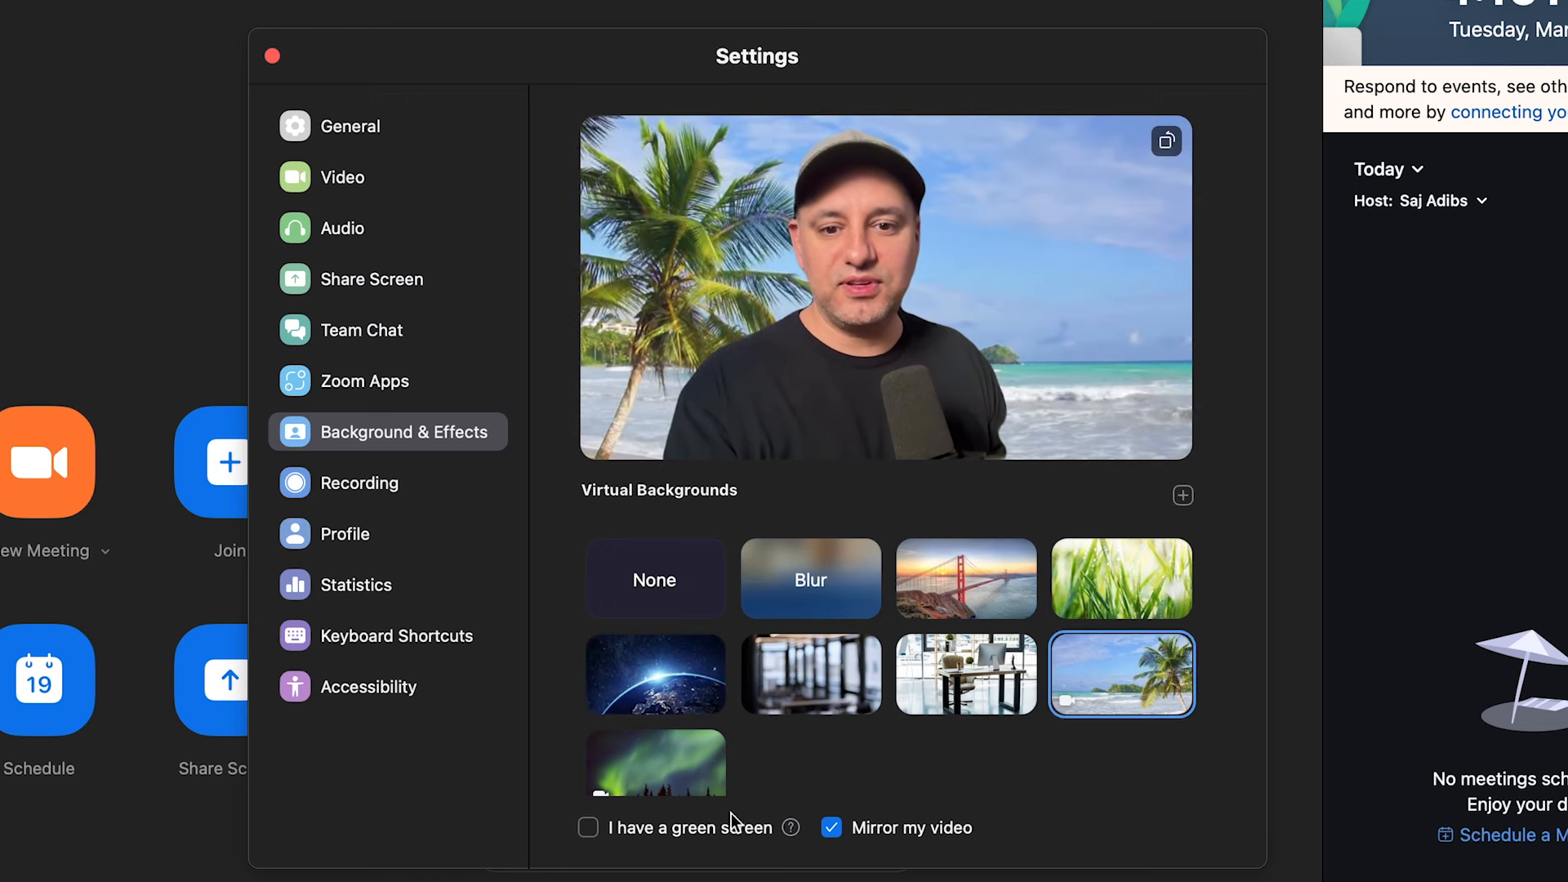
left_click(655, 748)
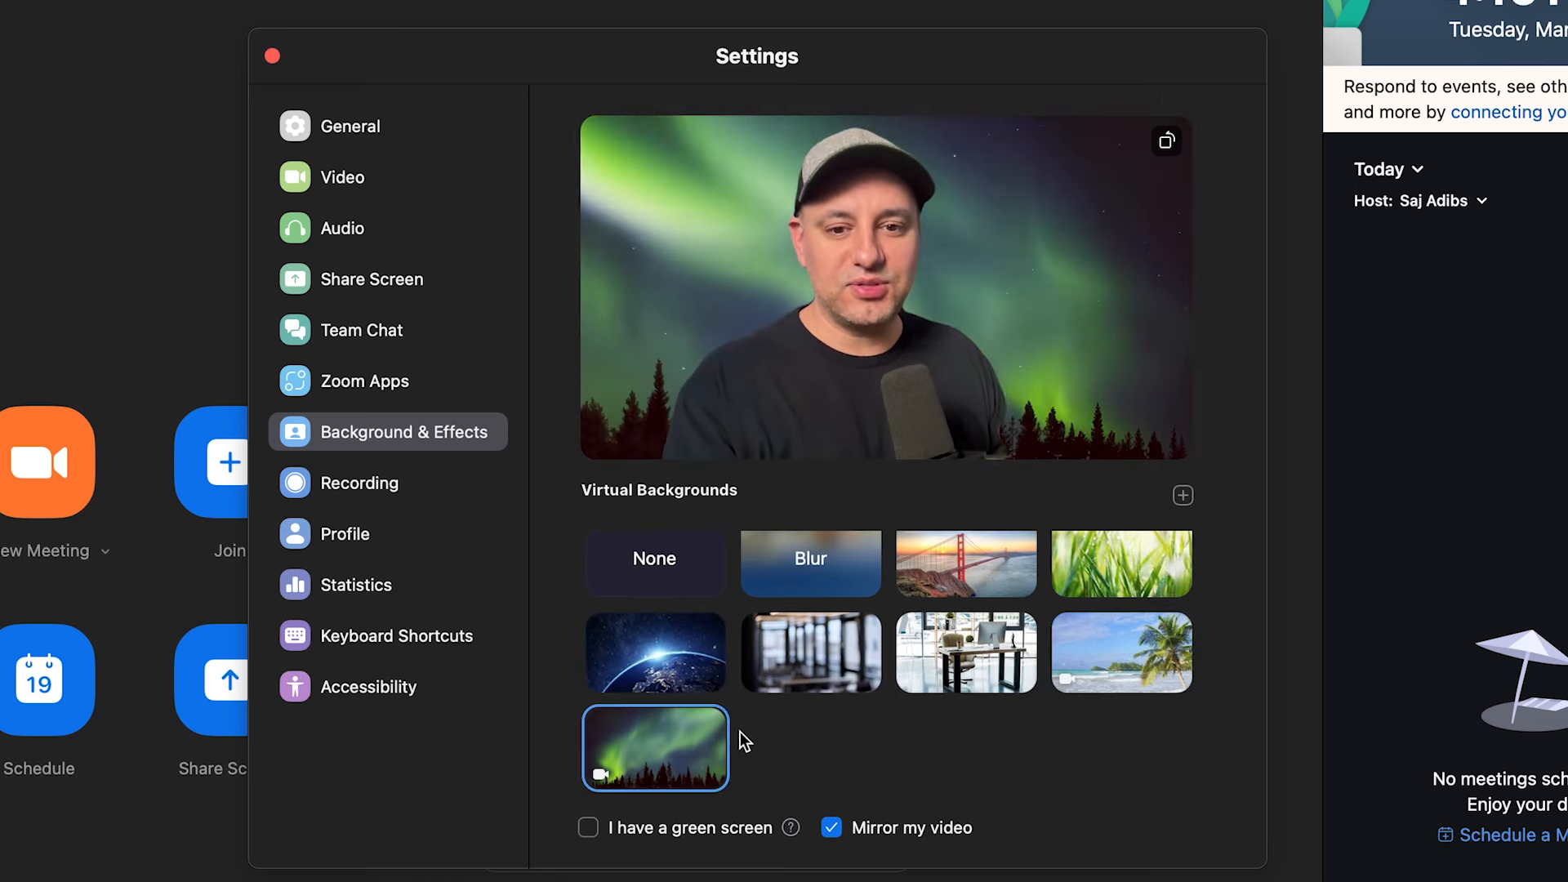
left_click(810, 651)
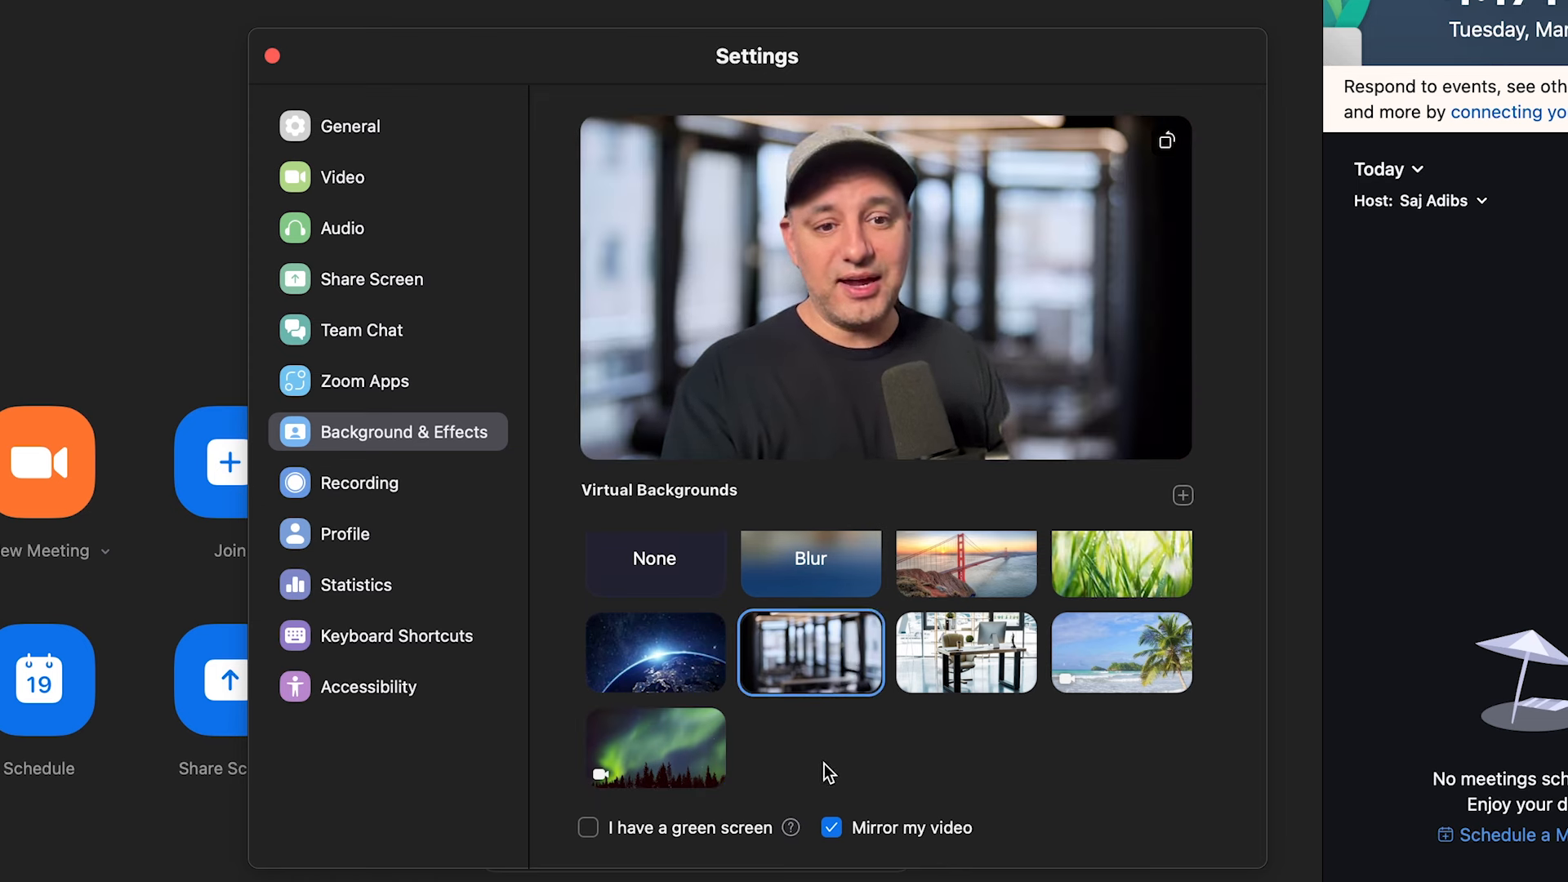
Add the blurred modern office image, delete the duplicate, and apply the new thumbnail
left_click(1182, 495)
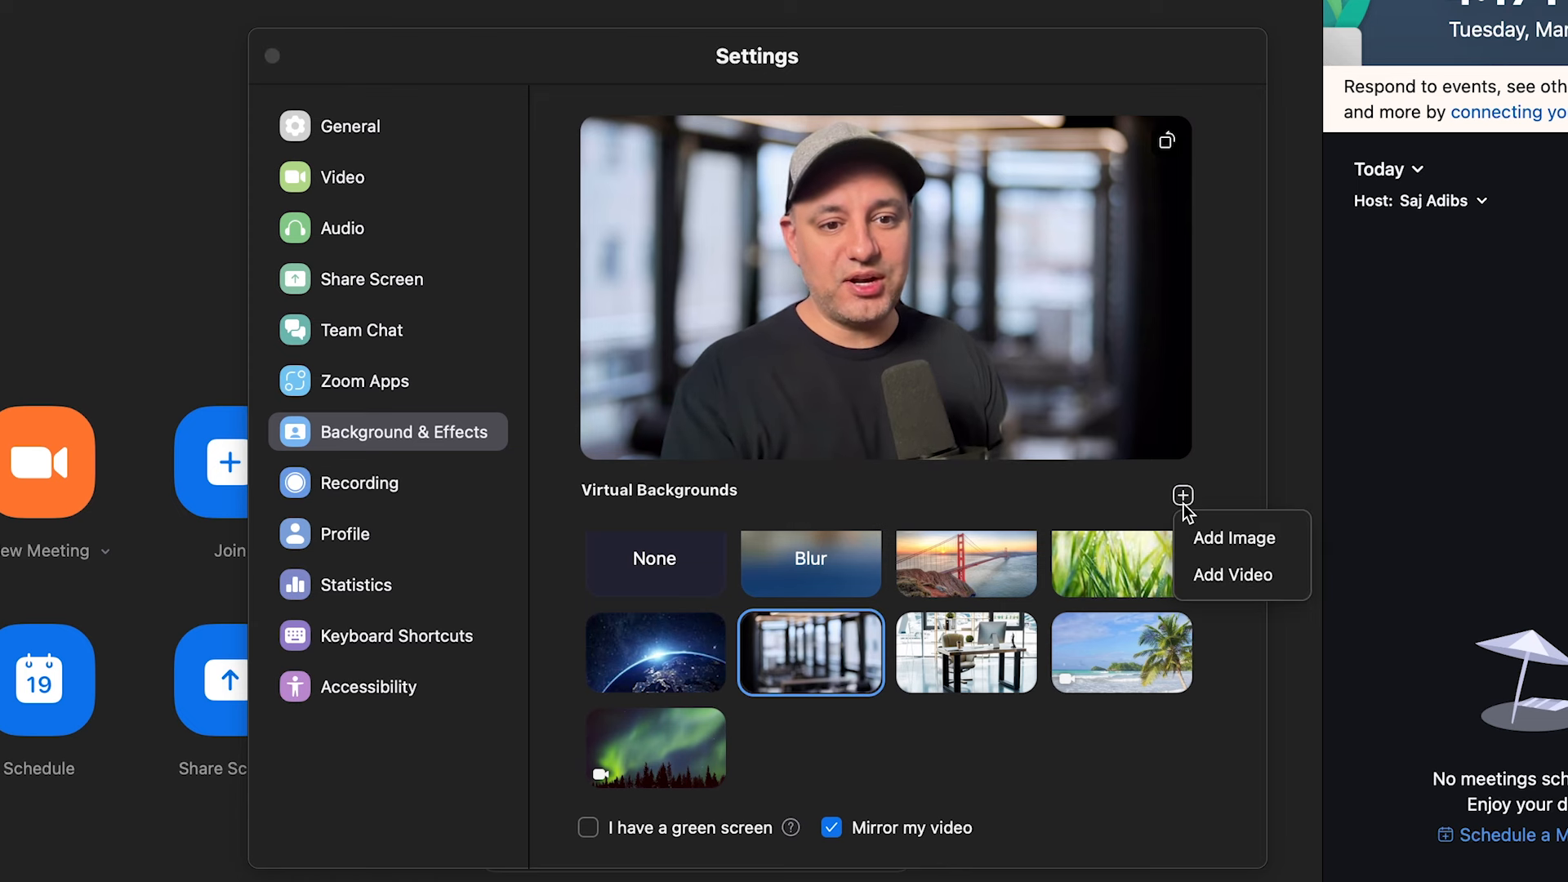
mouse_move(1235, 538)
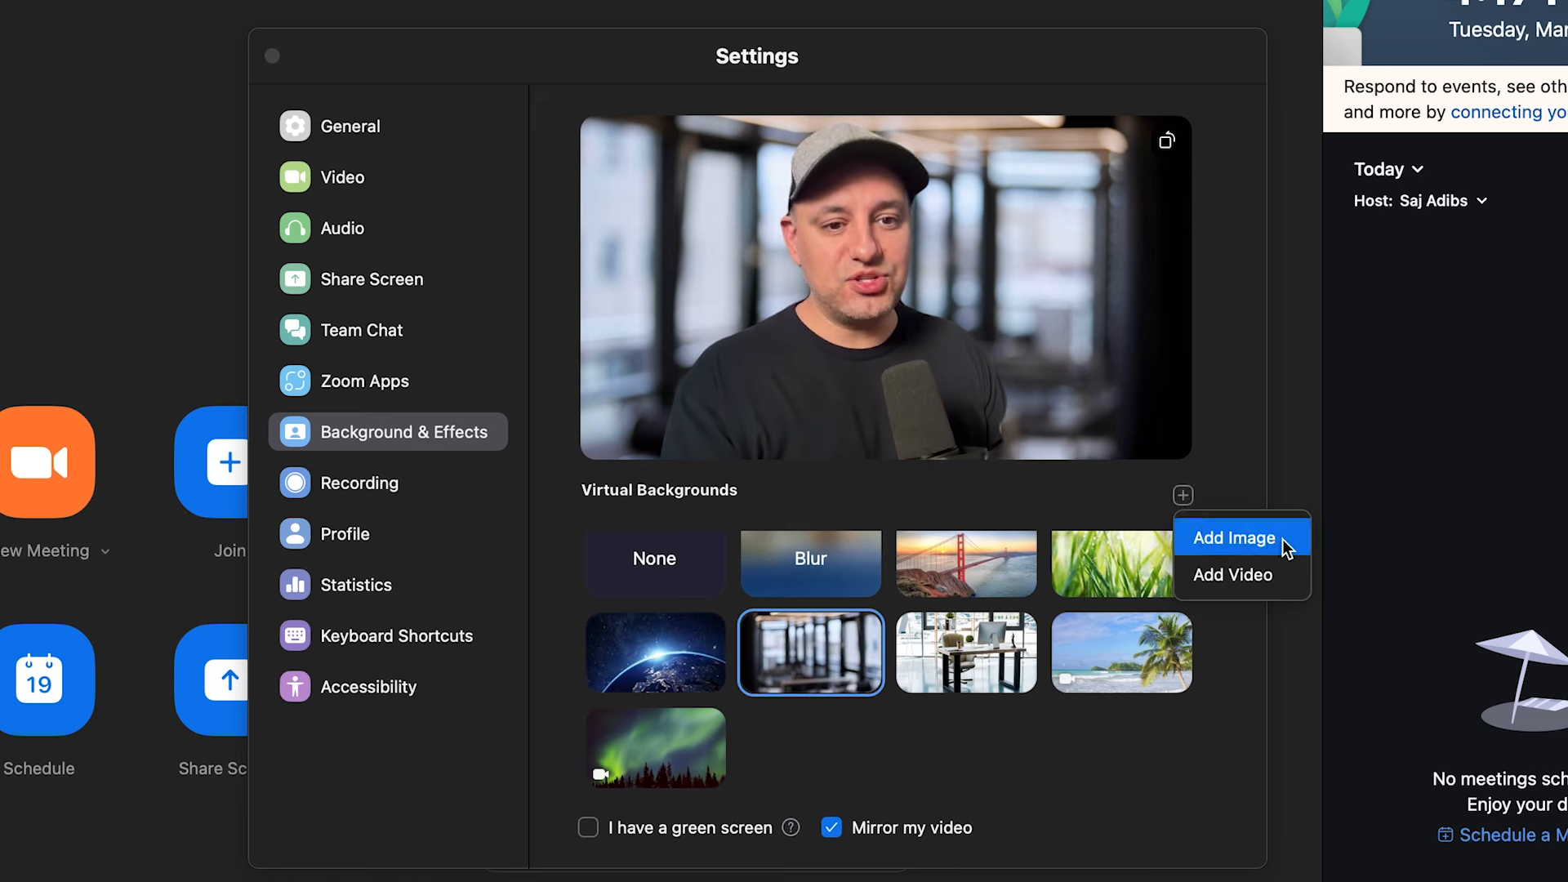
mouse_move(1233, 575)
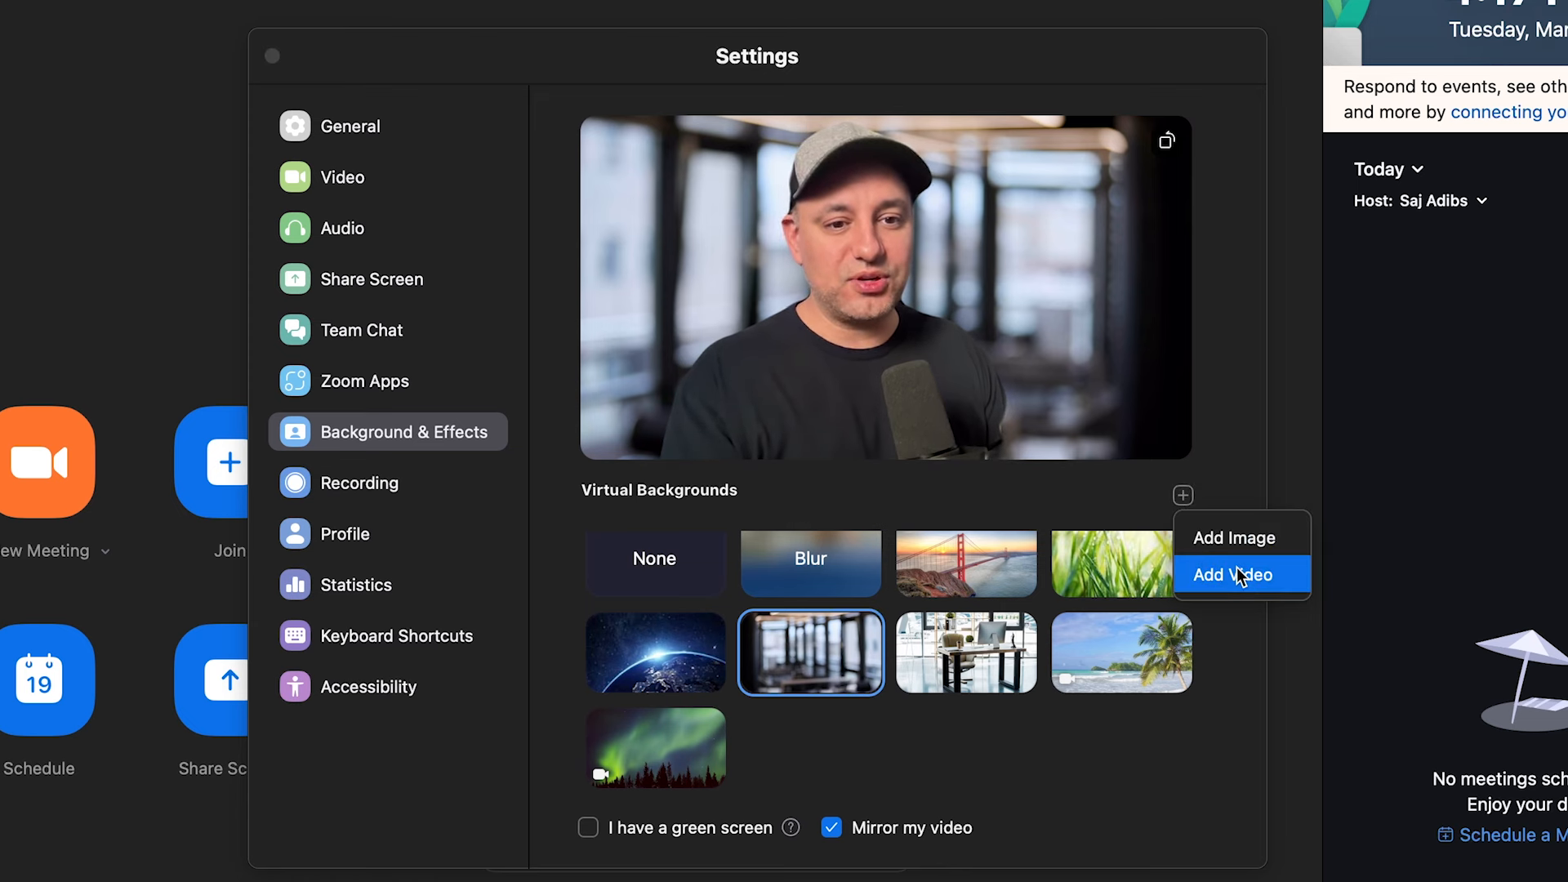
mouse_move(810, 748)
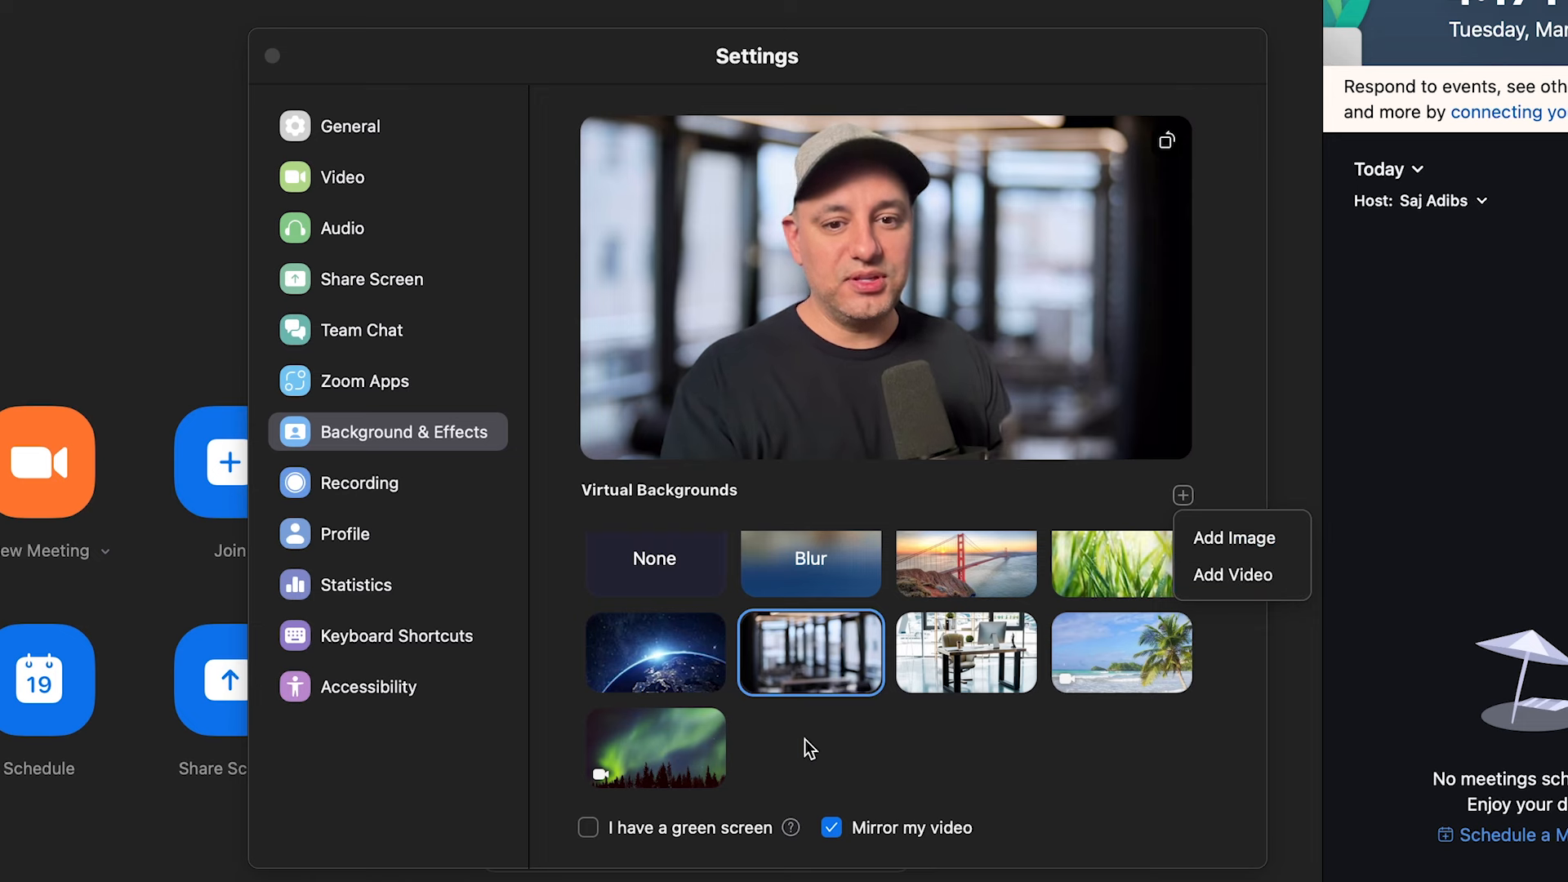
mouse_move(1243, 538)
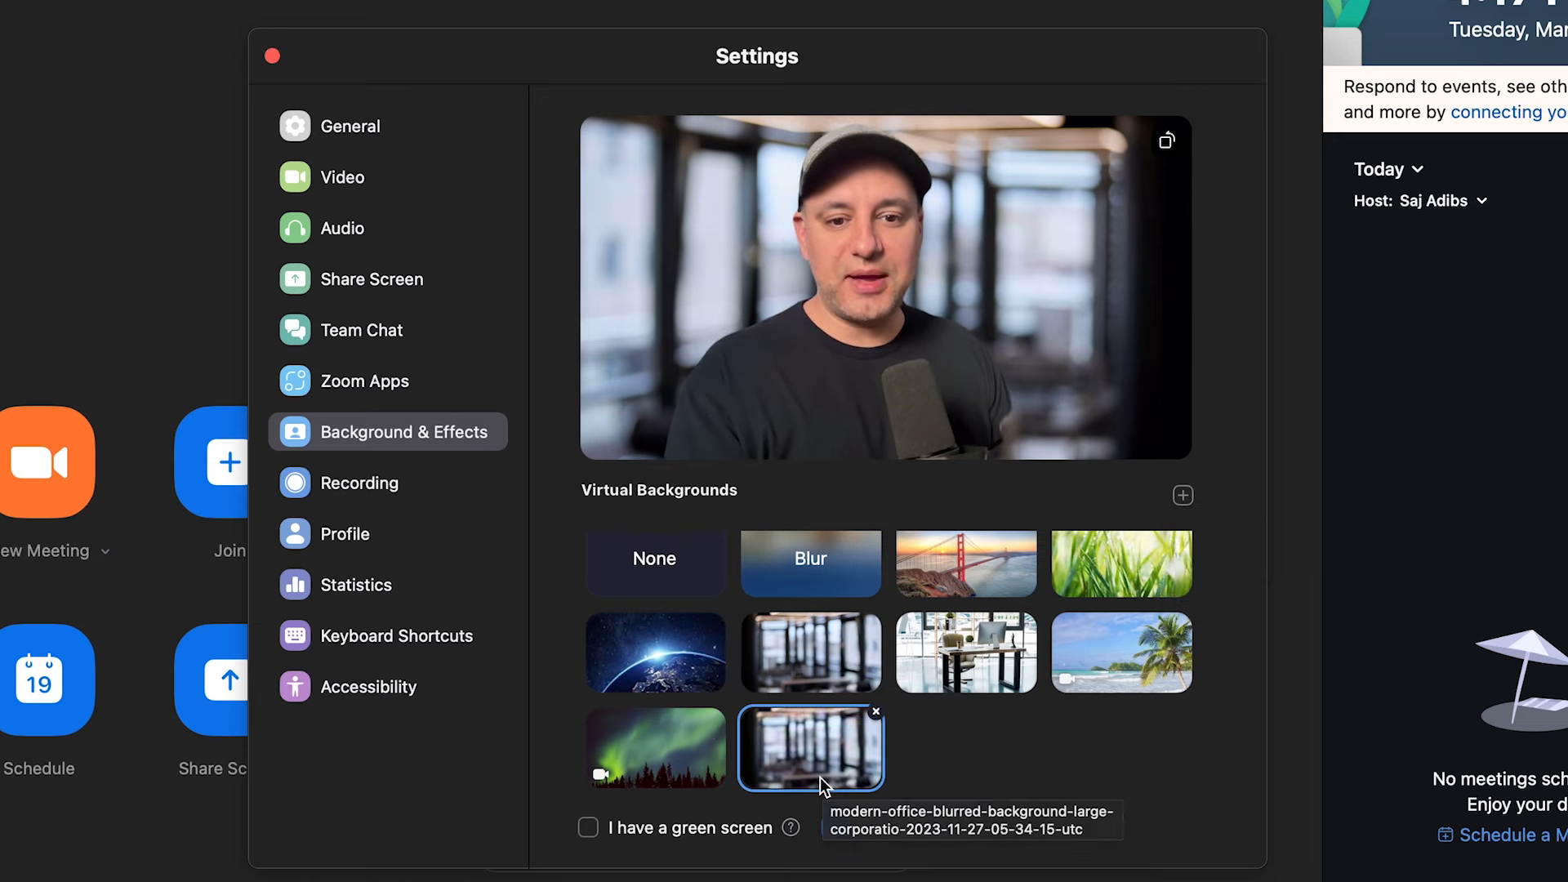
left_click(876, 711)
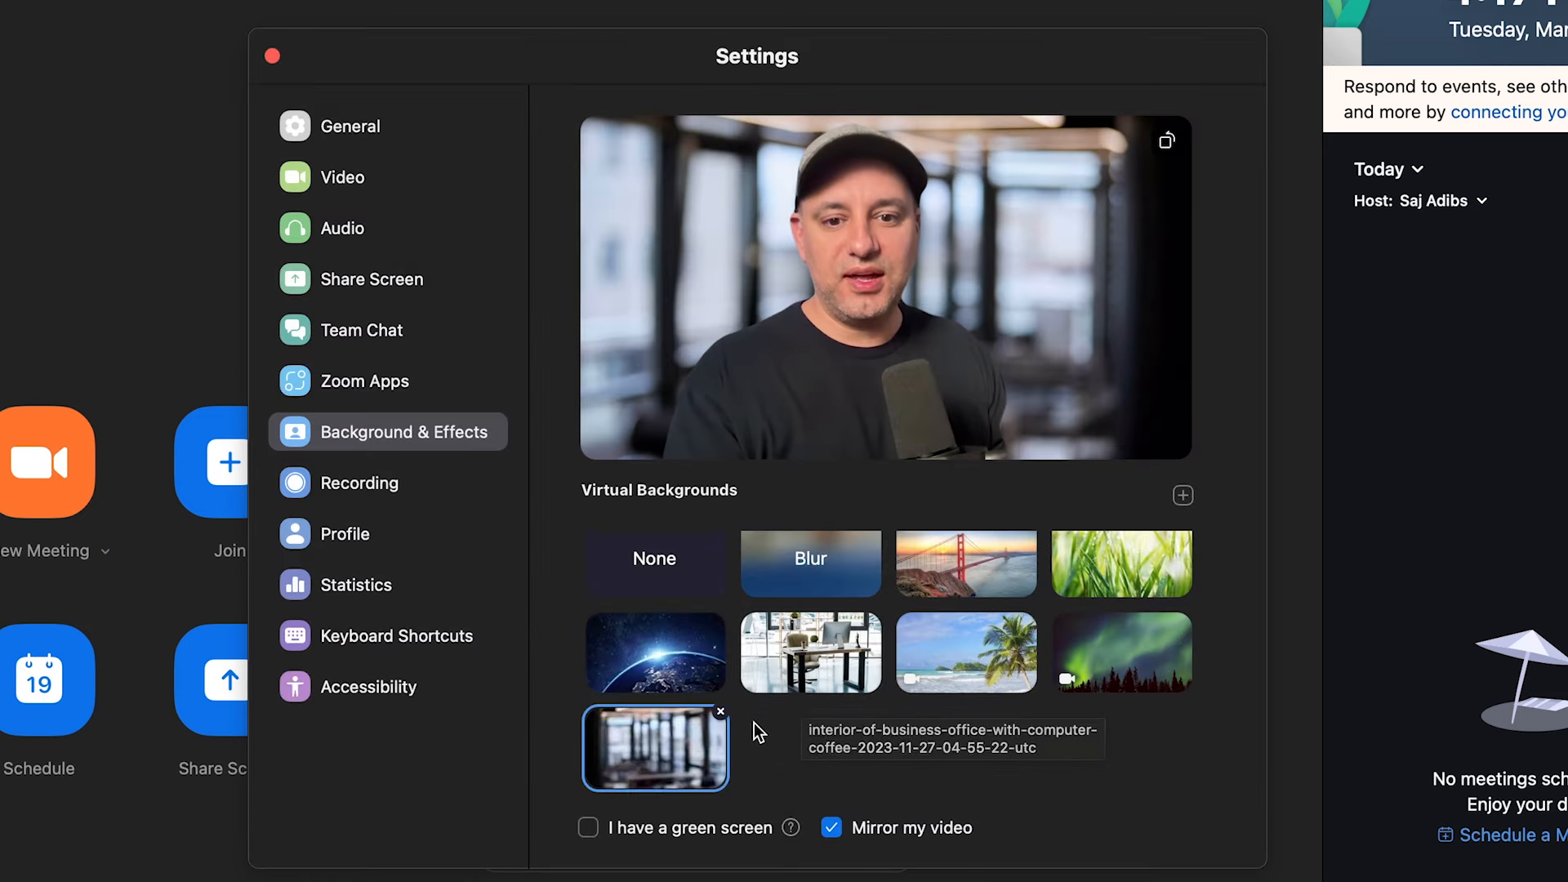
left_click(810, 651)
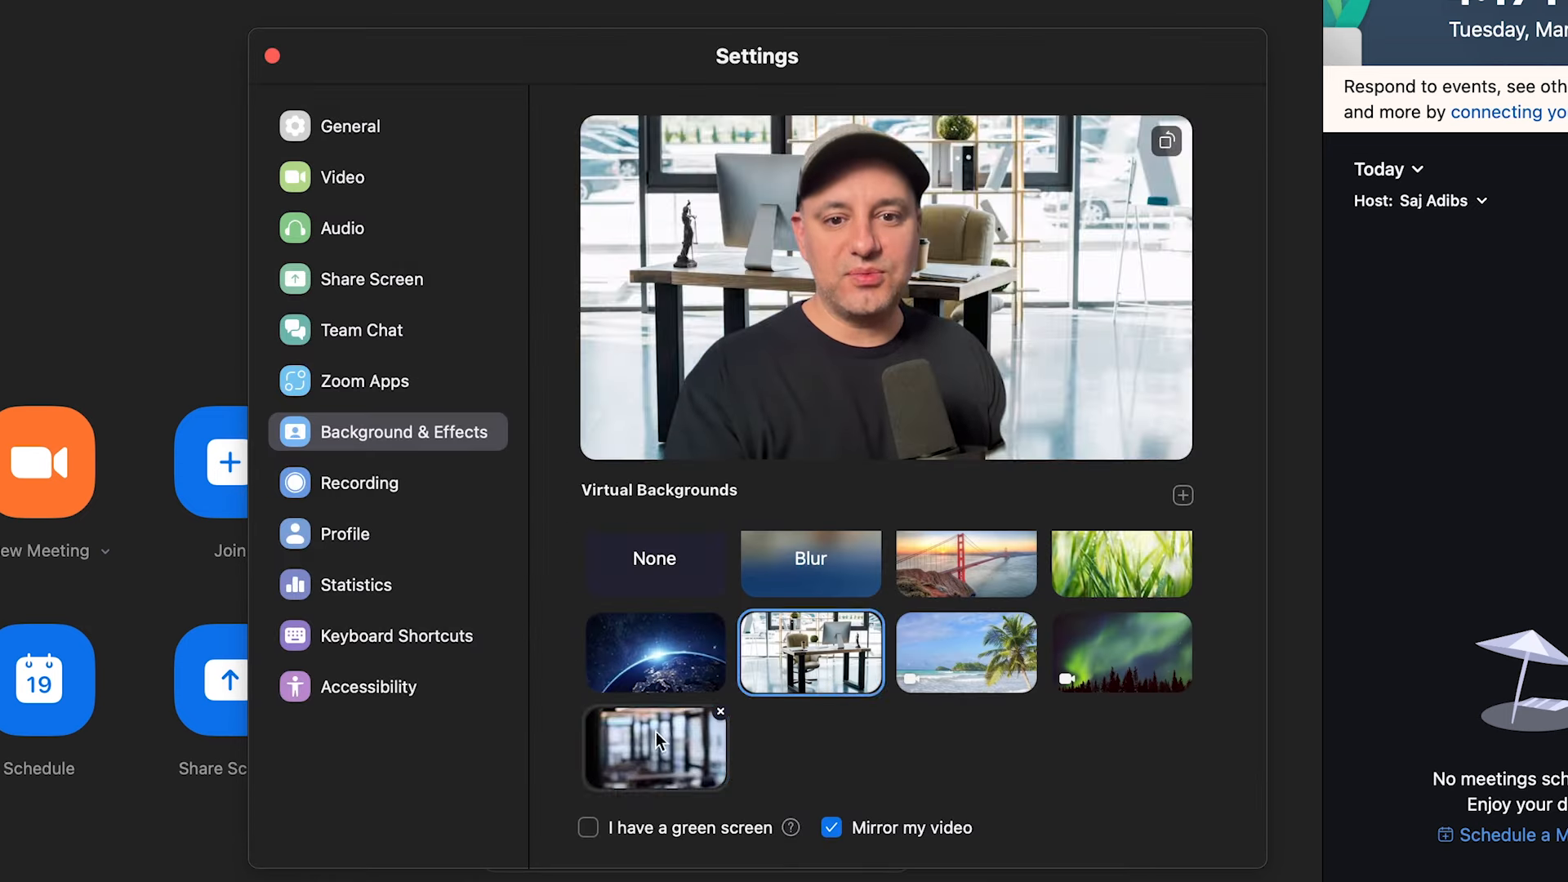
left_click(655, 747)
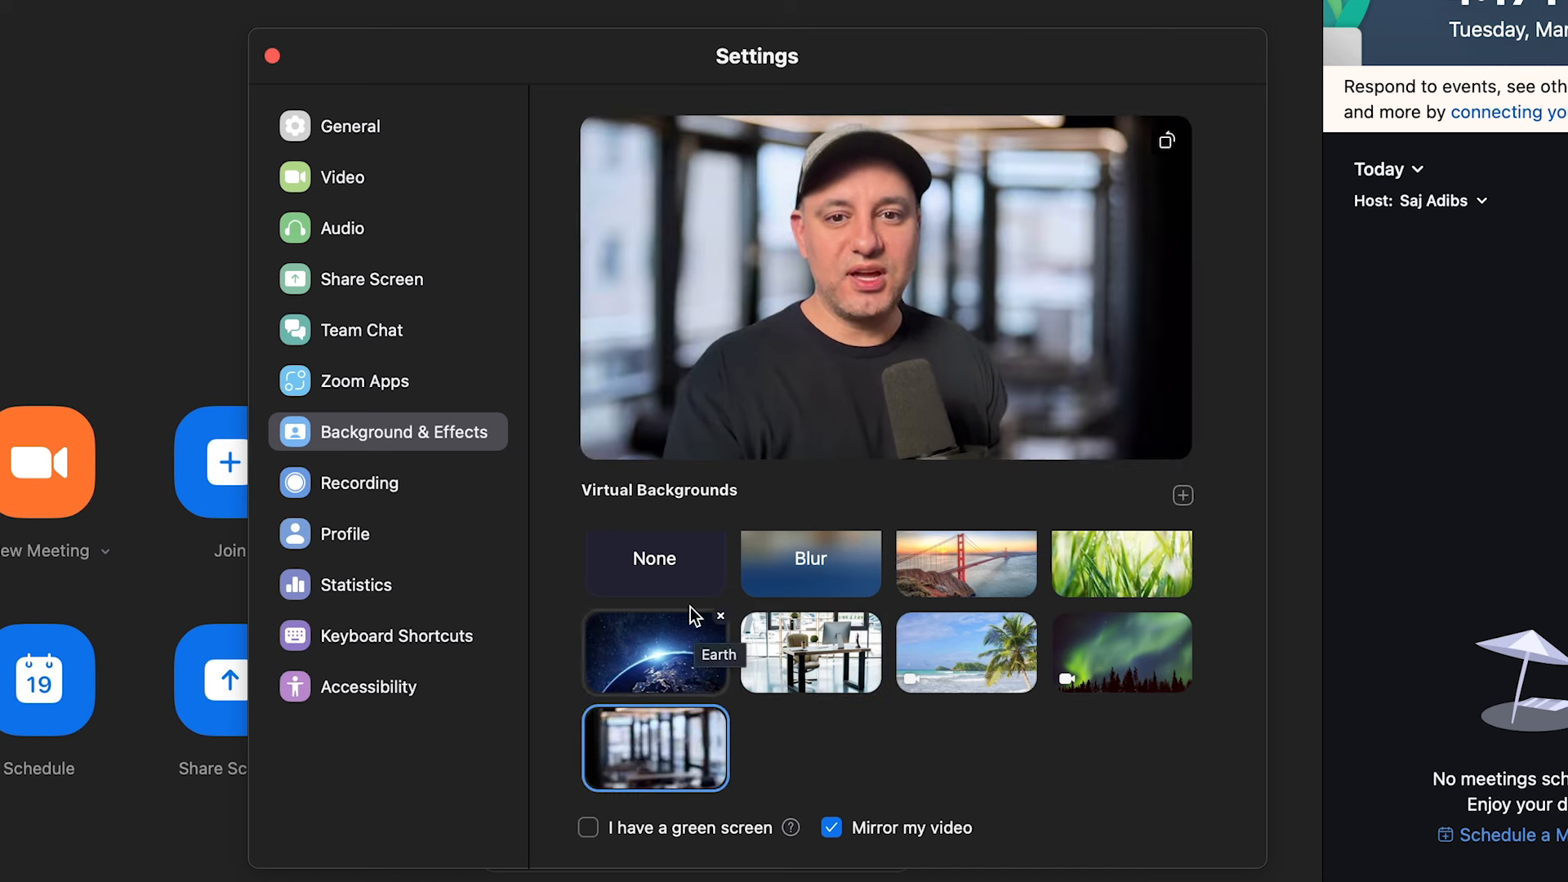
mouse_move(882, 334)
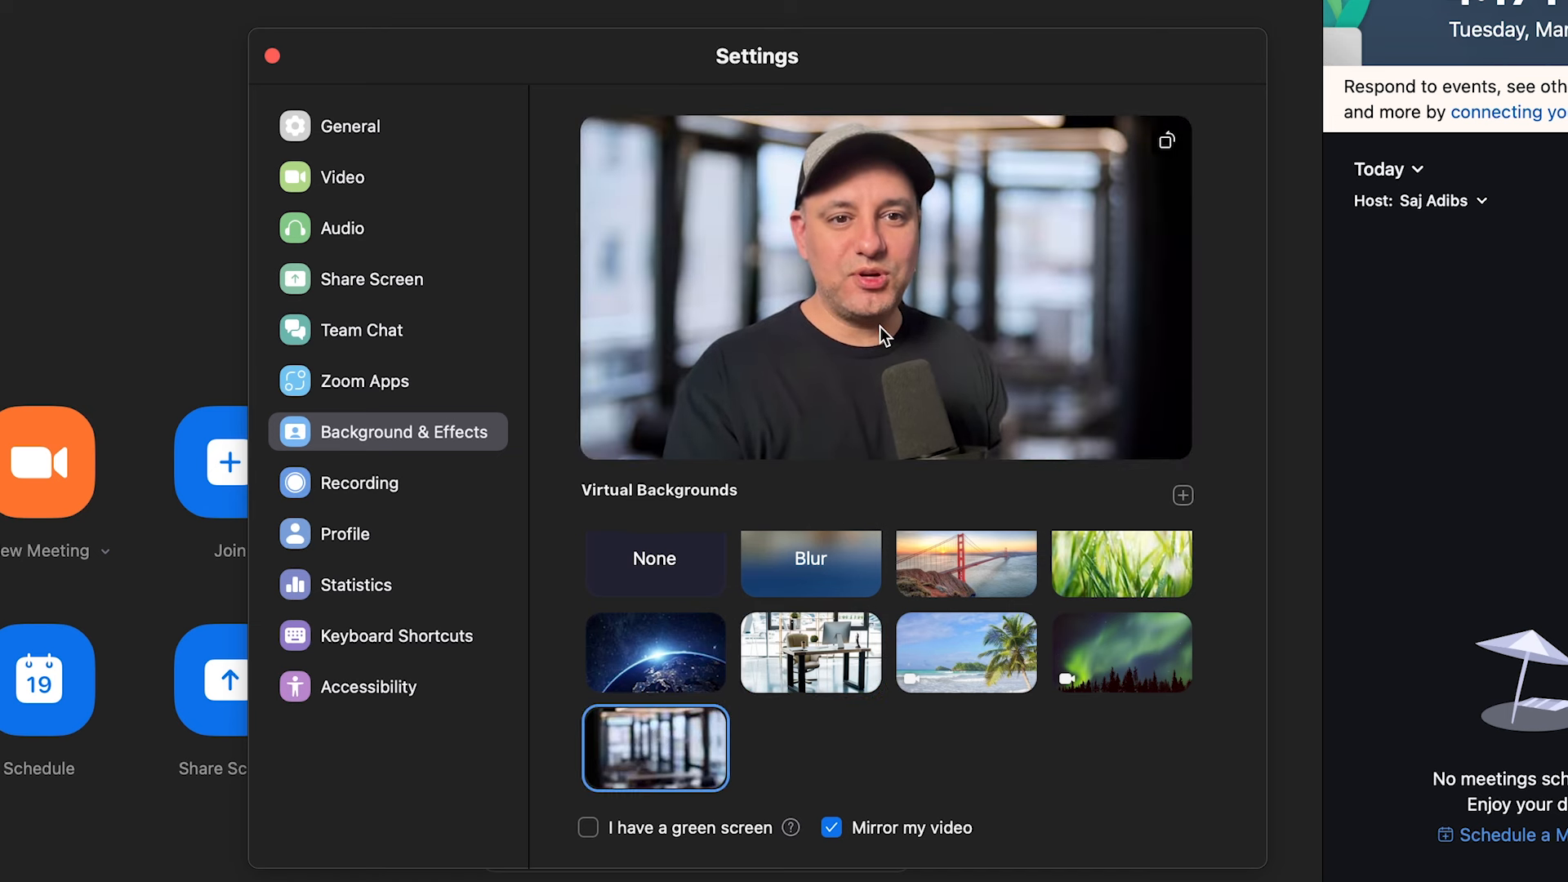
mouse_move(810, 558)
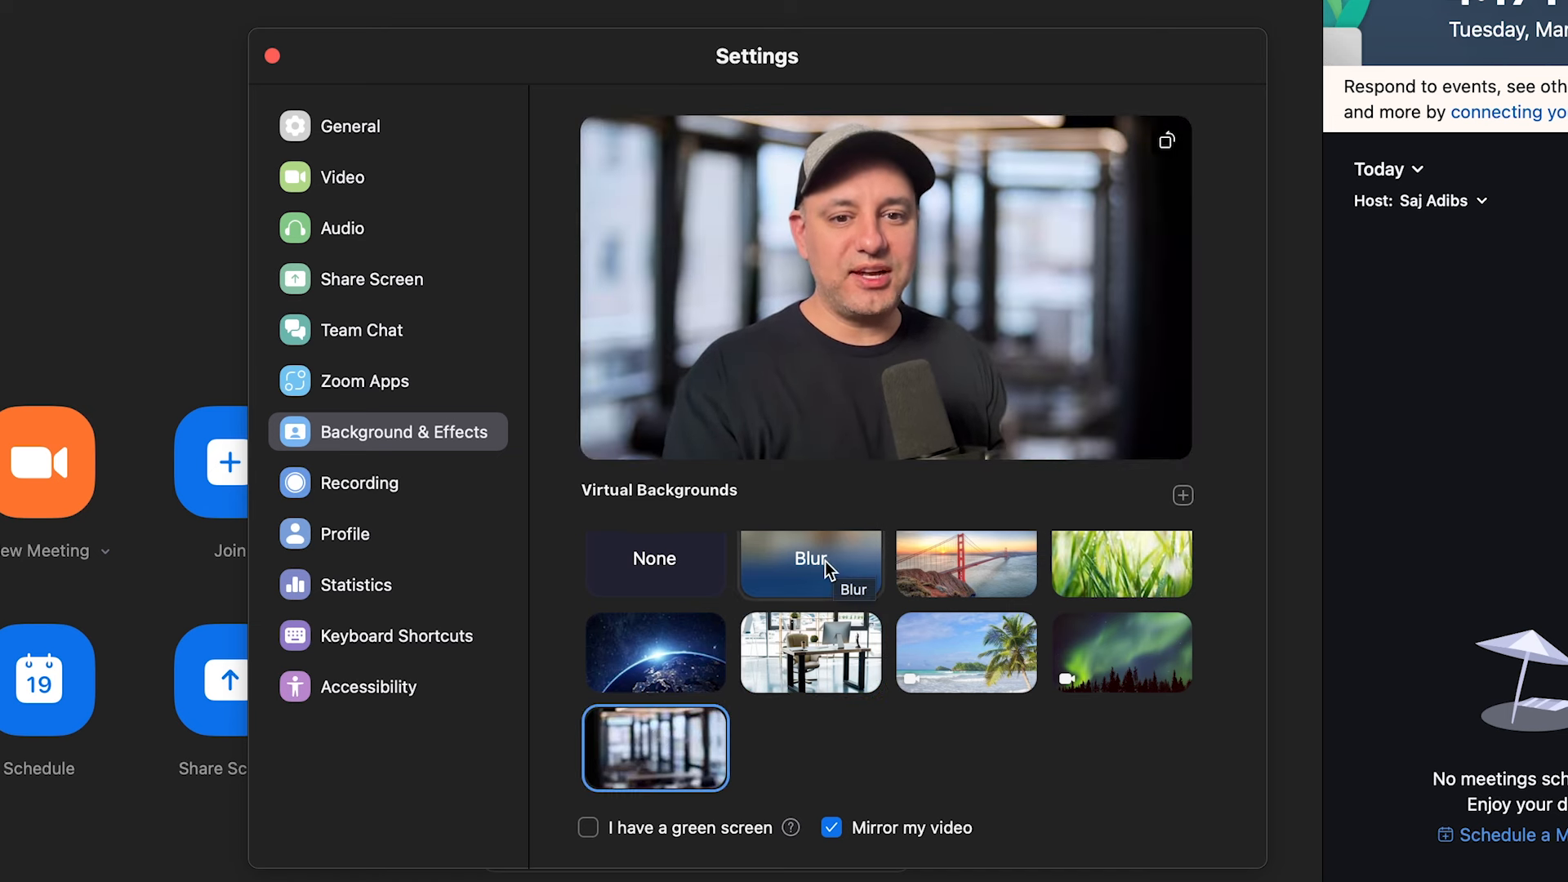
left_click(809, 561)
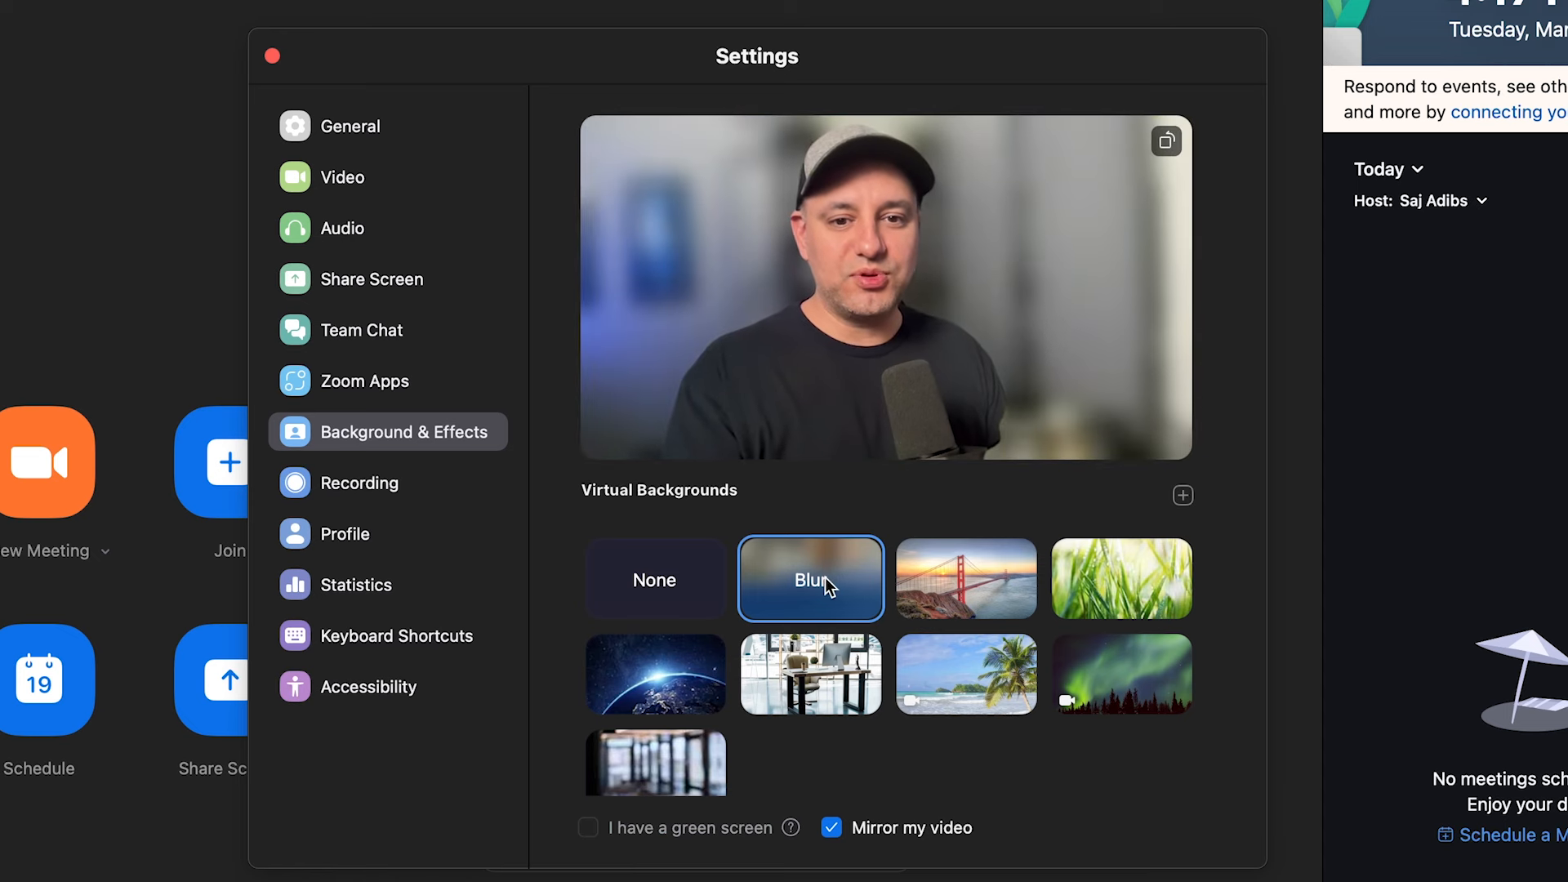
left_click(655, 580)
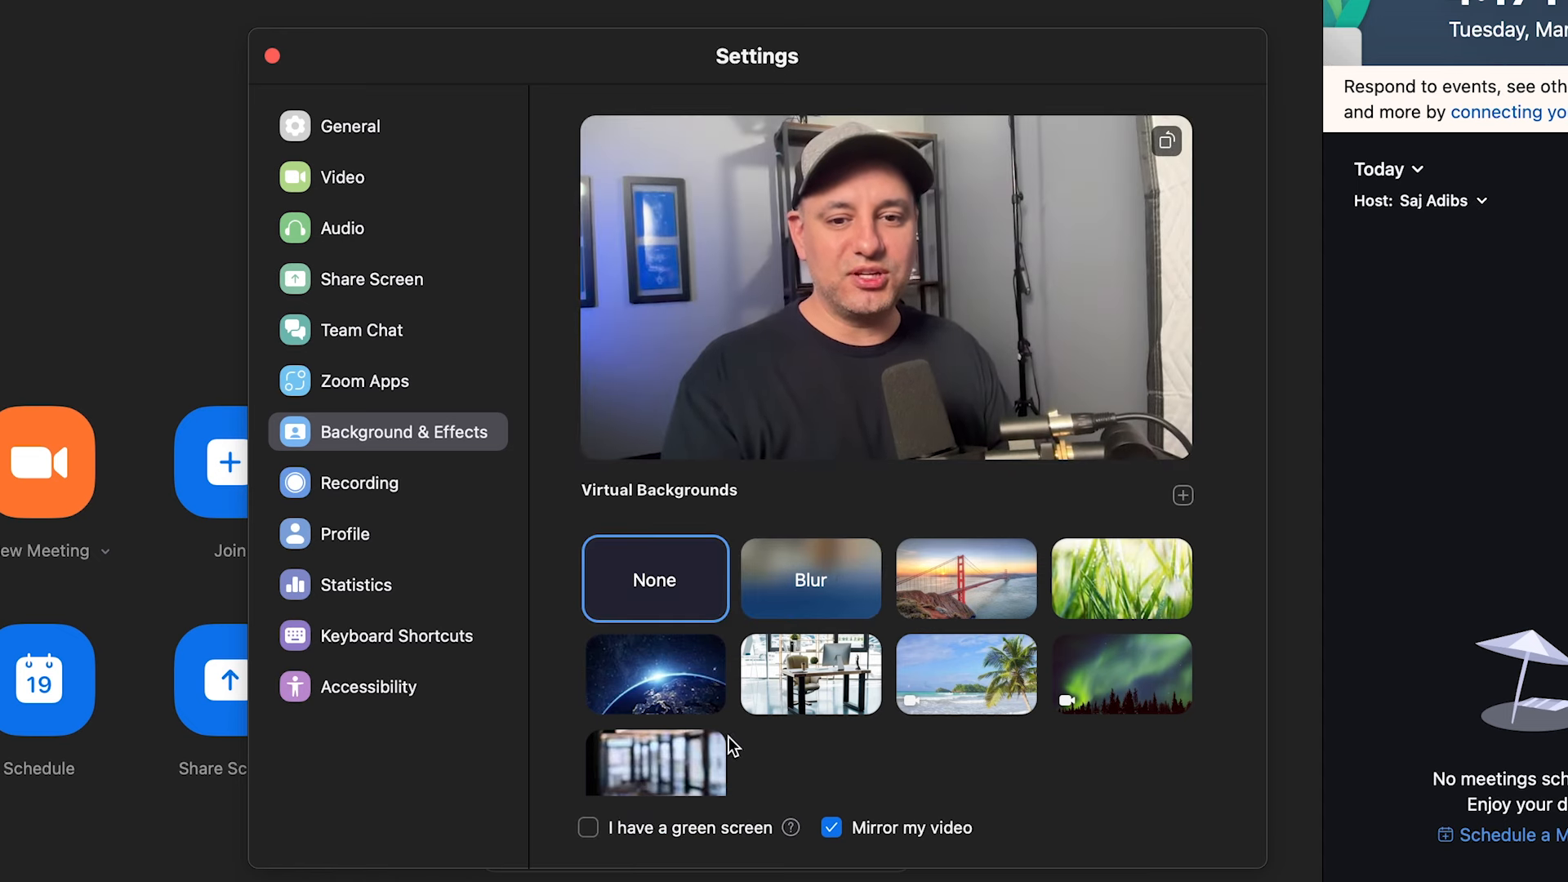
left_click(655, 761)
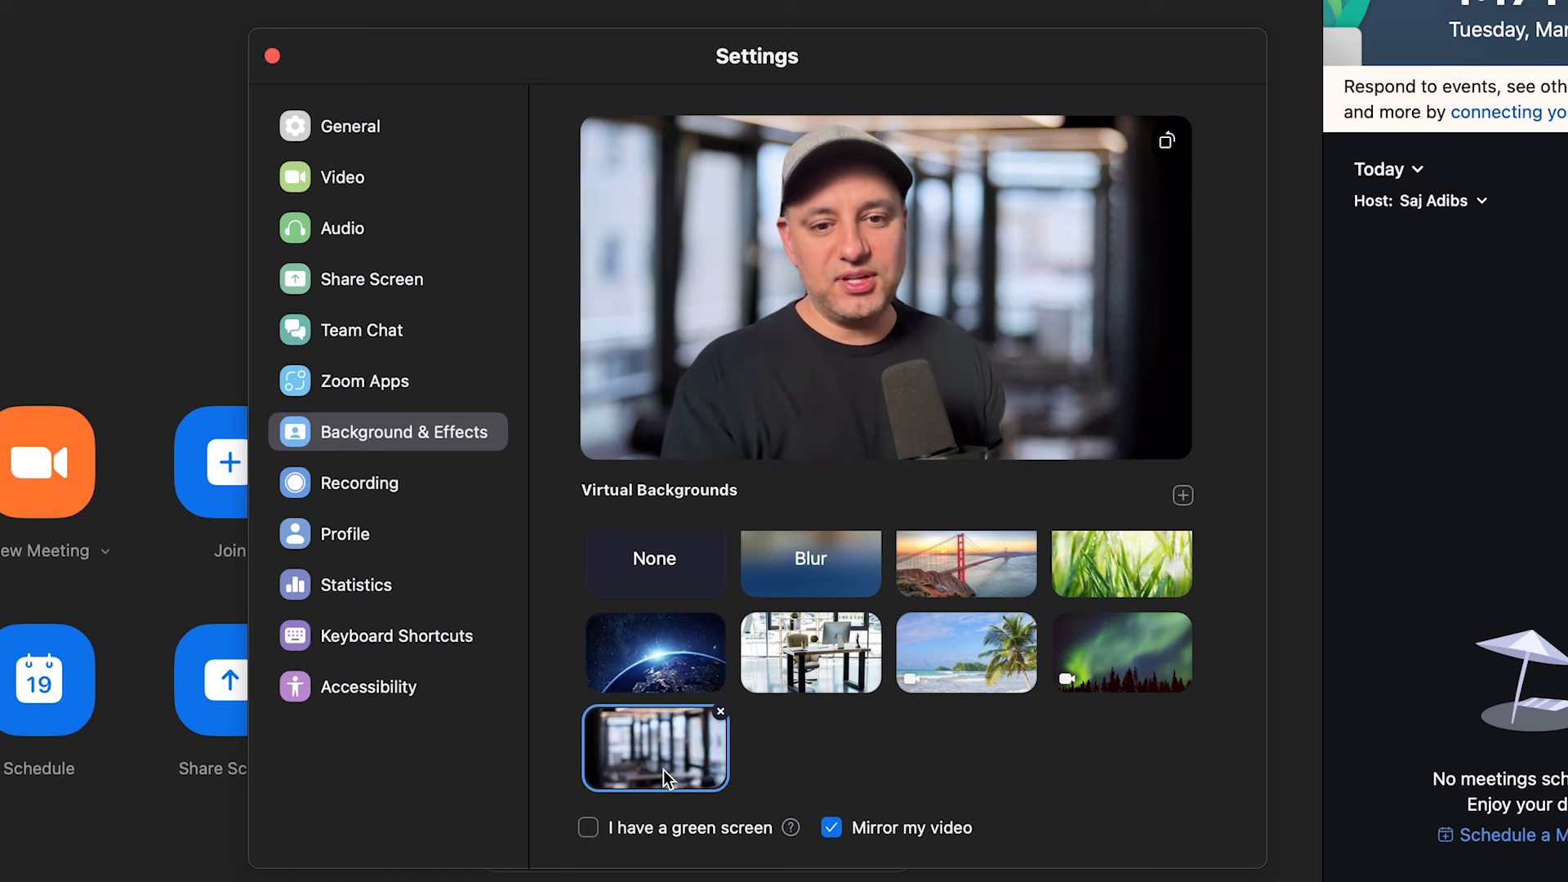
mouse_move(655, 748)
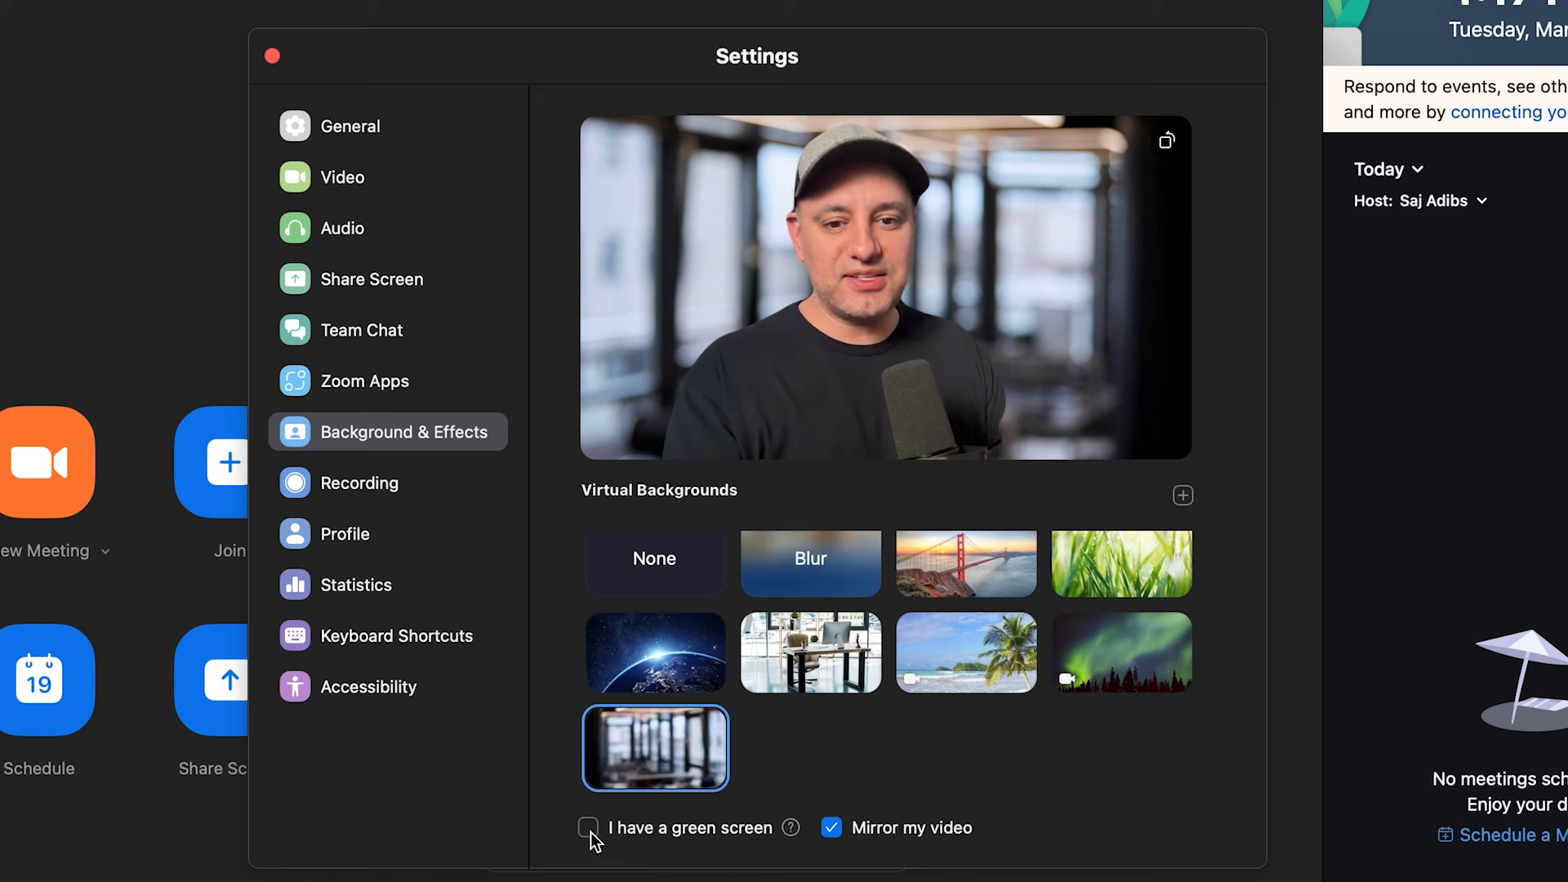
left_click(588, 828)
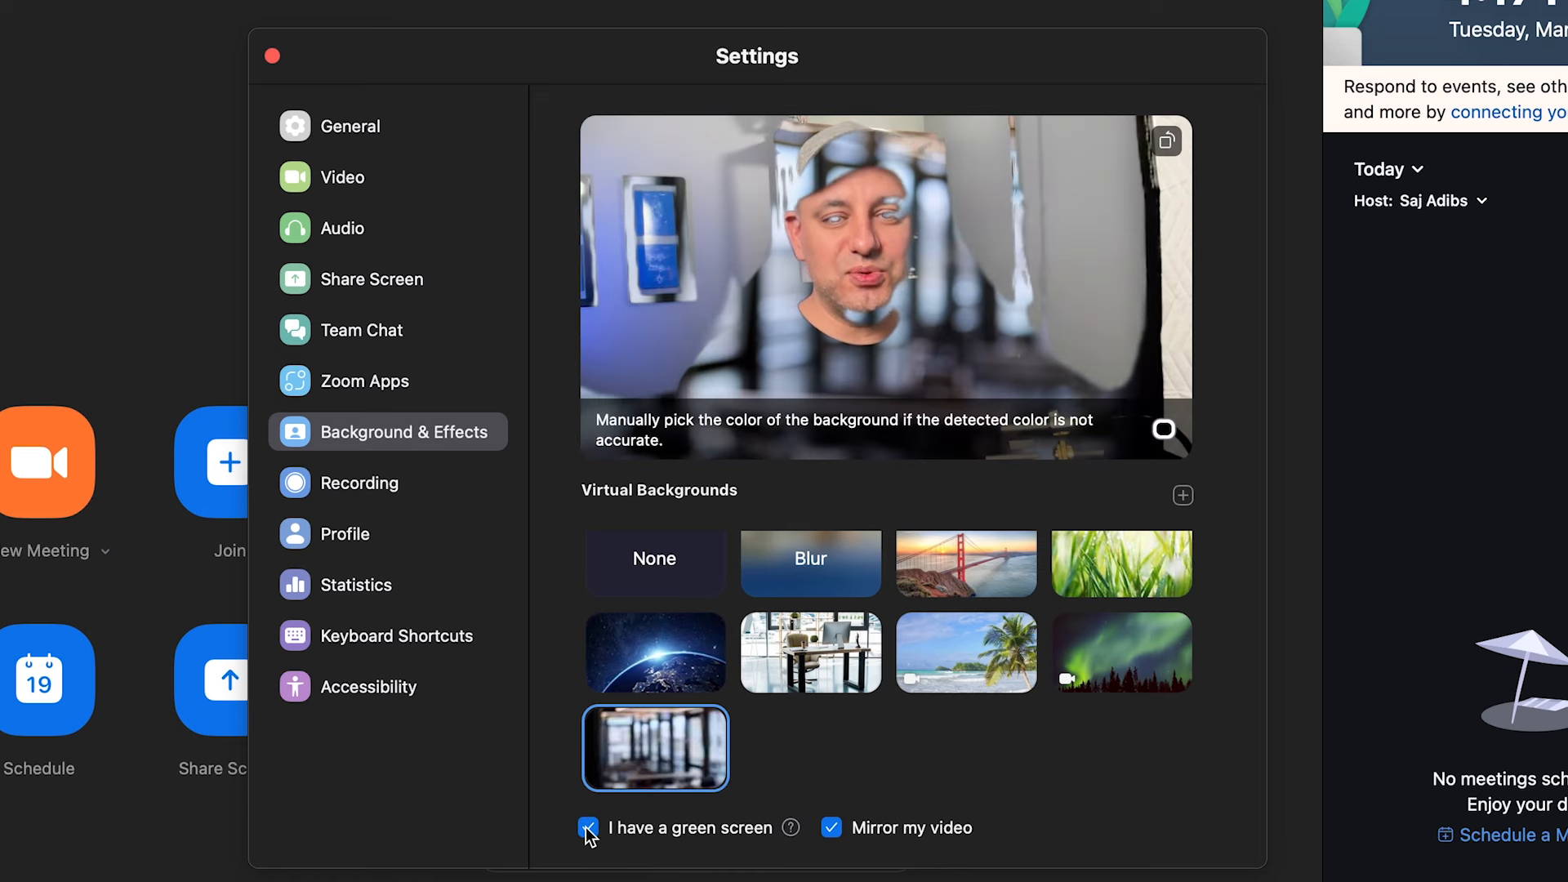
left_click(588, 828)
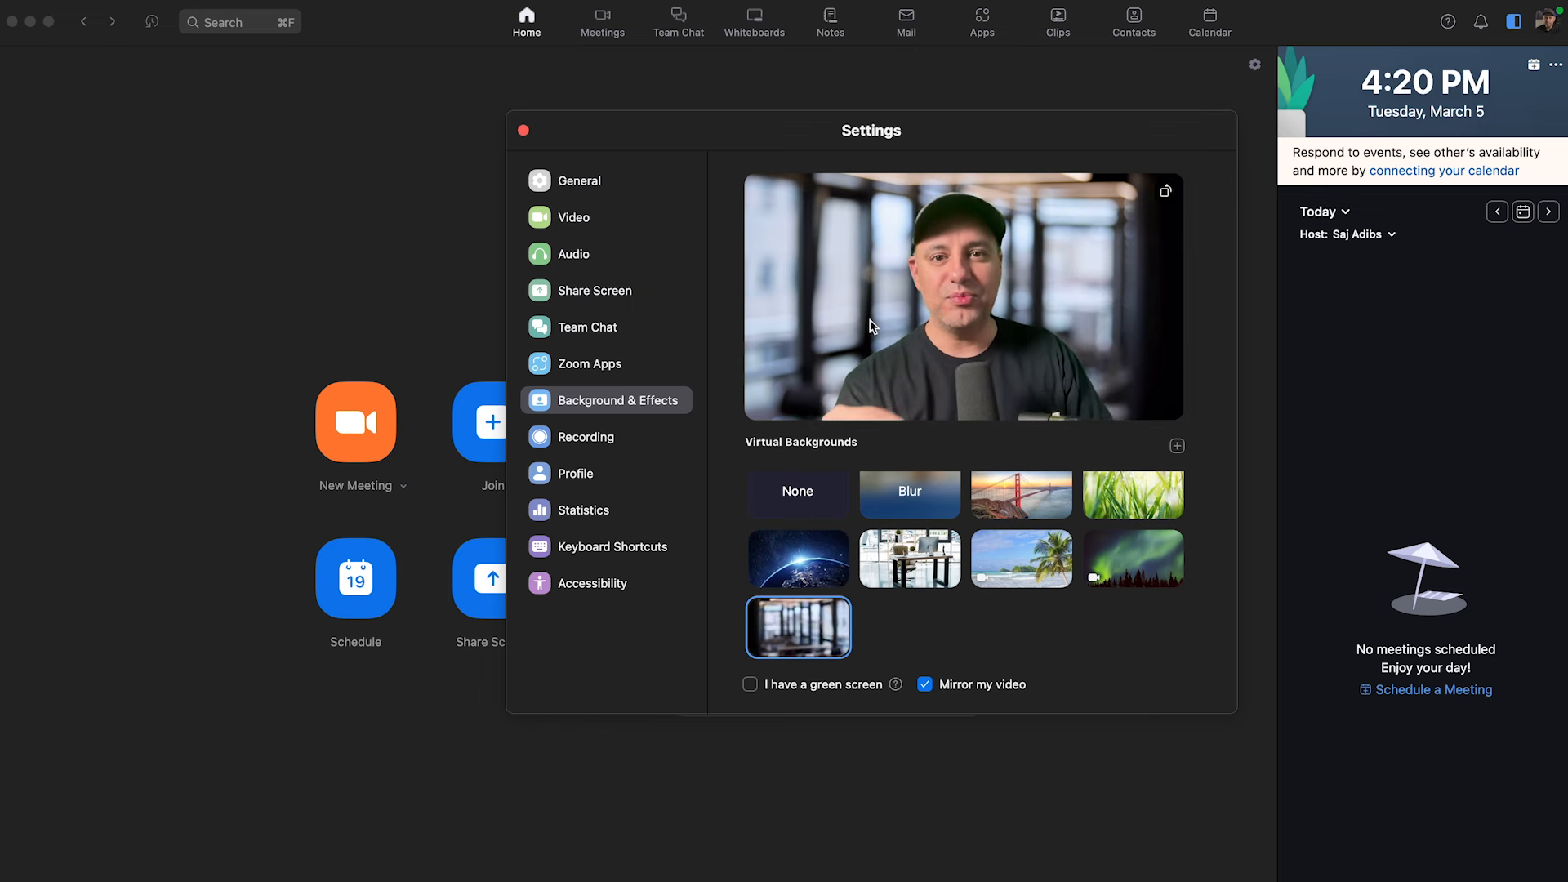
mouse_move(1165, 191)
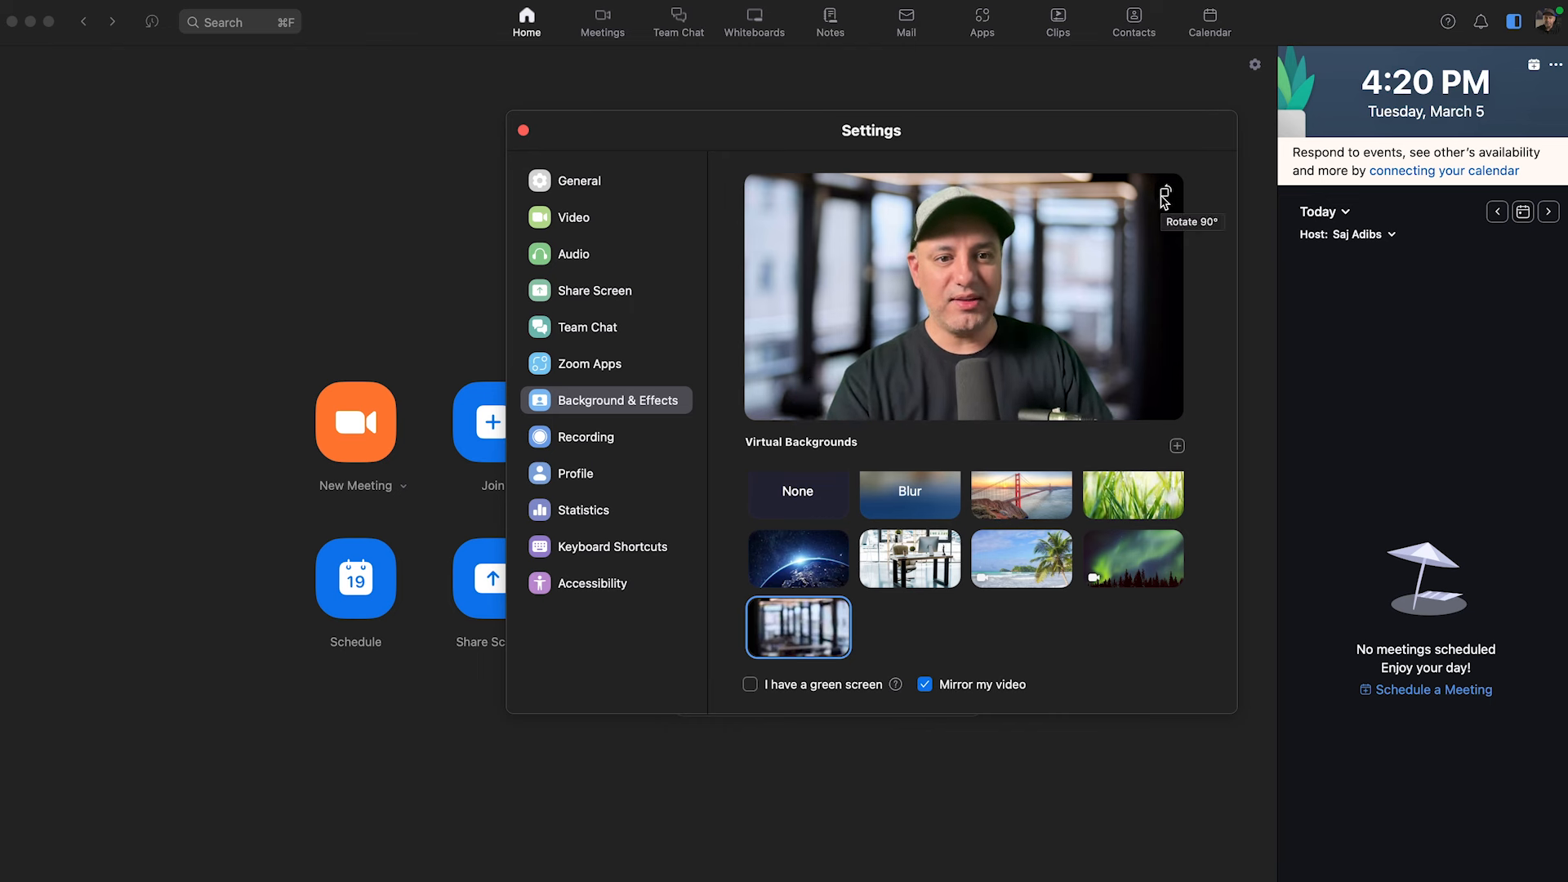
Rotate the camera preview 90° and close the Settings window
left_click(1166, 192)
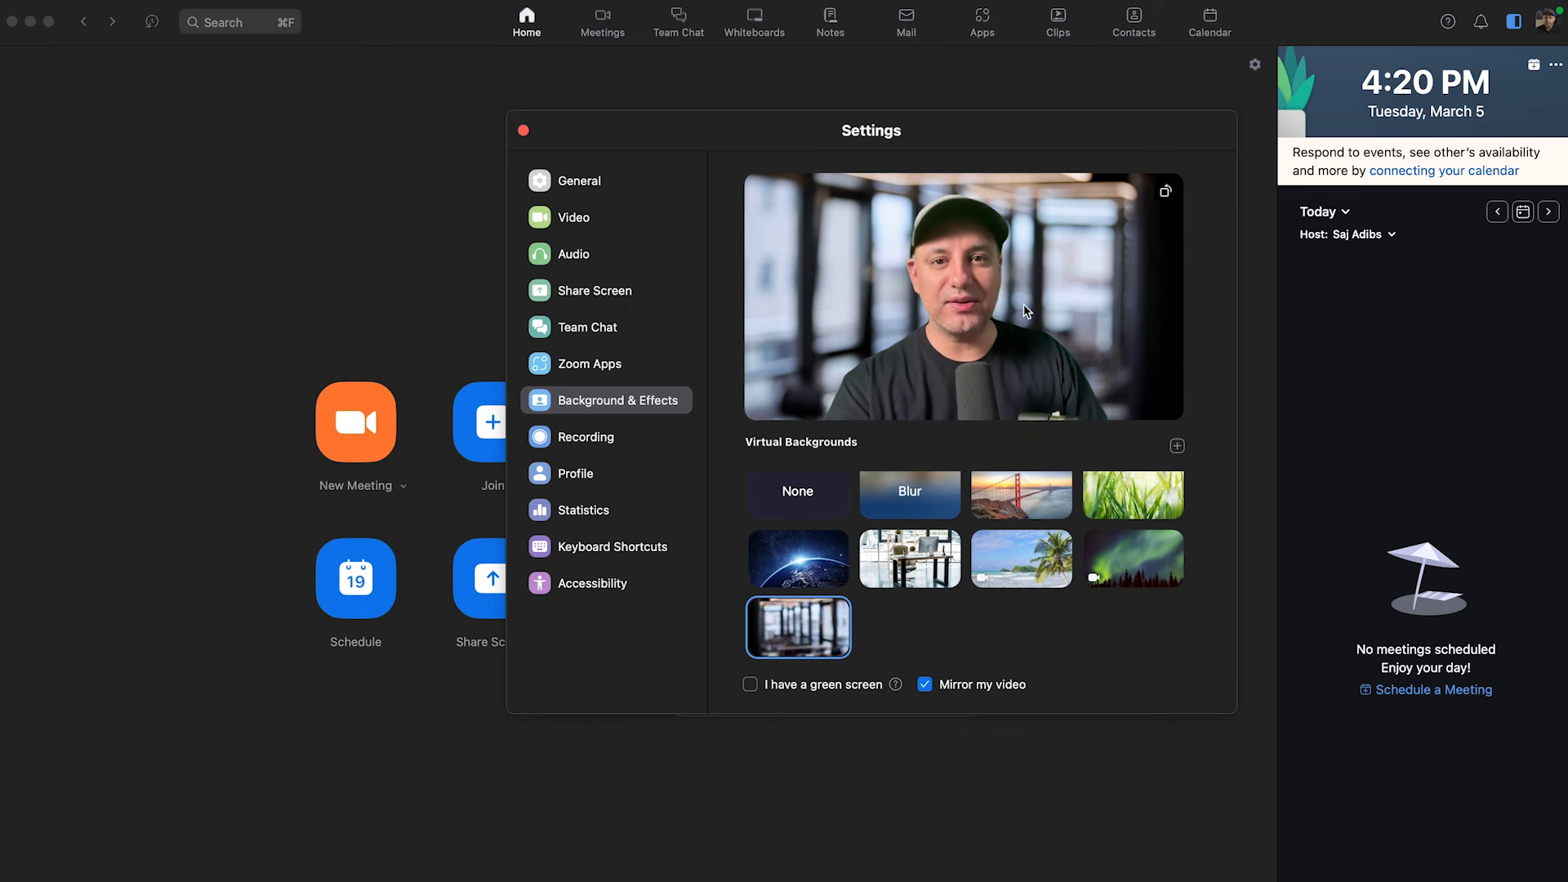
left_click(521, 130)
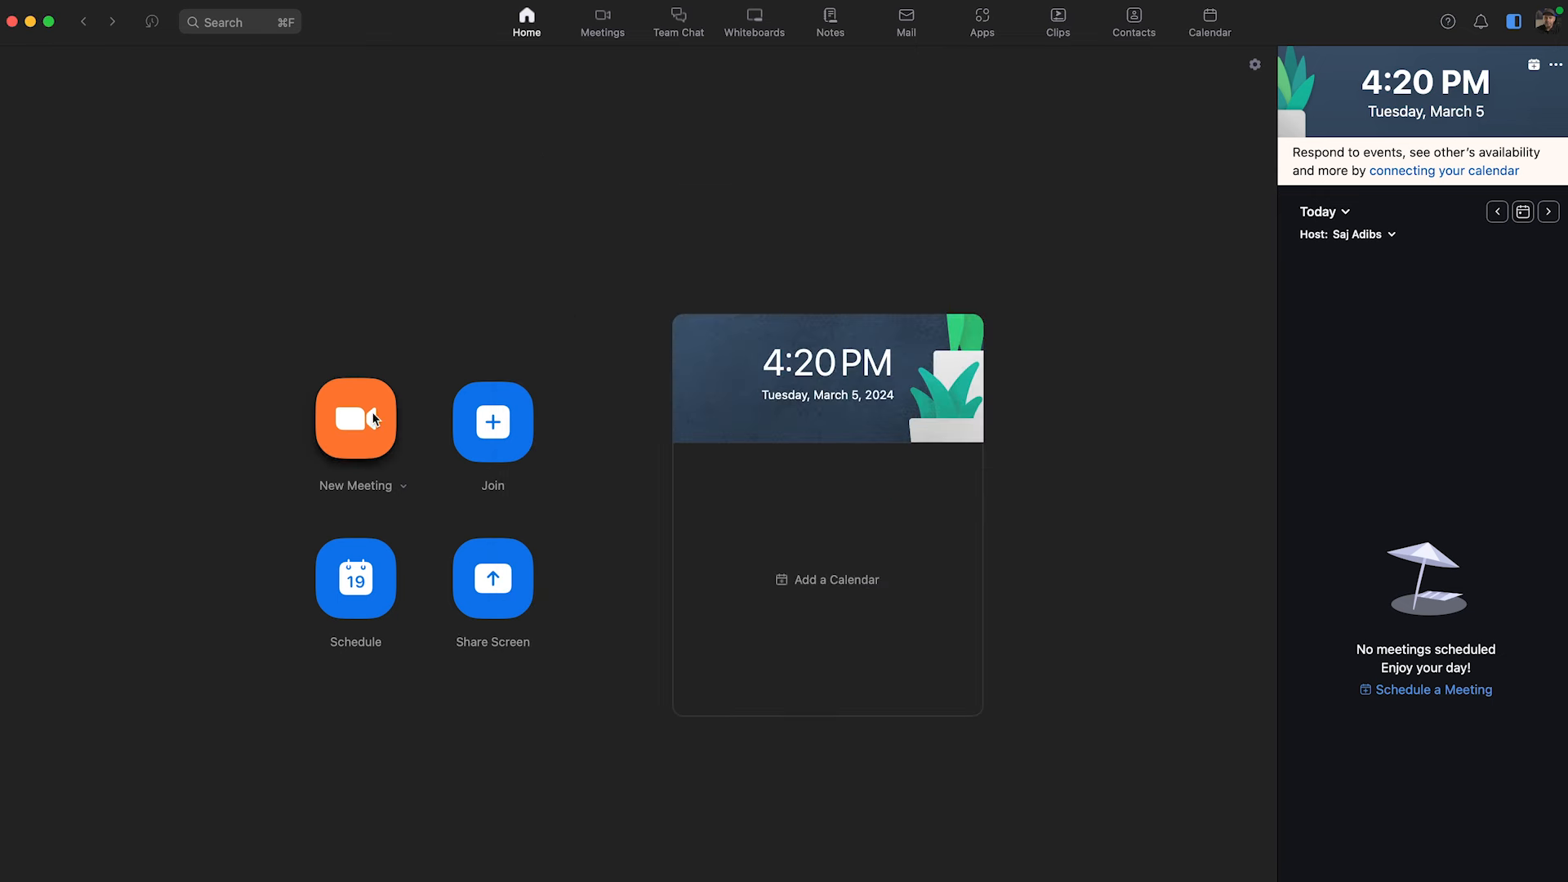
mouse_move(368, 428)
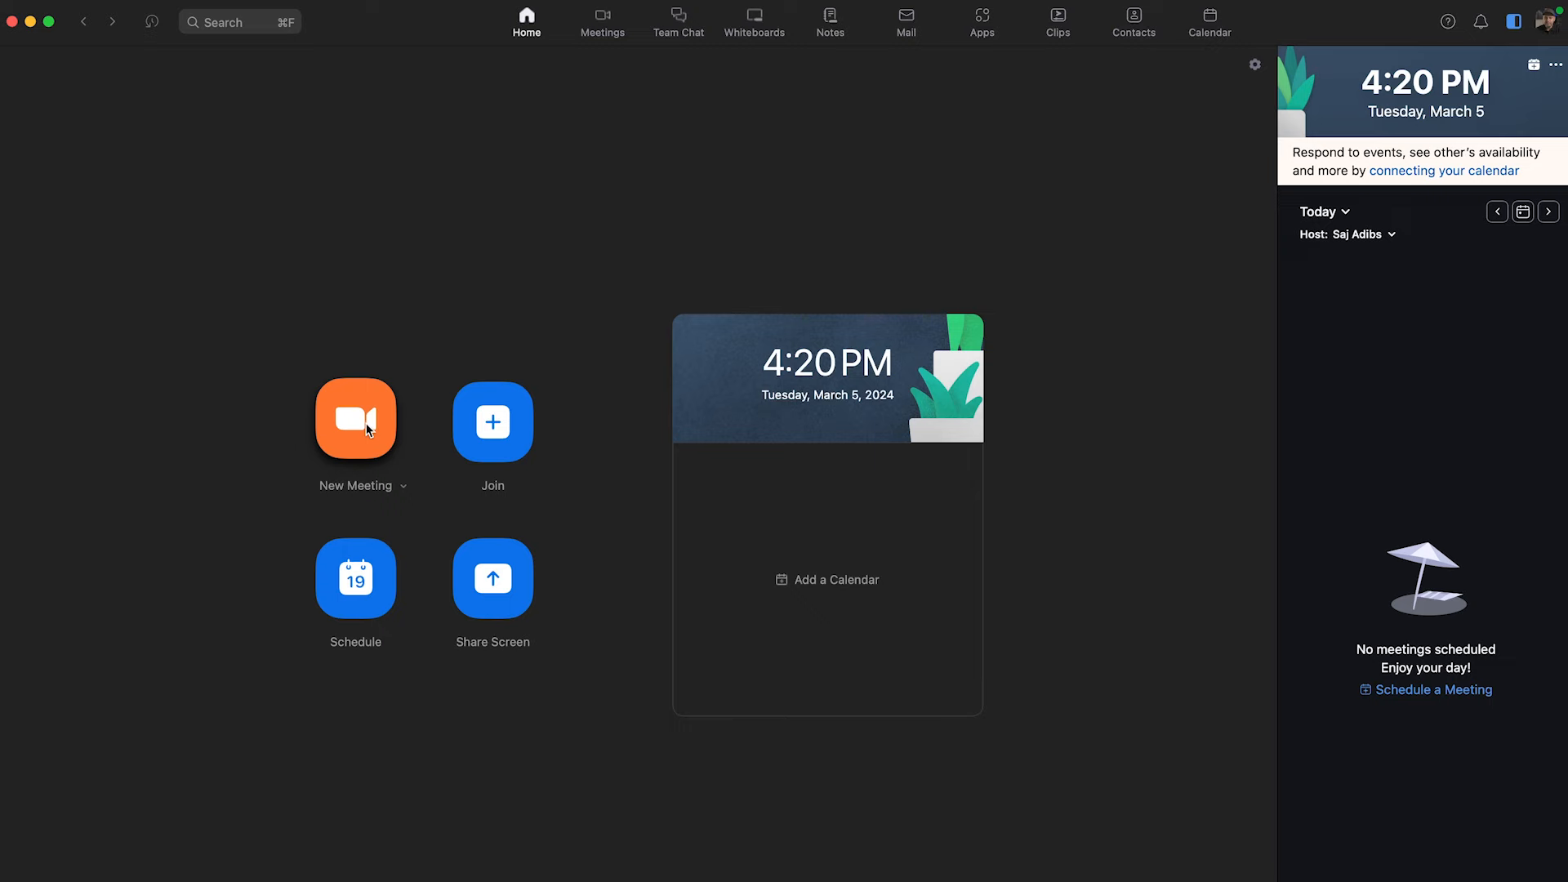
Start a New Meeting with the blurred office background active
left_click(355, 418)
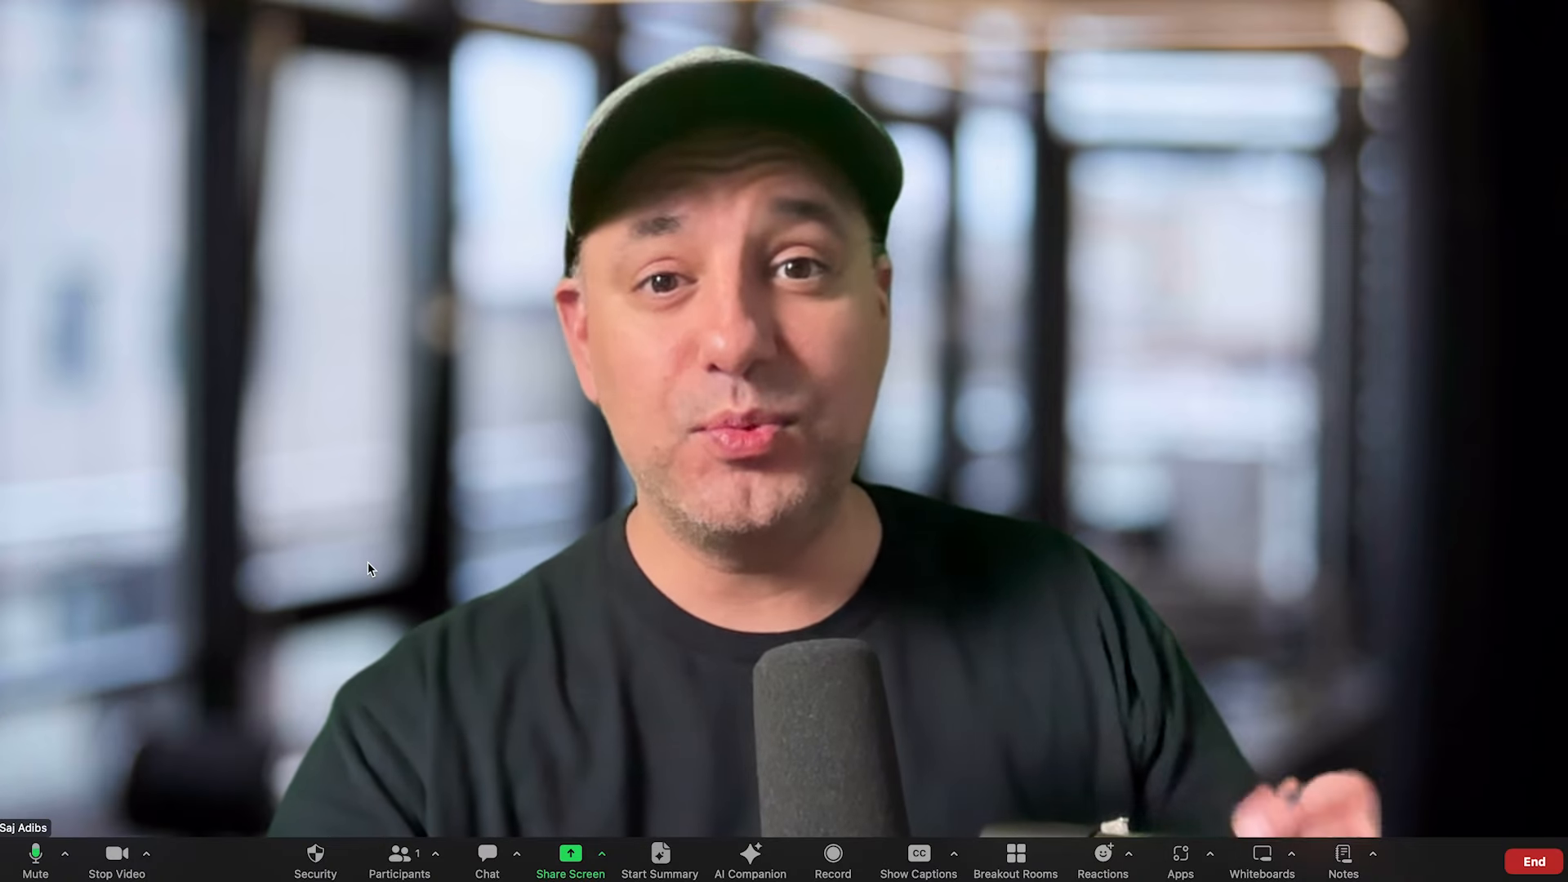
Open Video Settings from the Stop Video arrow menu in the meeting
left_click(146, 852)
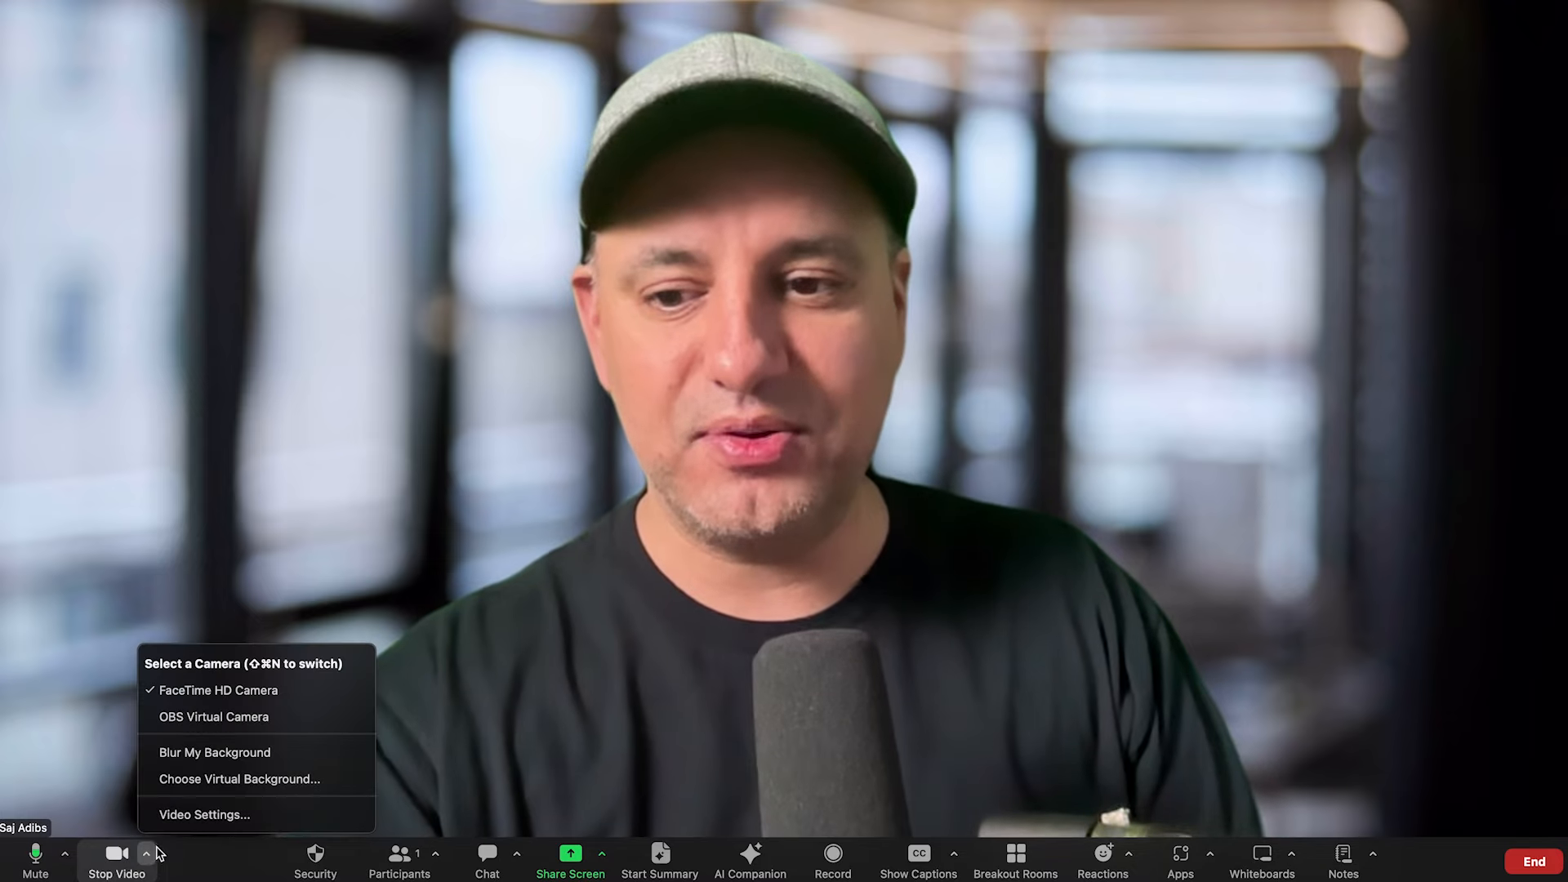
mouse_move(203, 814)
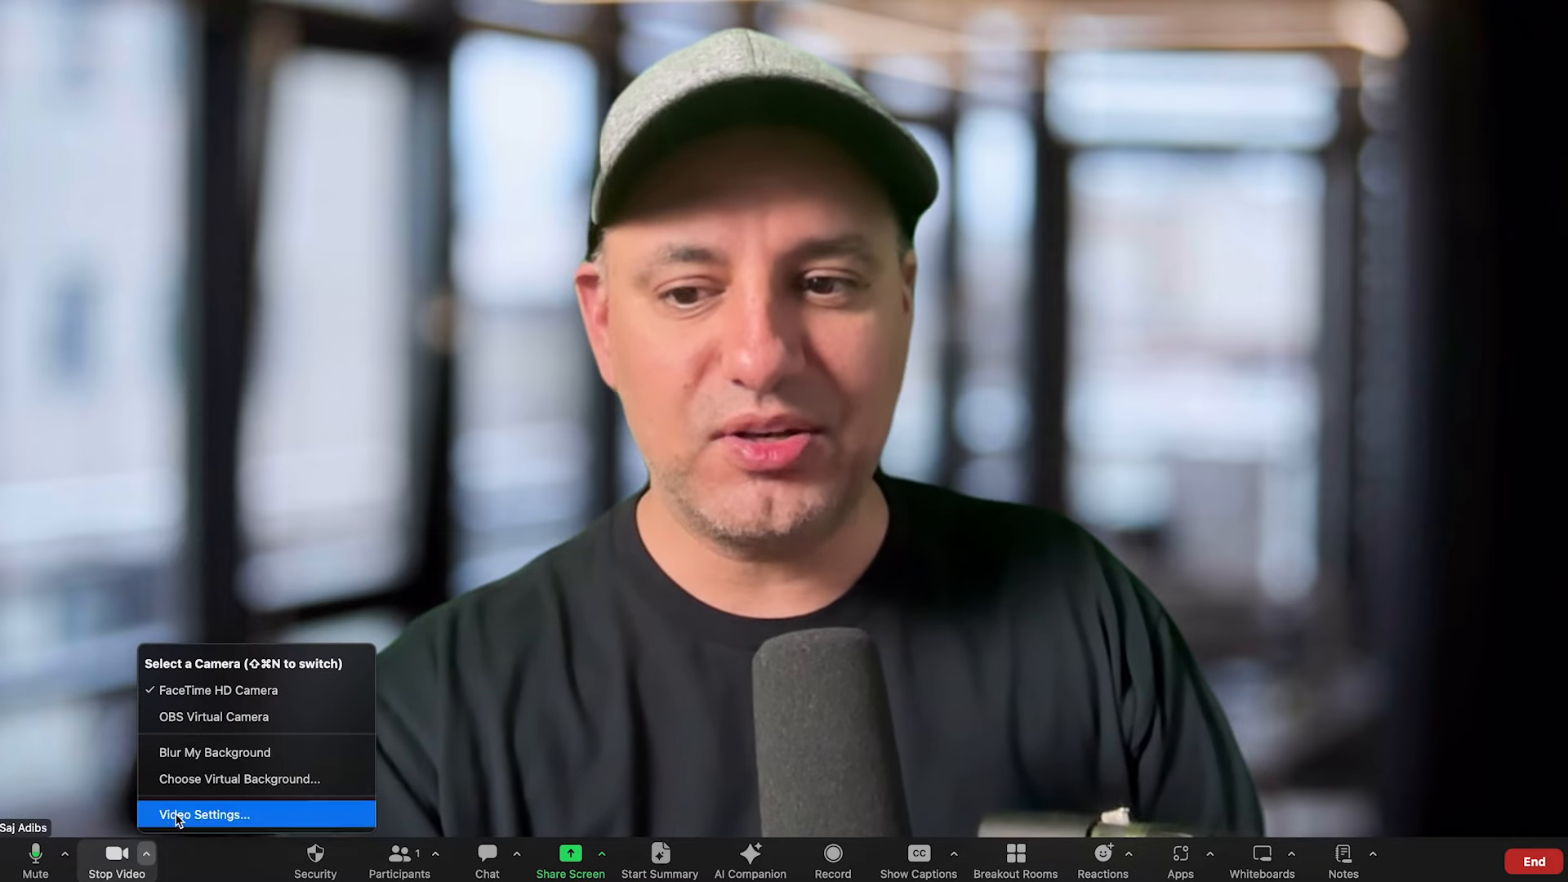
left_click(204, 814)
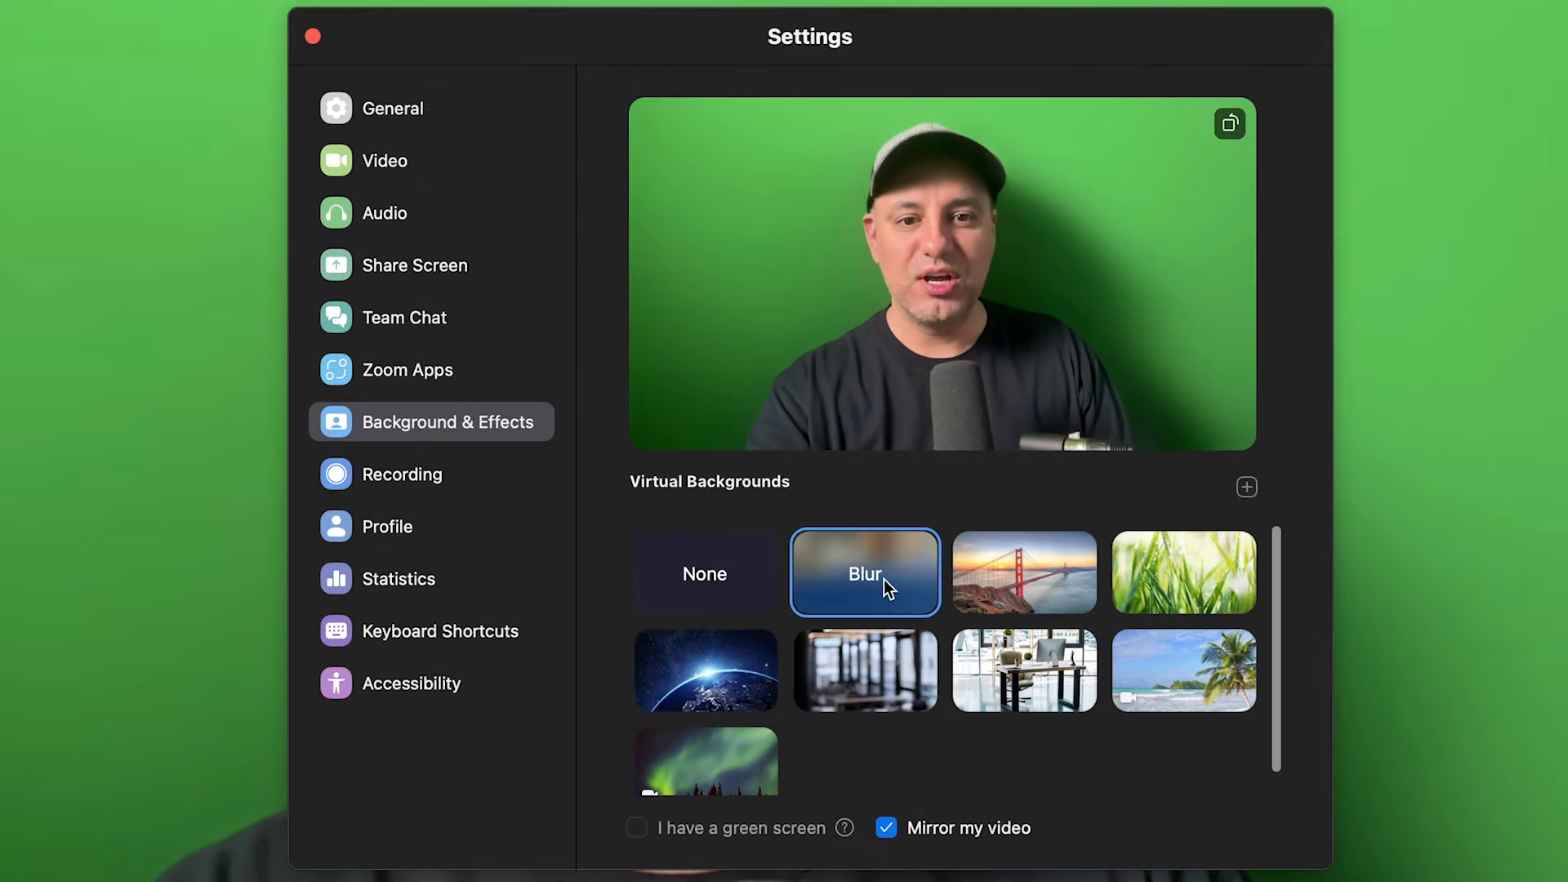
Preview the office desk photo, the beach scene, and another background thumbnail
left_click(1023, 670)
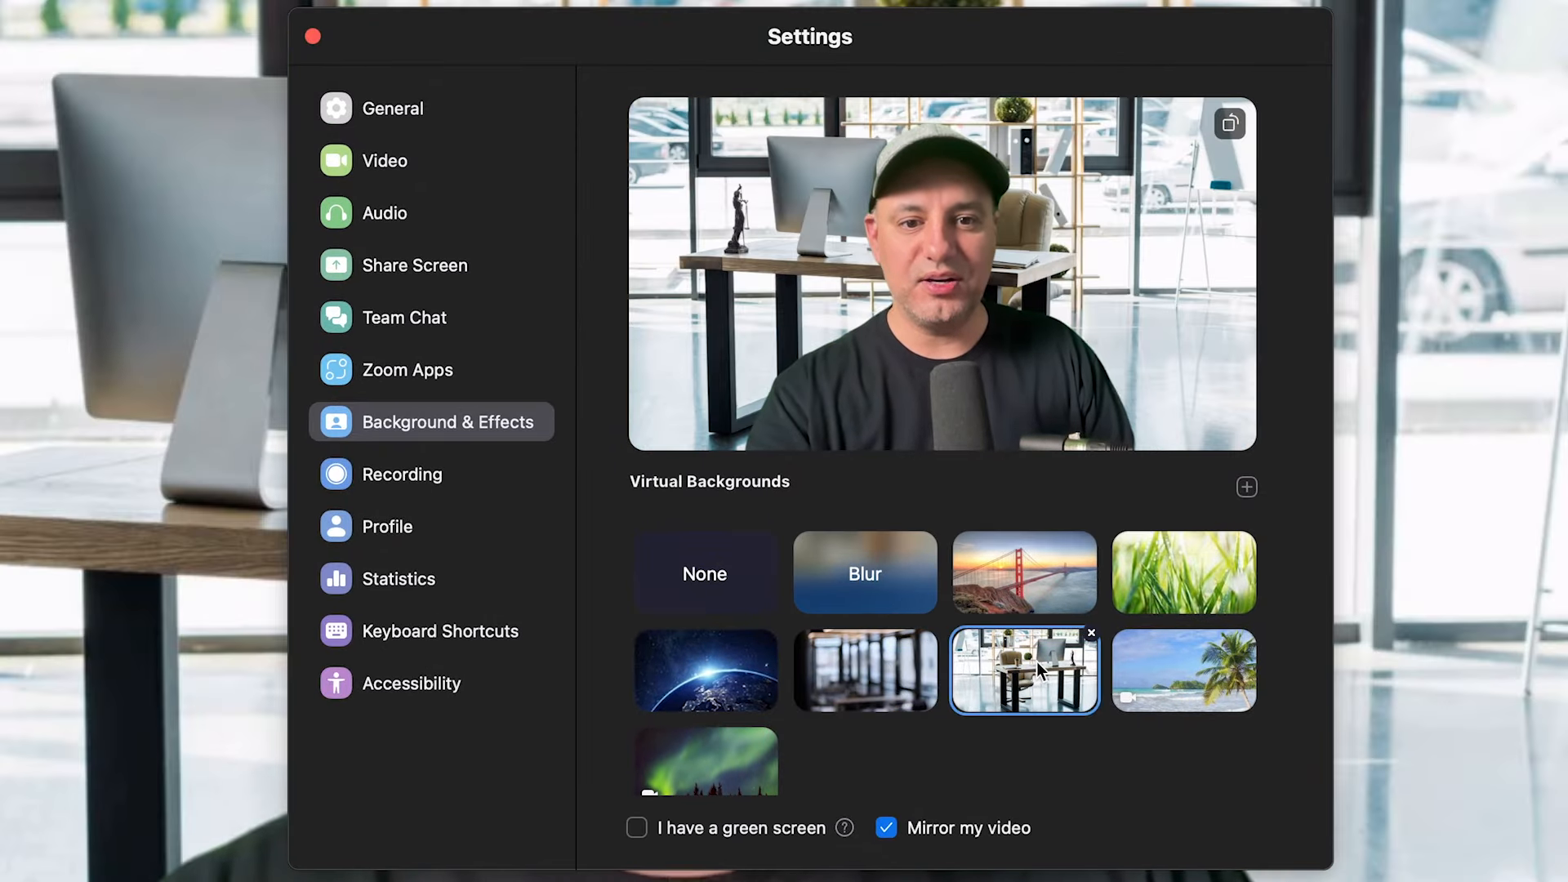
left_click(1183, 670)
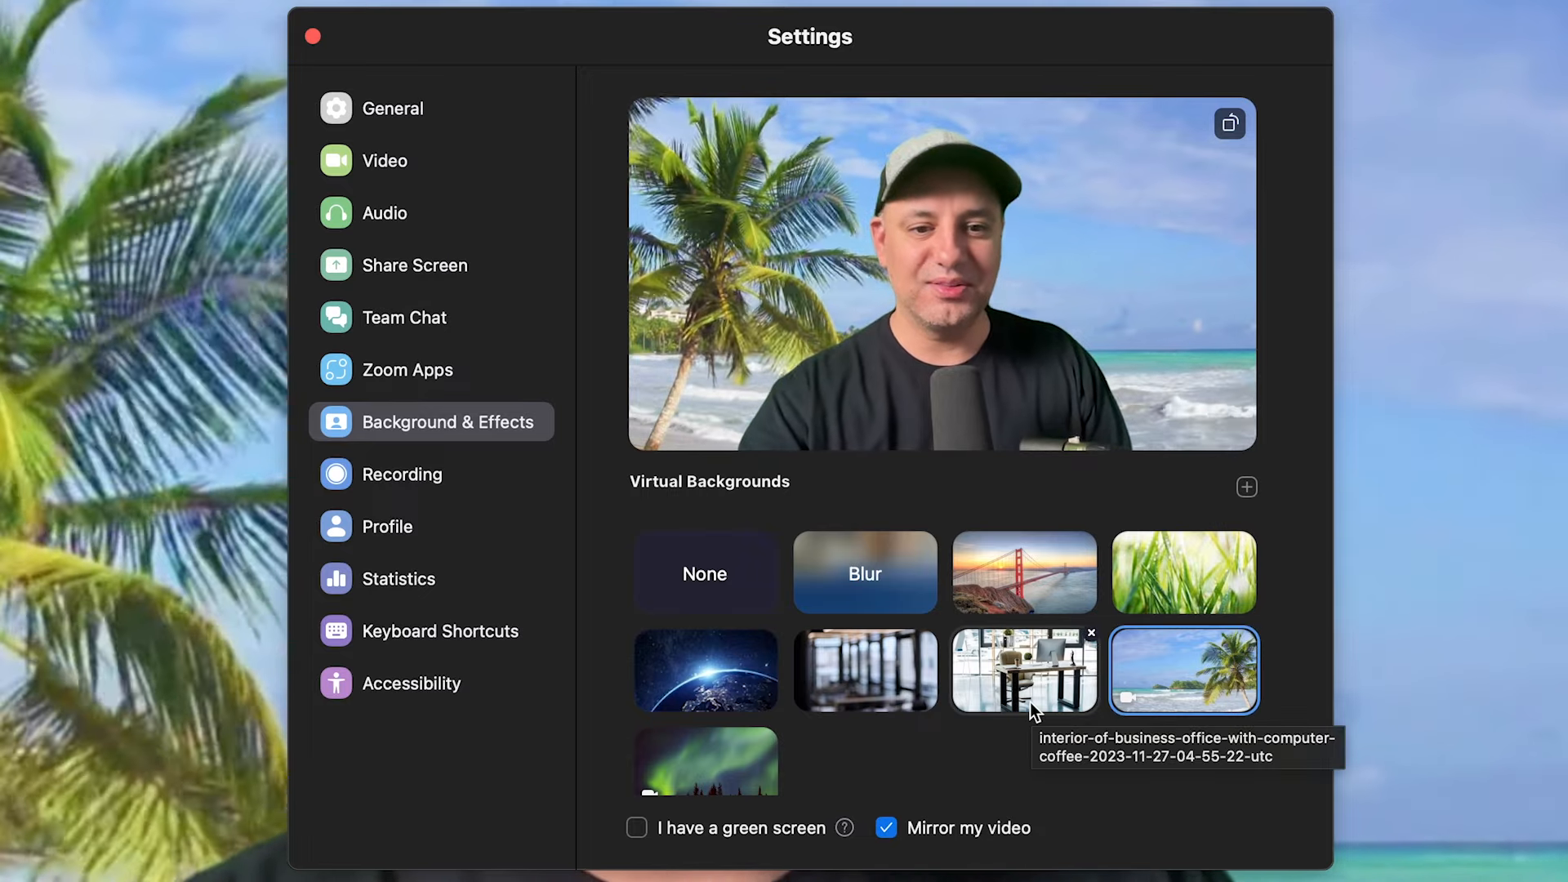
left_click(864, 669)
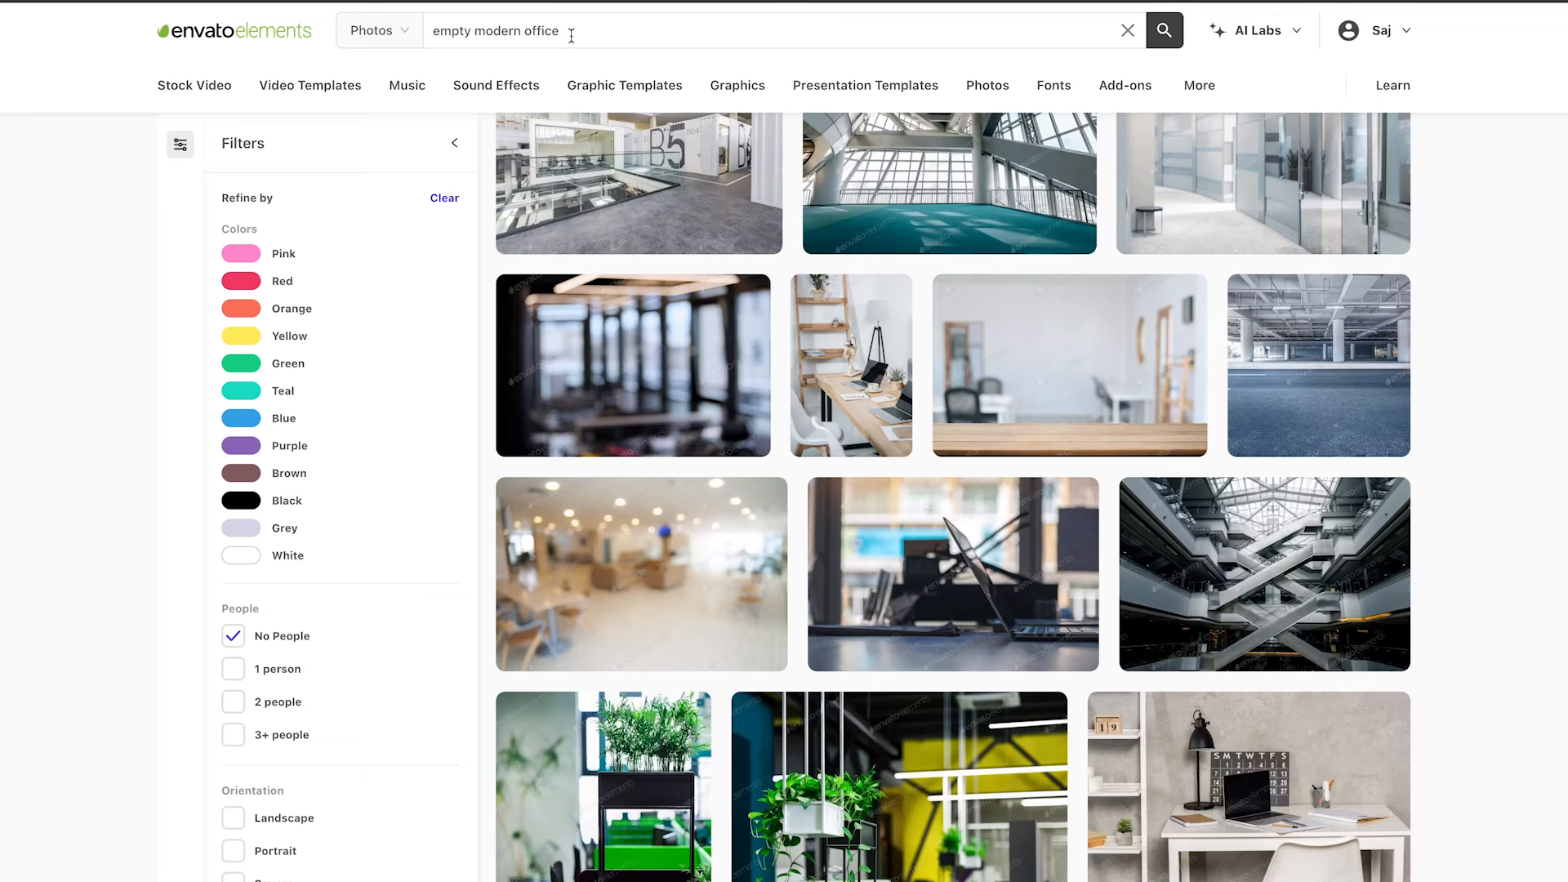
mouse_move(705, 375)
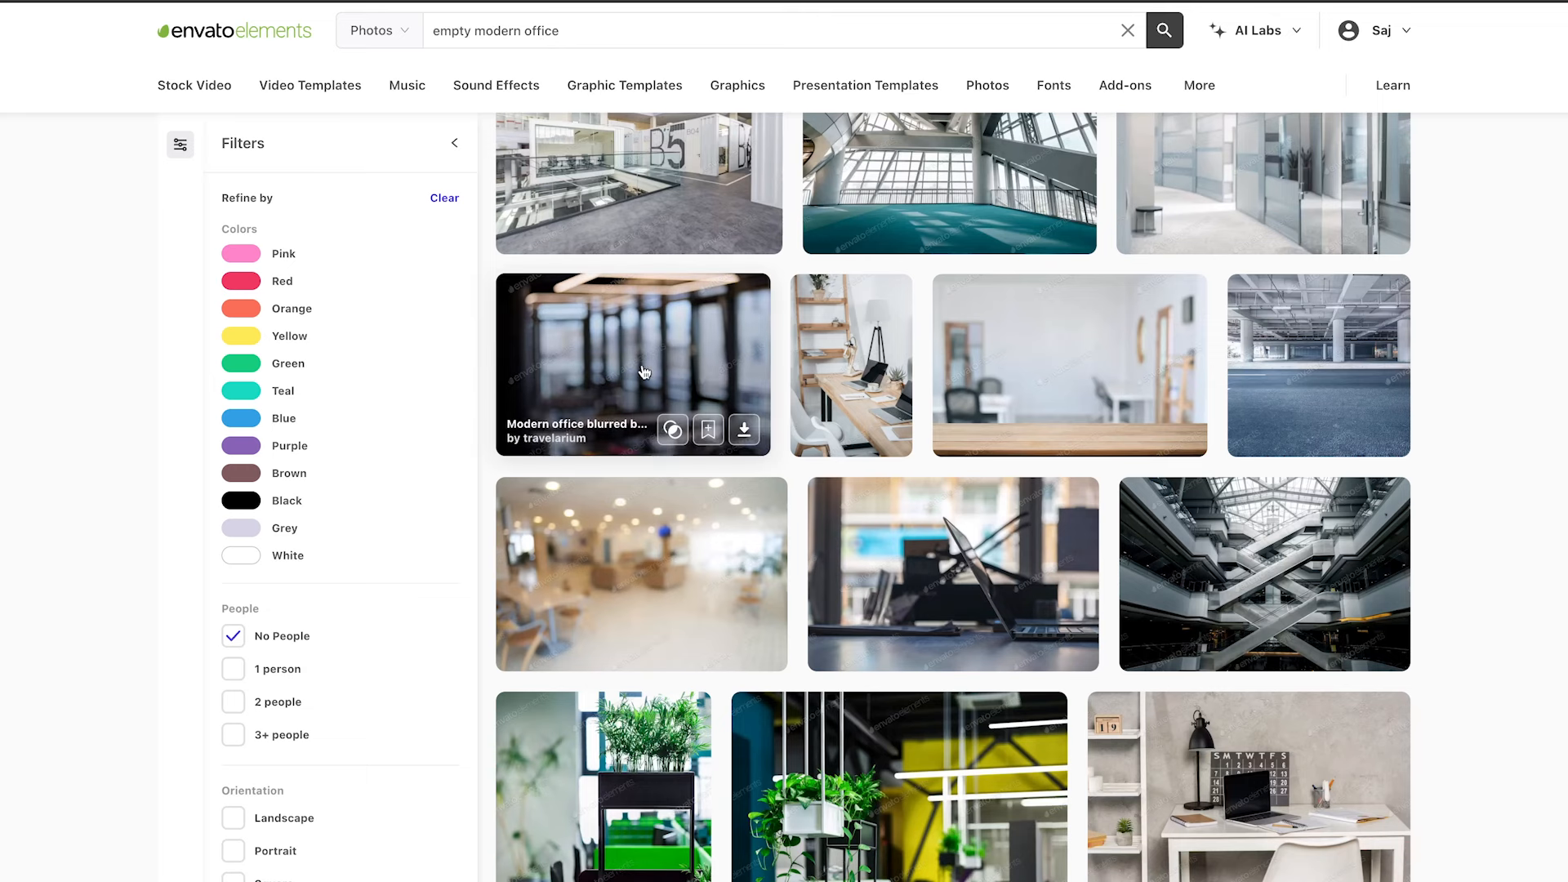
left_click(632, 364)
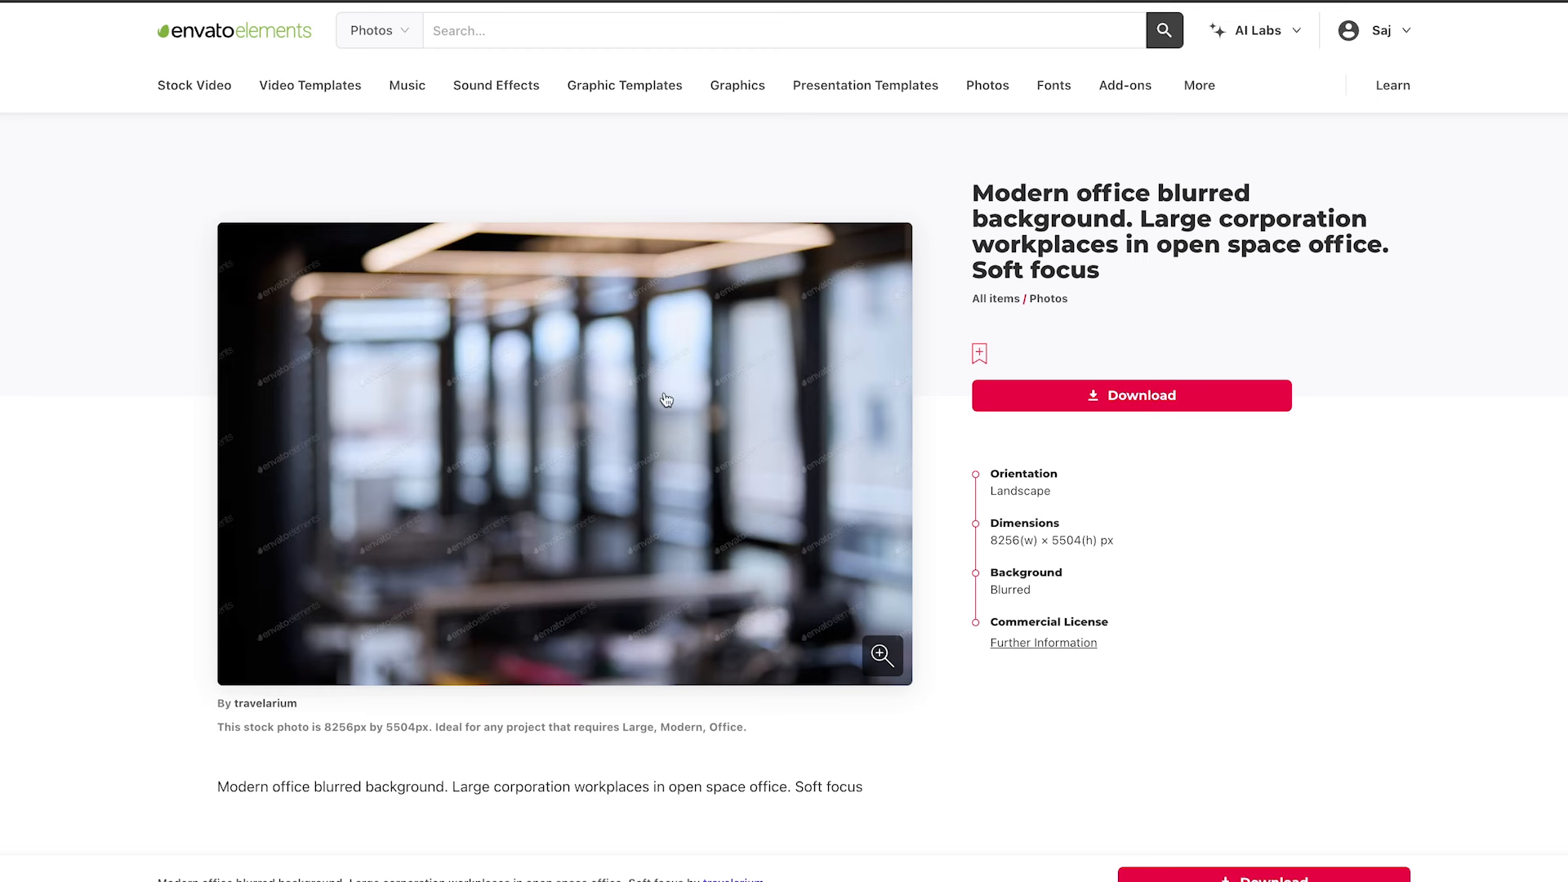
mouse_move(647, 379)
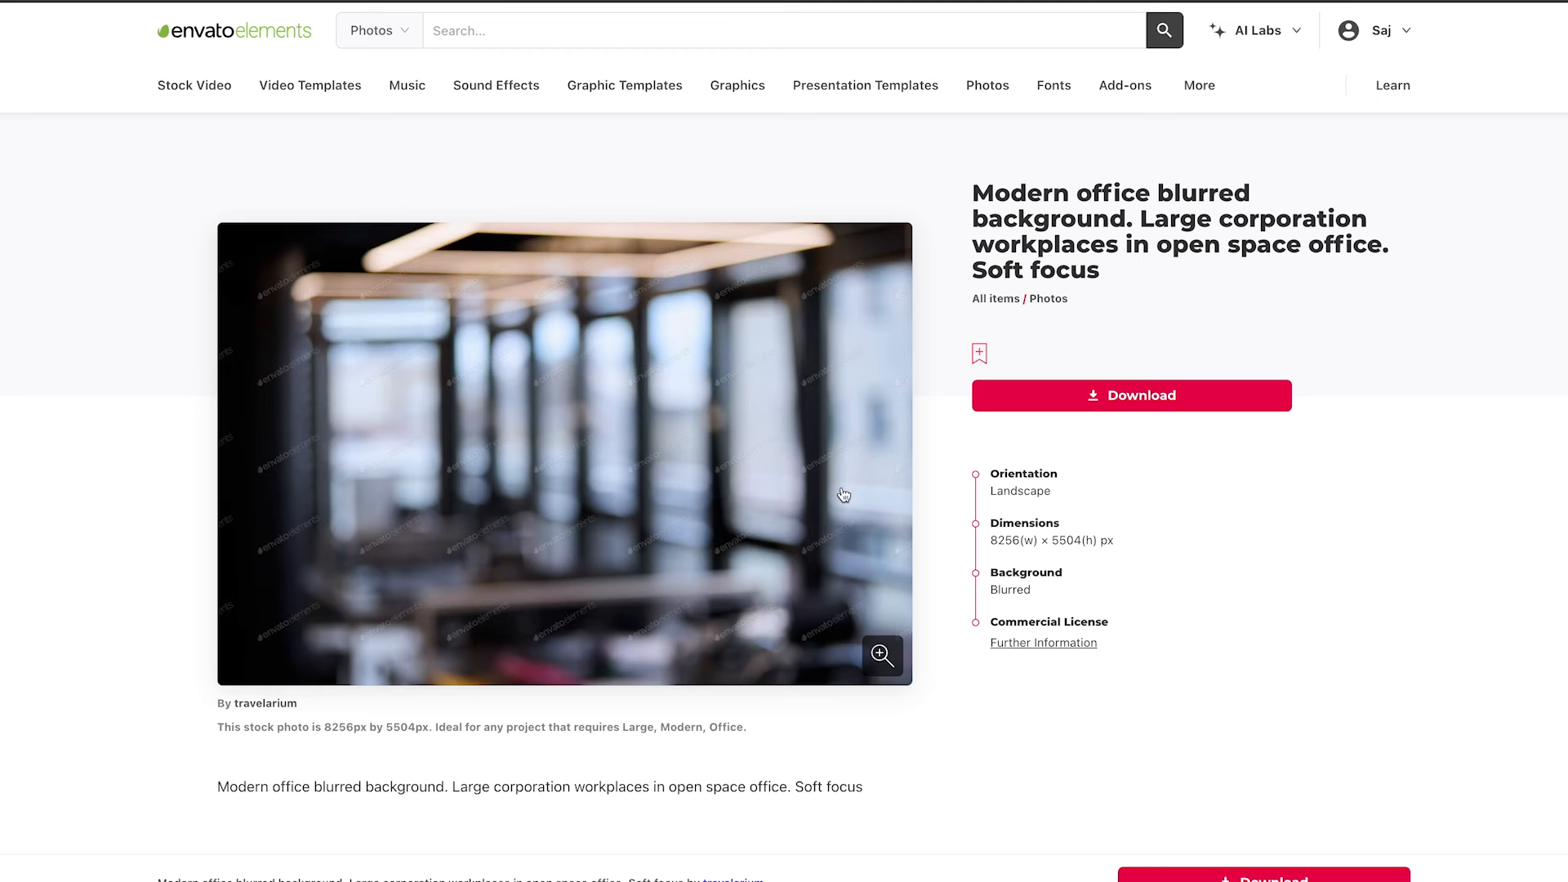
mouse_move(922, 449)
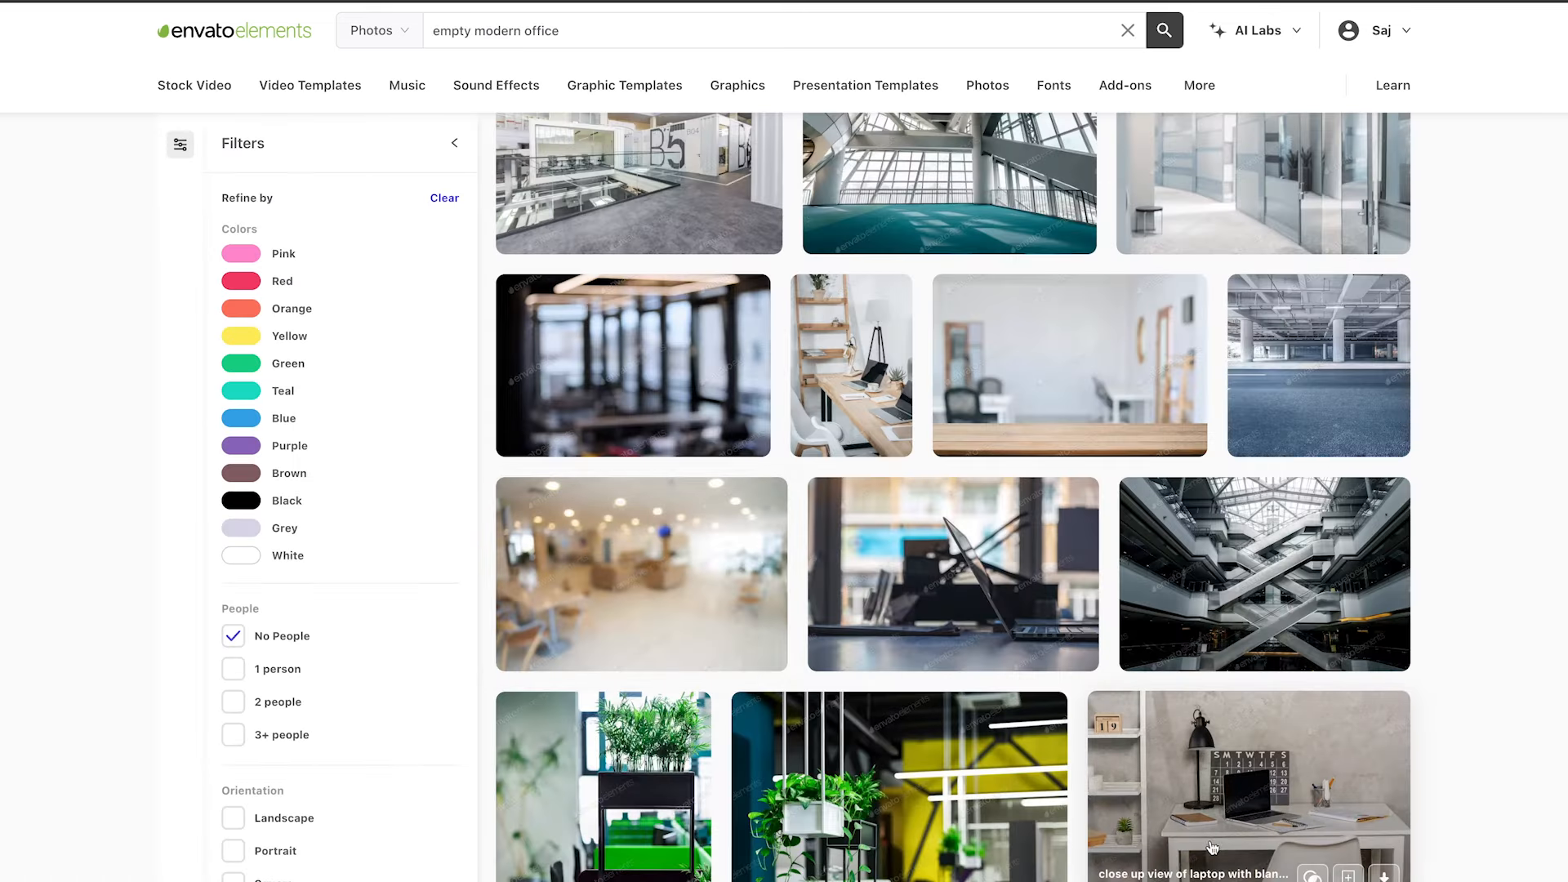
scroll("down", 3)
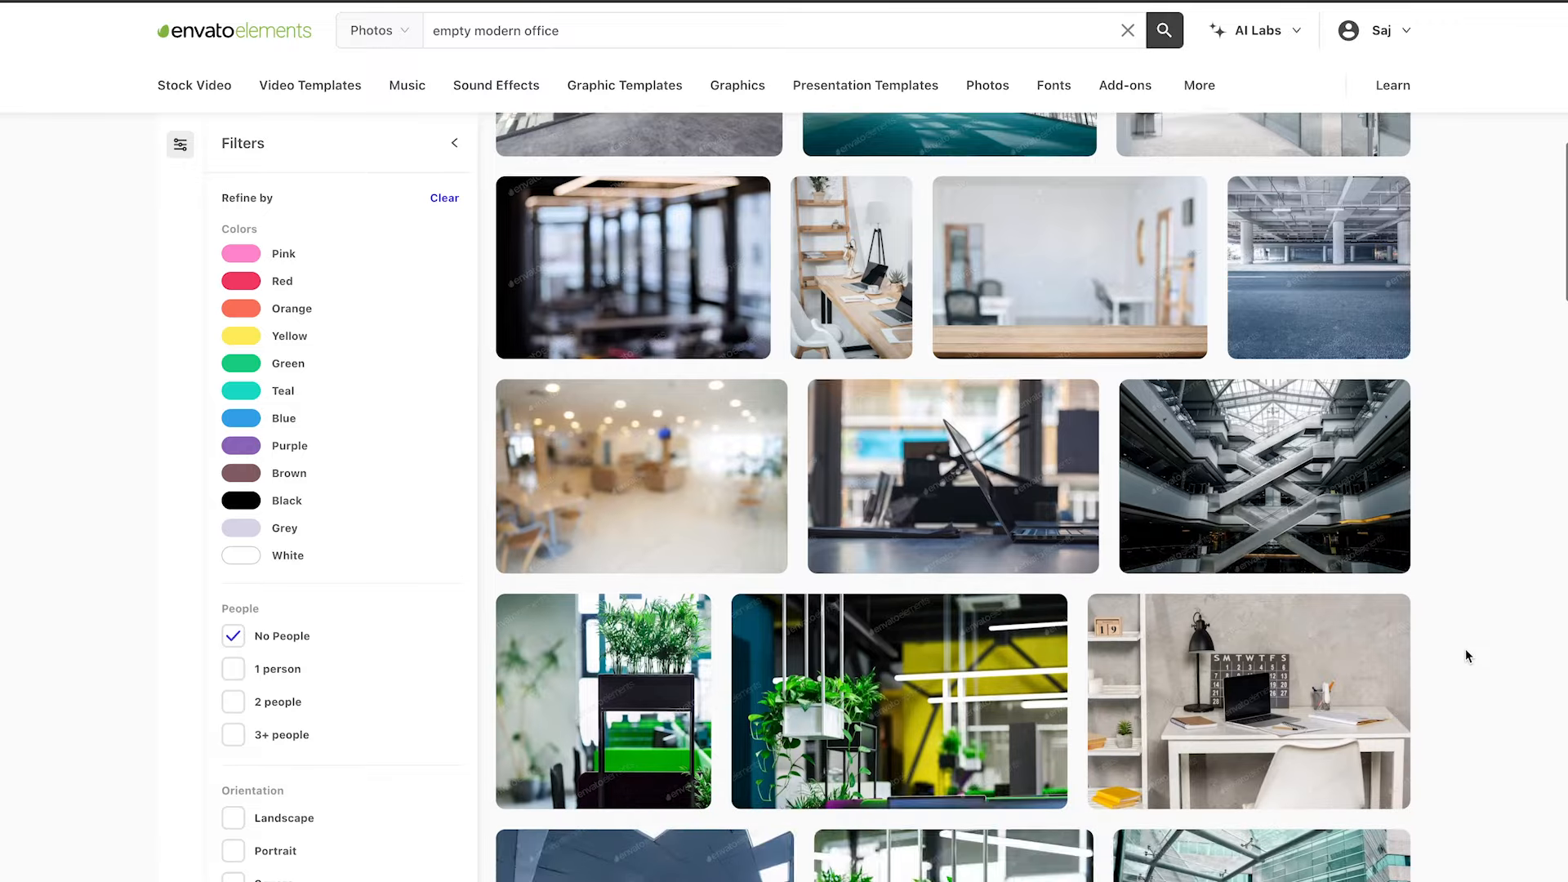
scroll("down", 3)
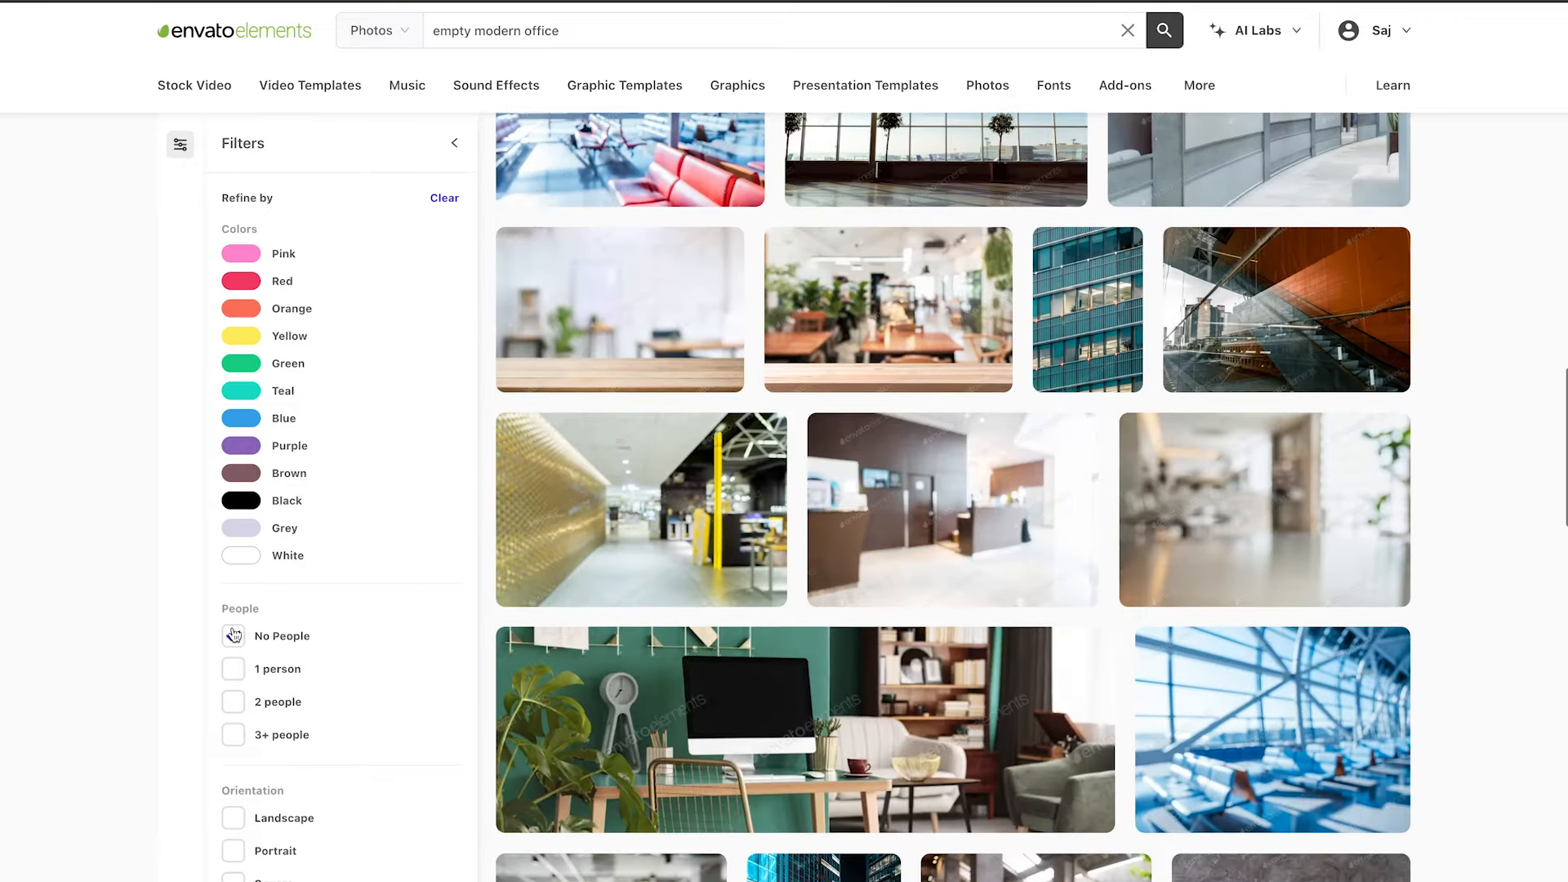
left_click(233, 635)
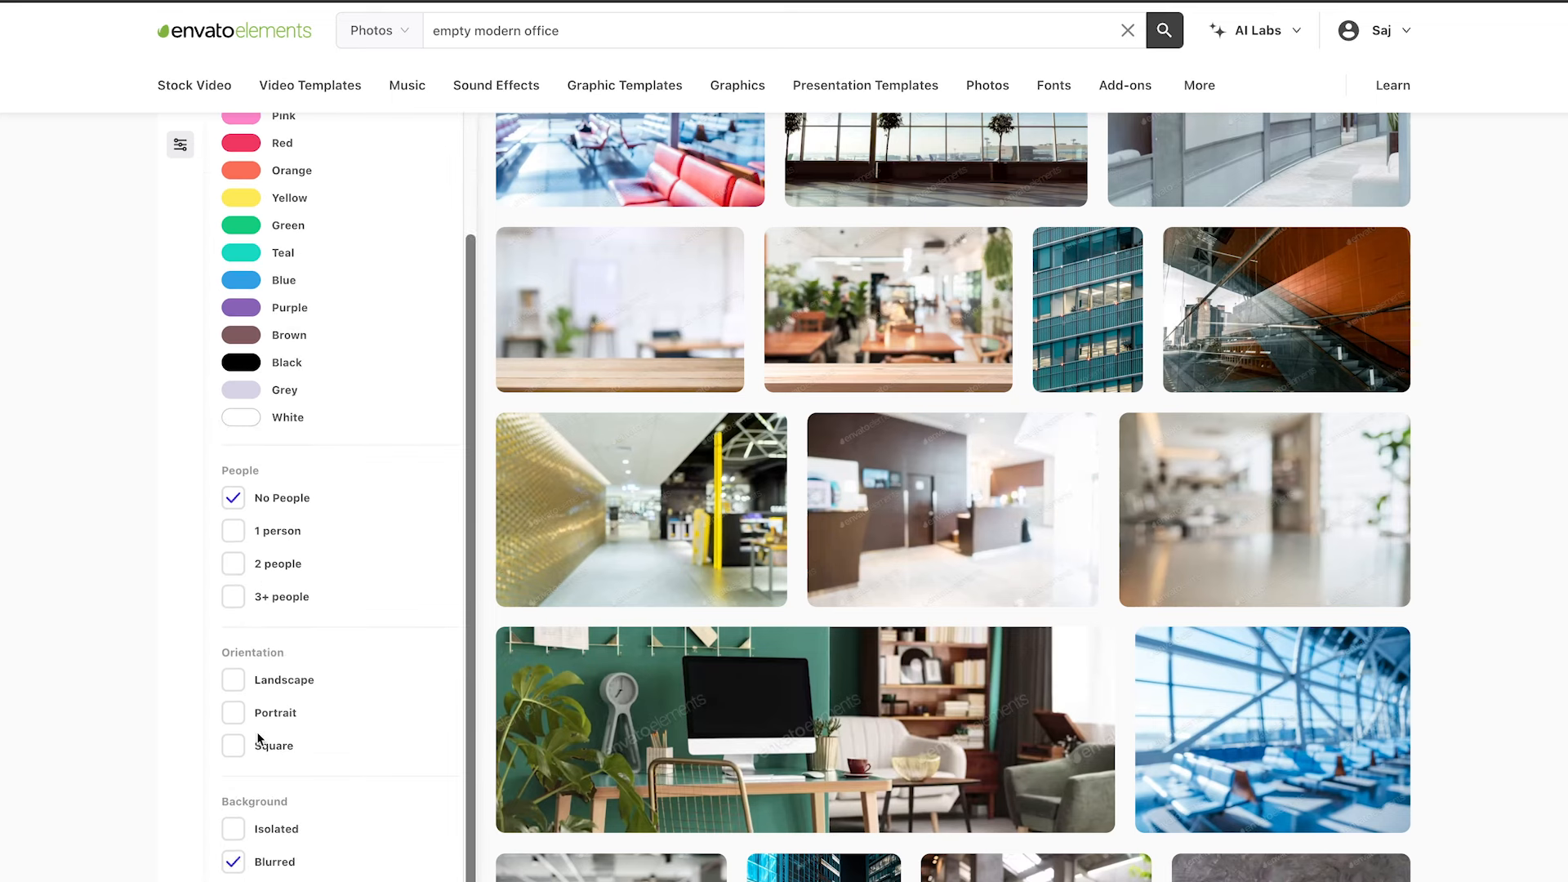